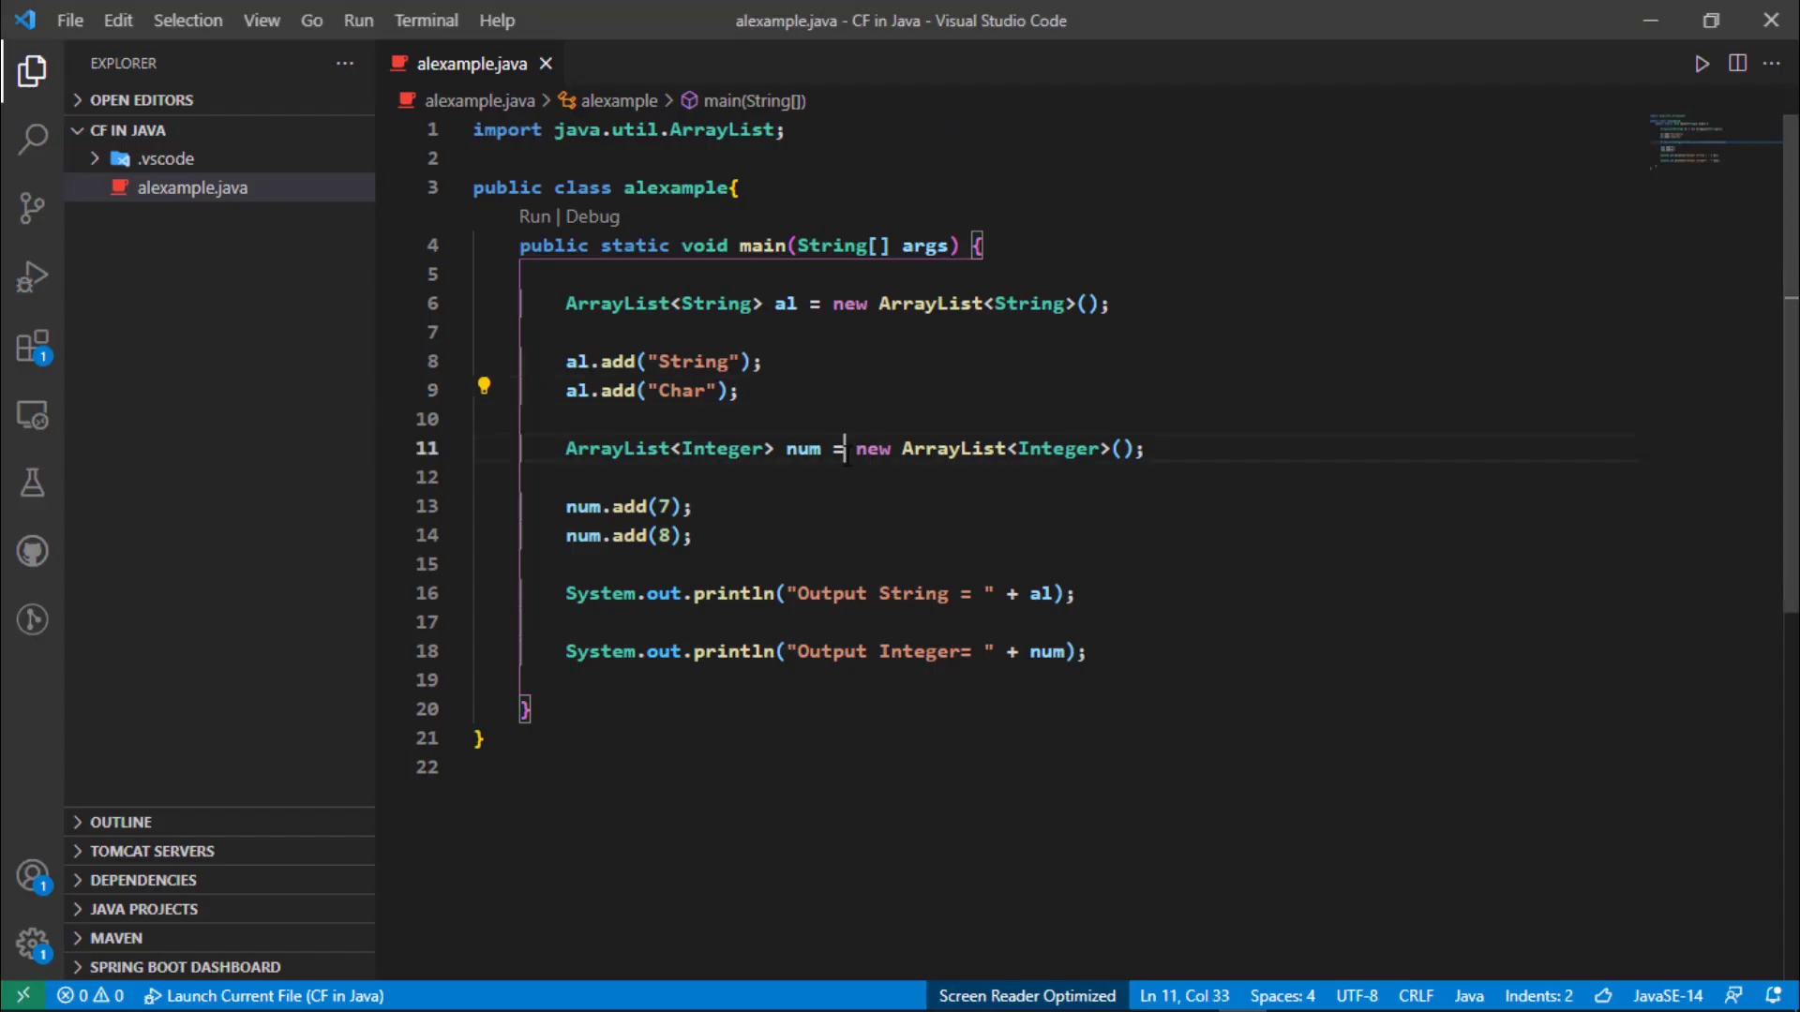
# Select and delete the two System.out.println lines for the String and Integer lists from main.
pyautogui.click(699, 419)
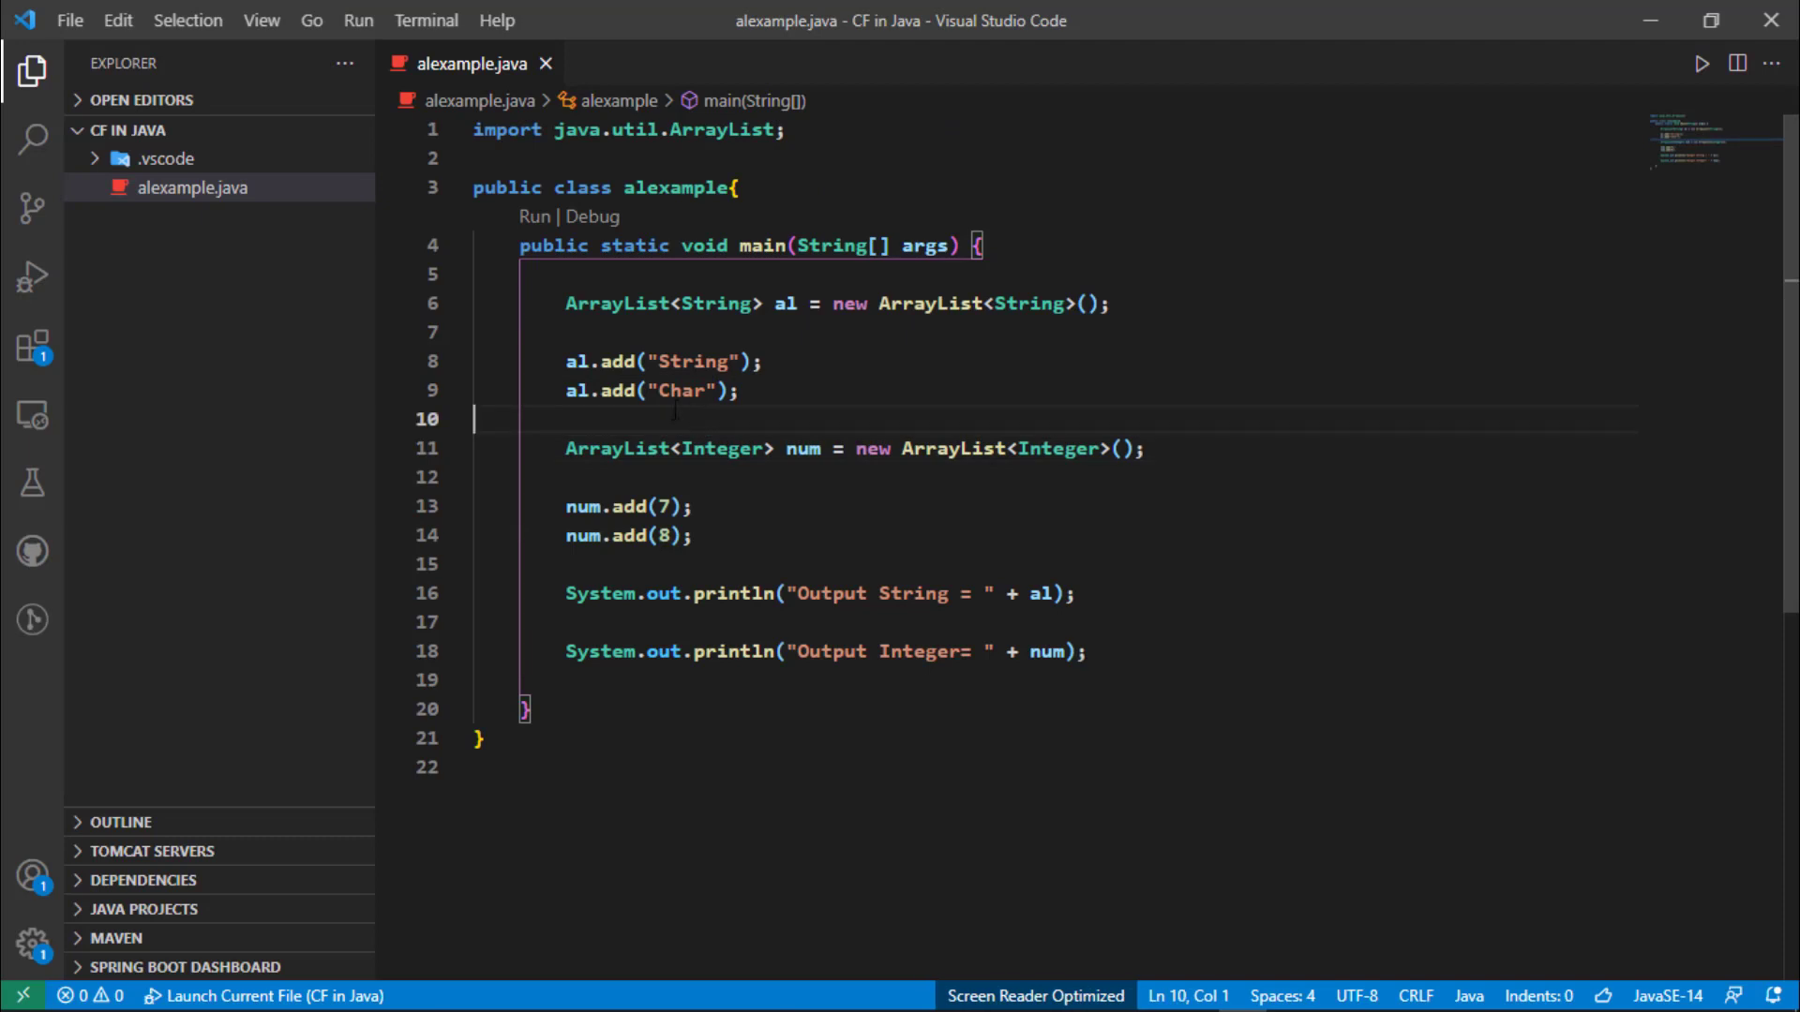
pyautogui.moveTo(666, 422)
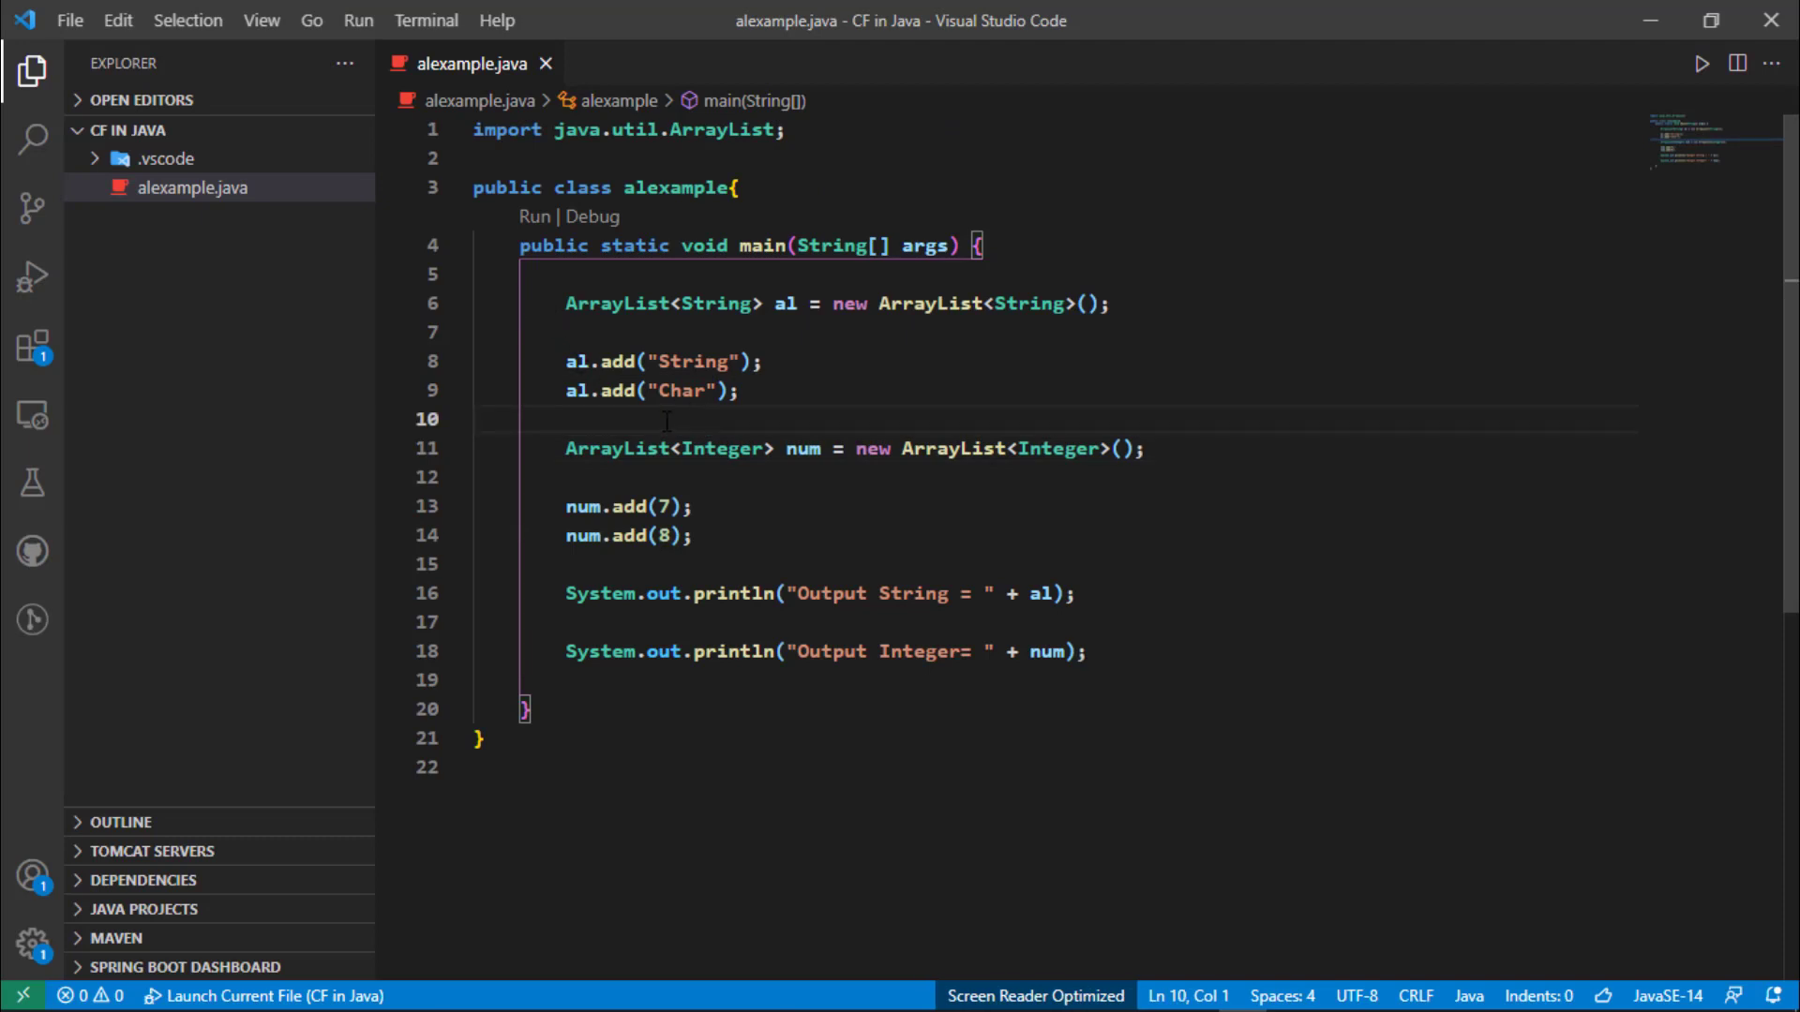
pyautogui.doubleClick(714, 304)
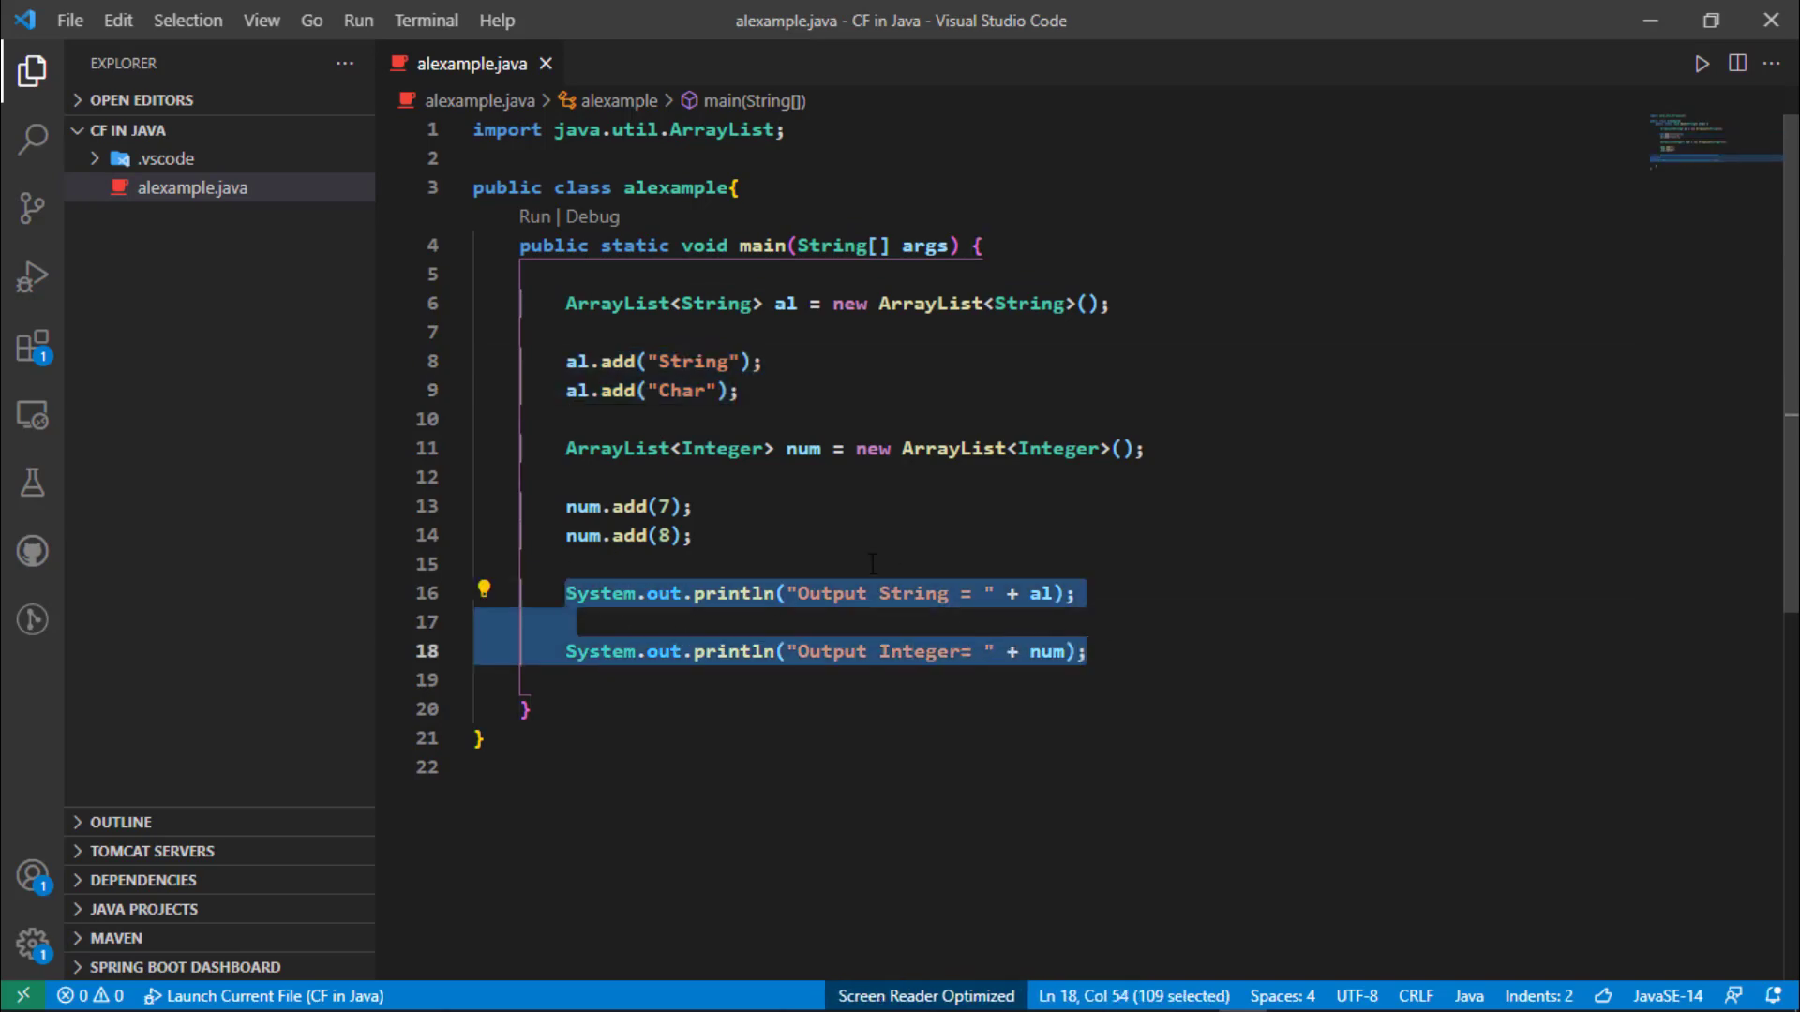
pyautogui.click(688, 506)
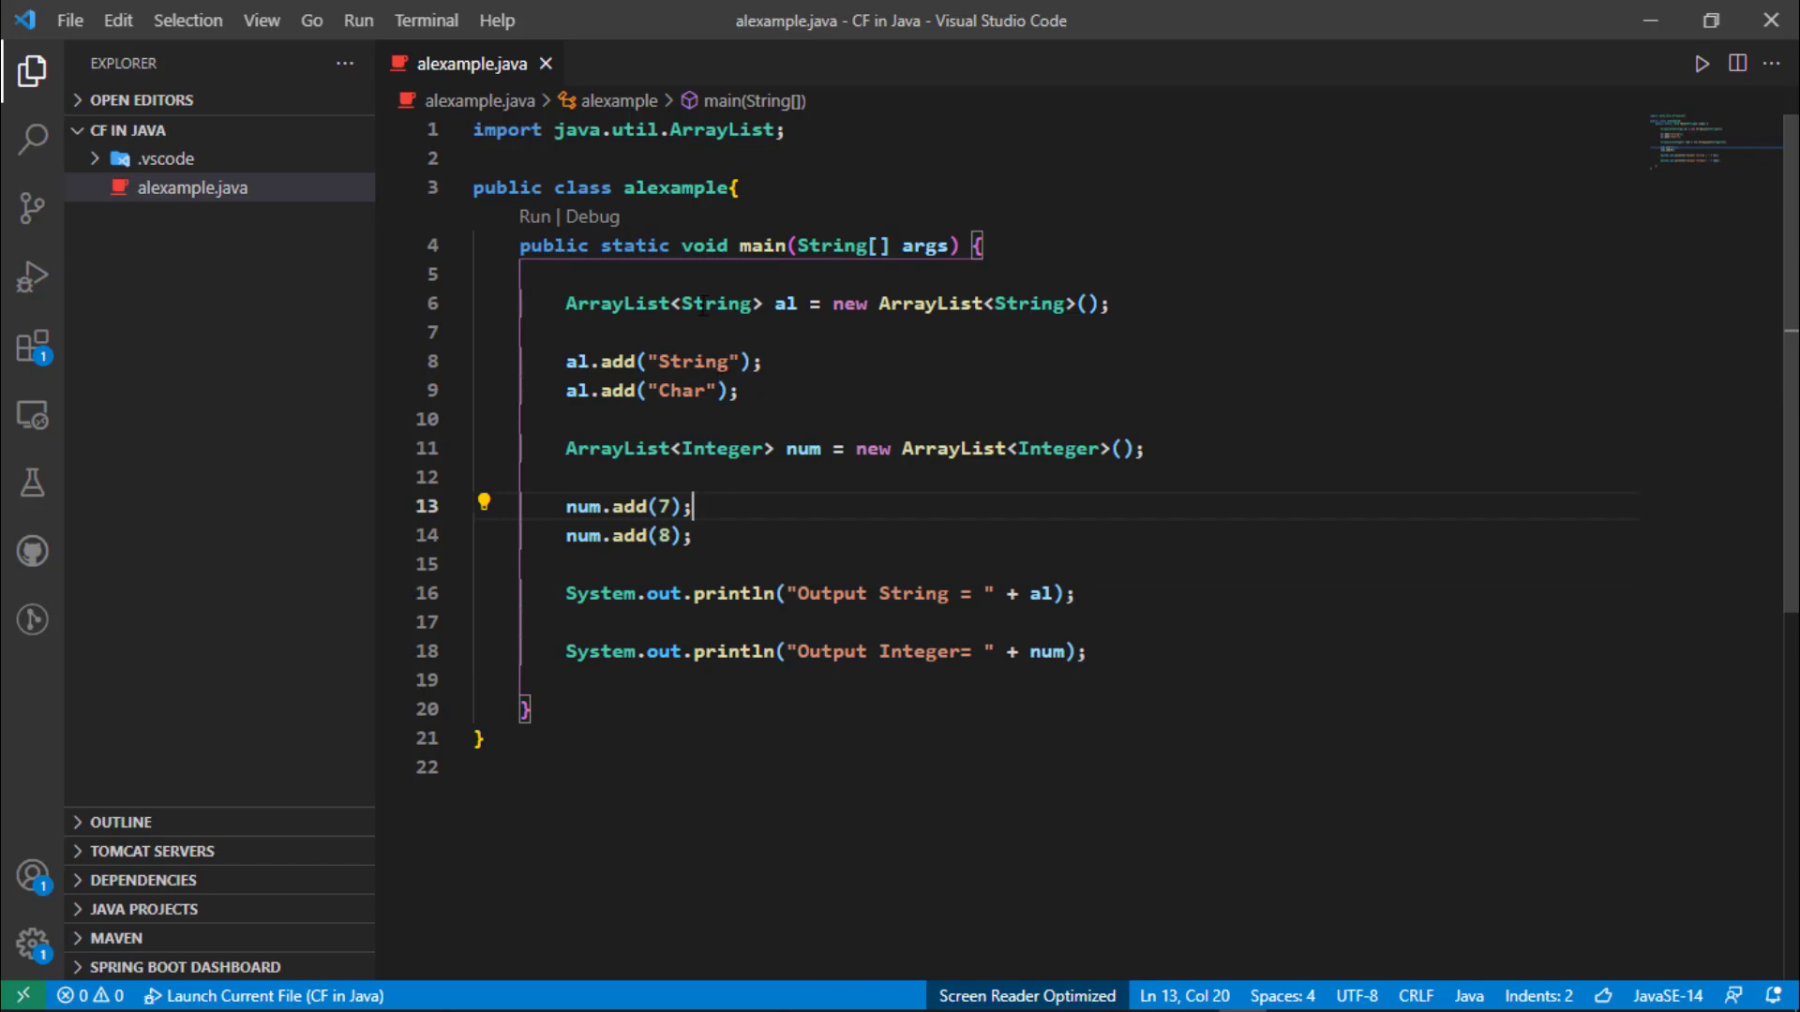
pyautogui.doubleClick(715, 303)
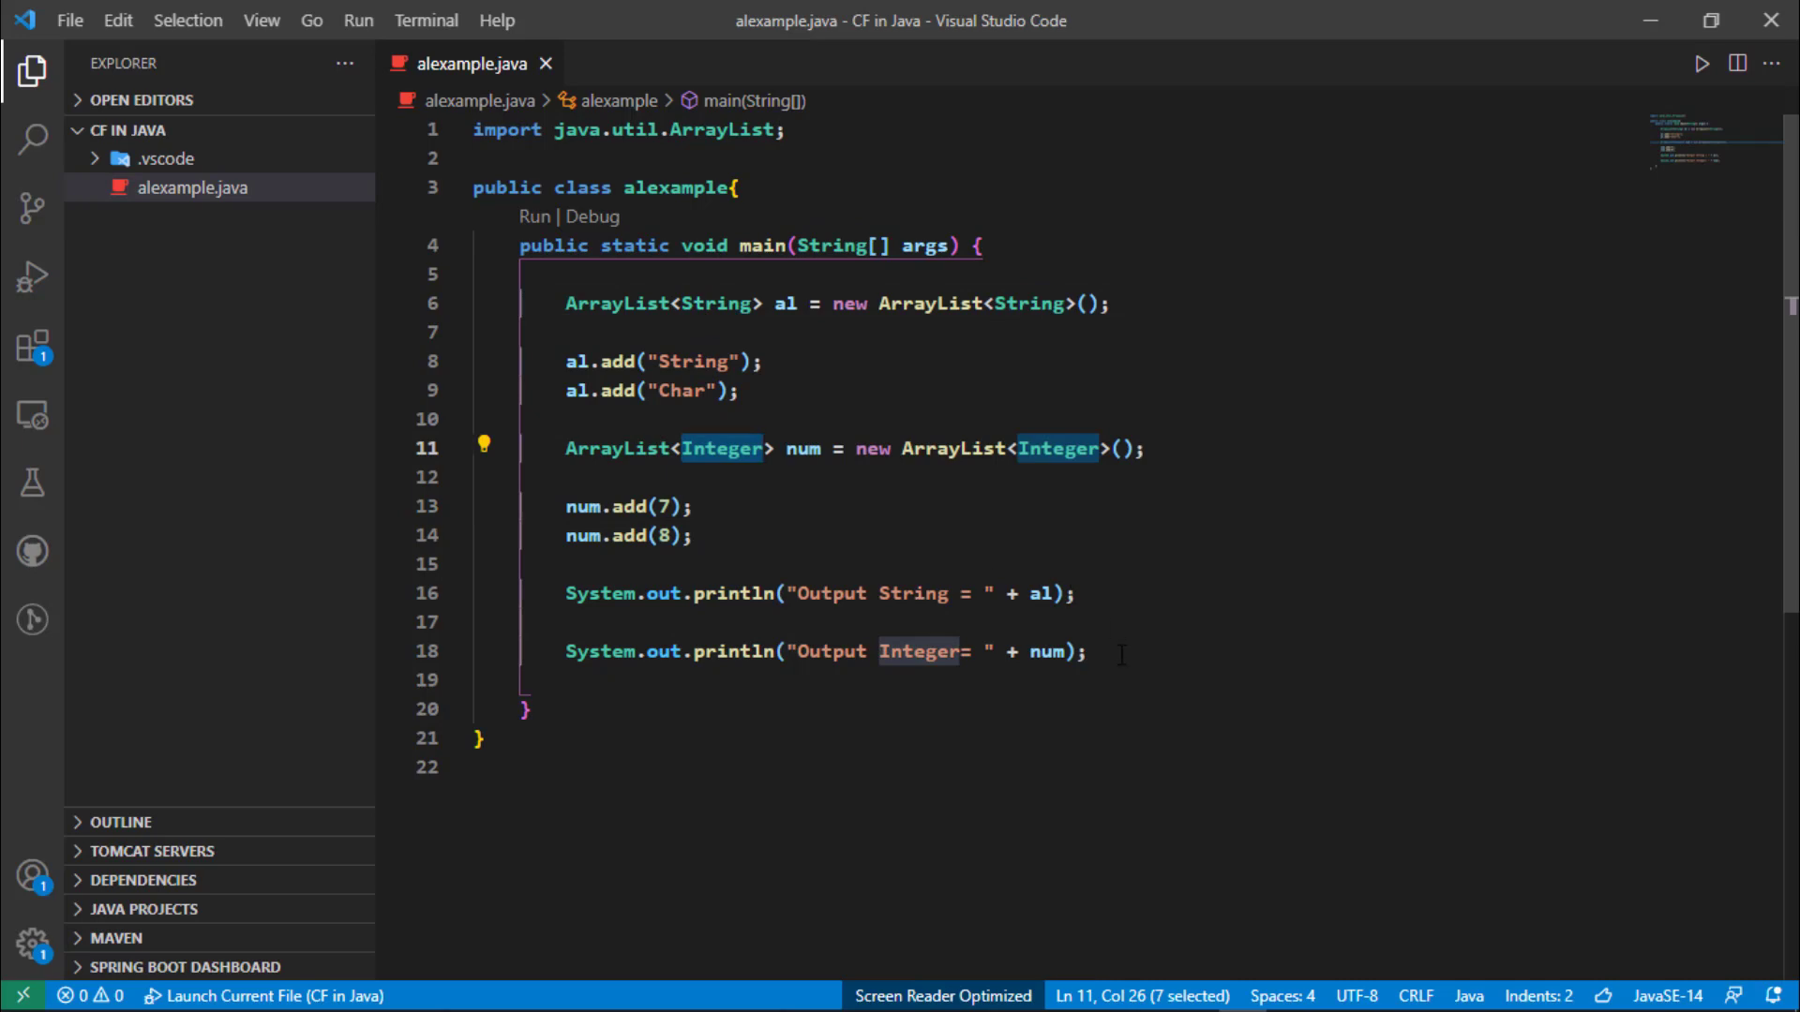
pyautogui.click(1102, 651)
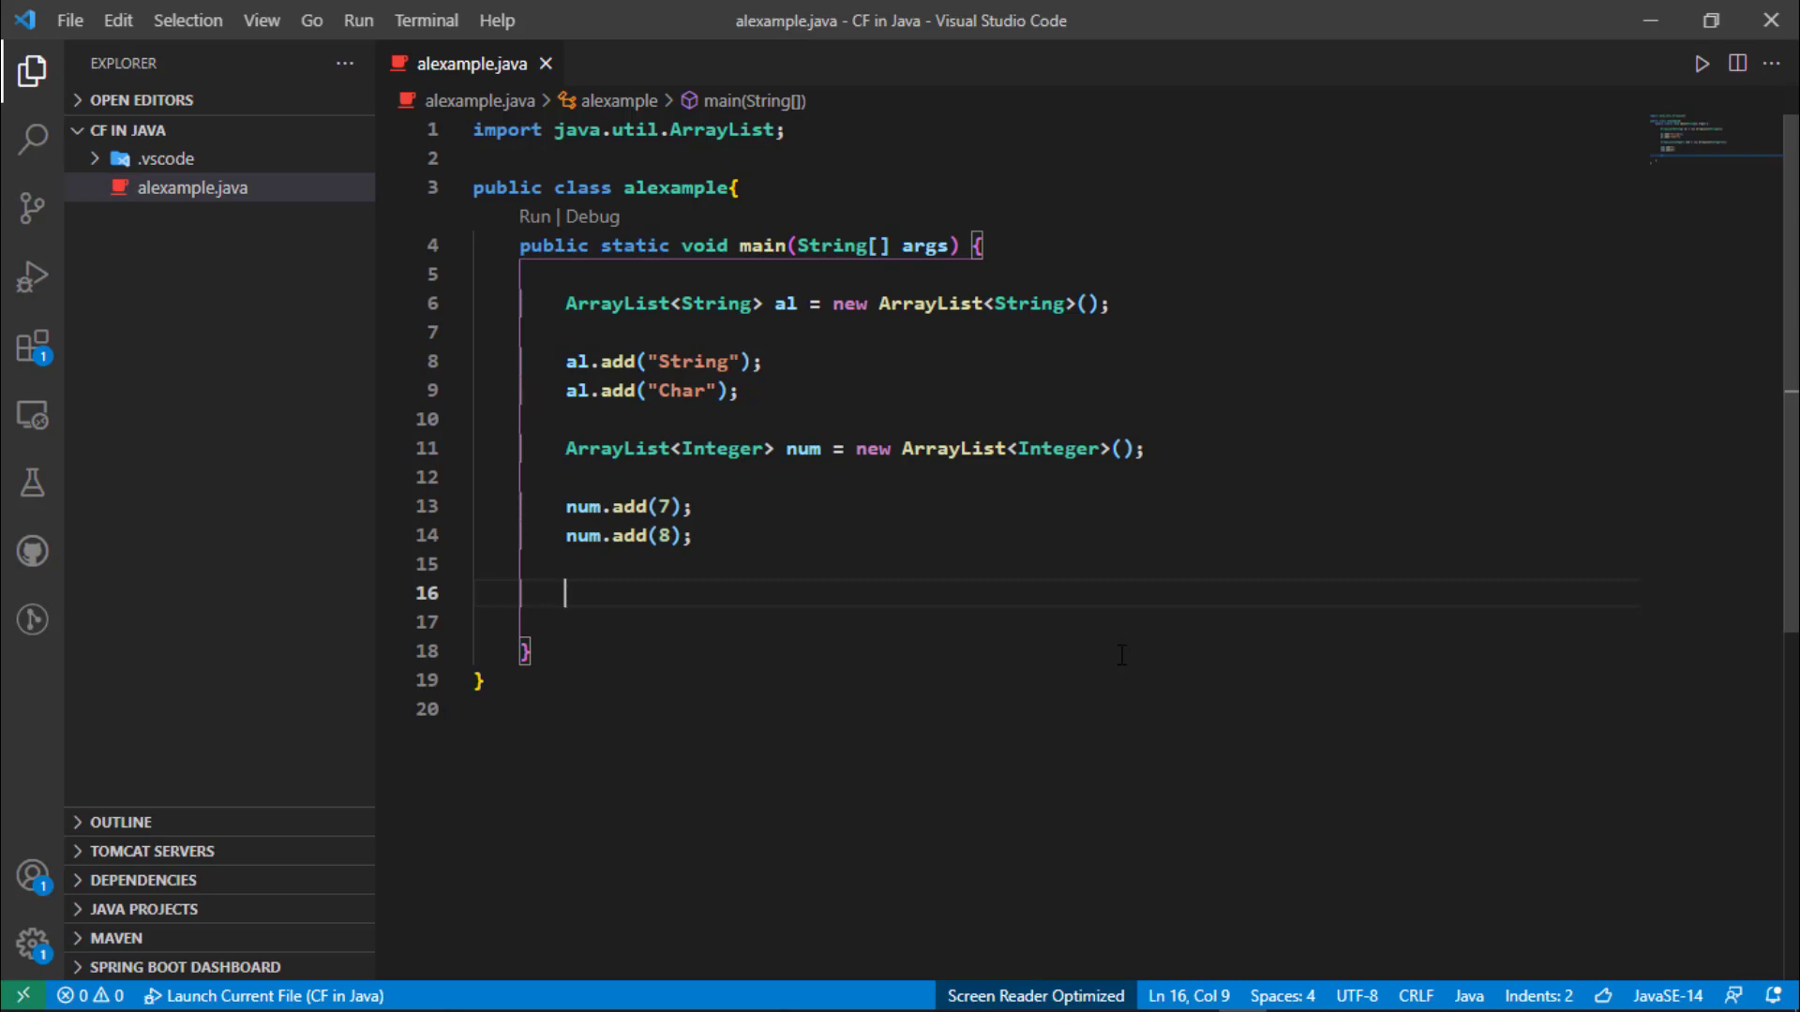
pyautogui.press('Backspace')
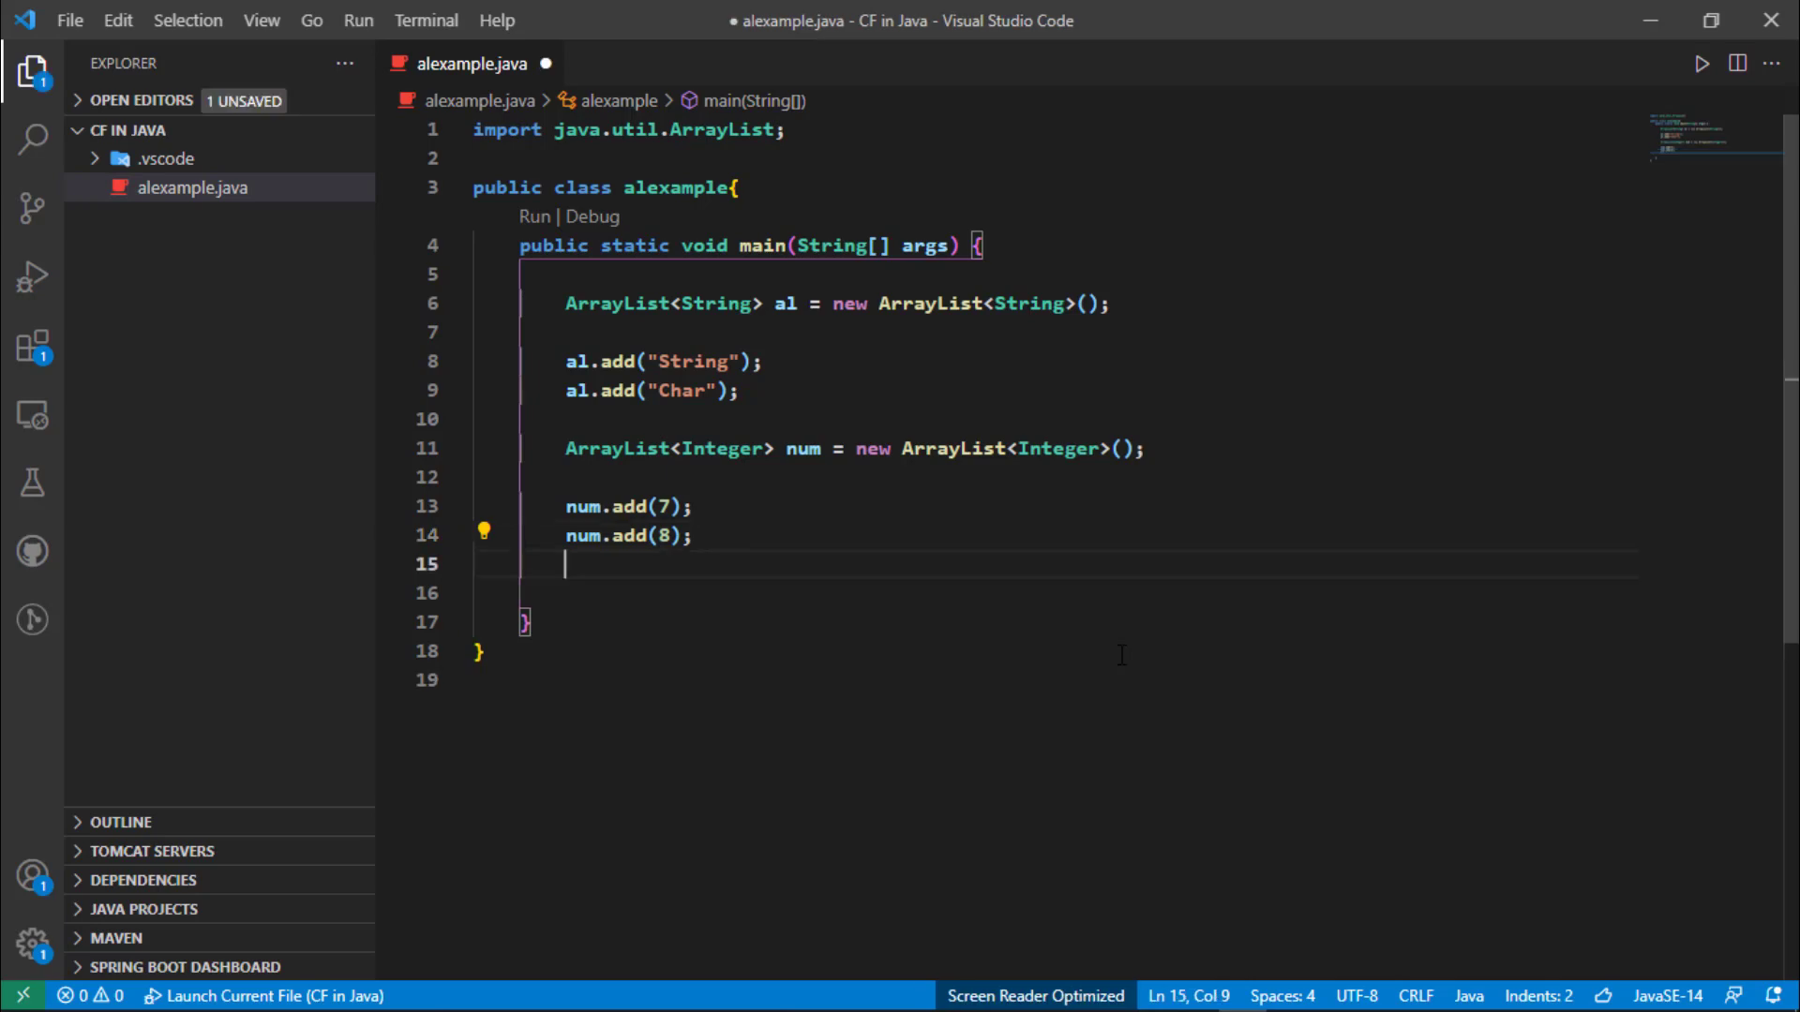
pyautogui.press('Enter')
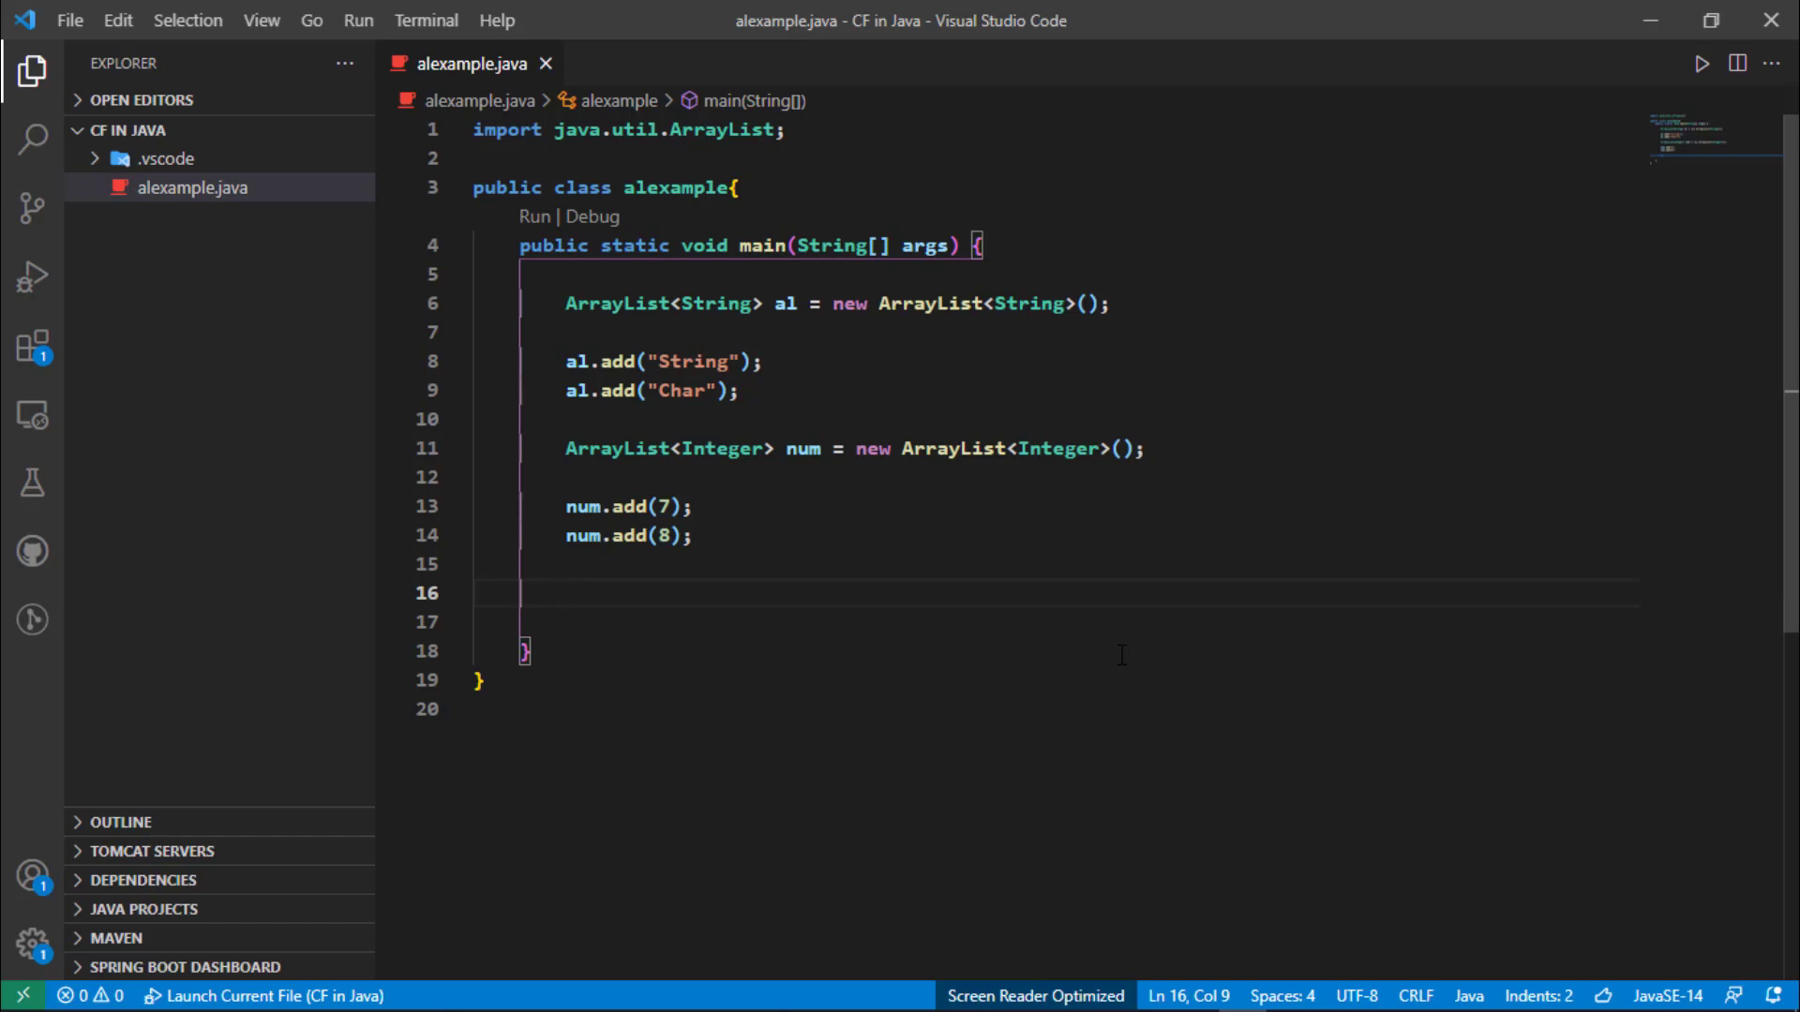
pyautogui.doubleClick(803, 448)
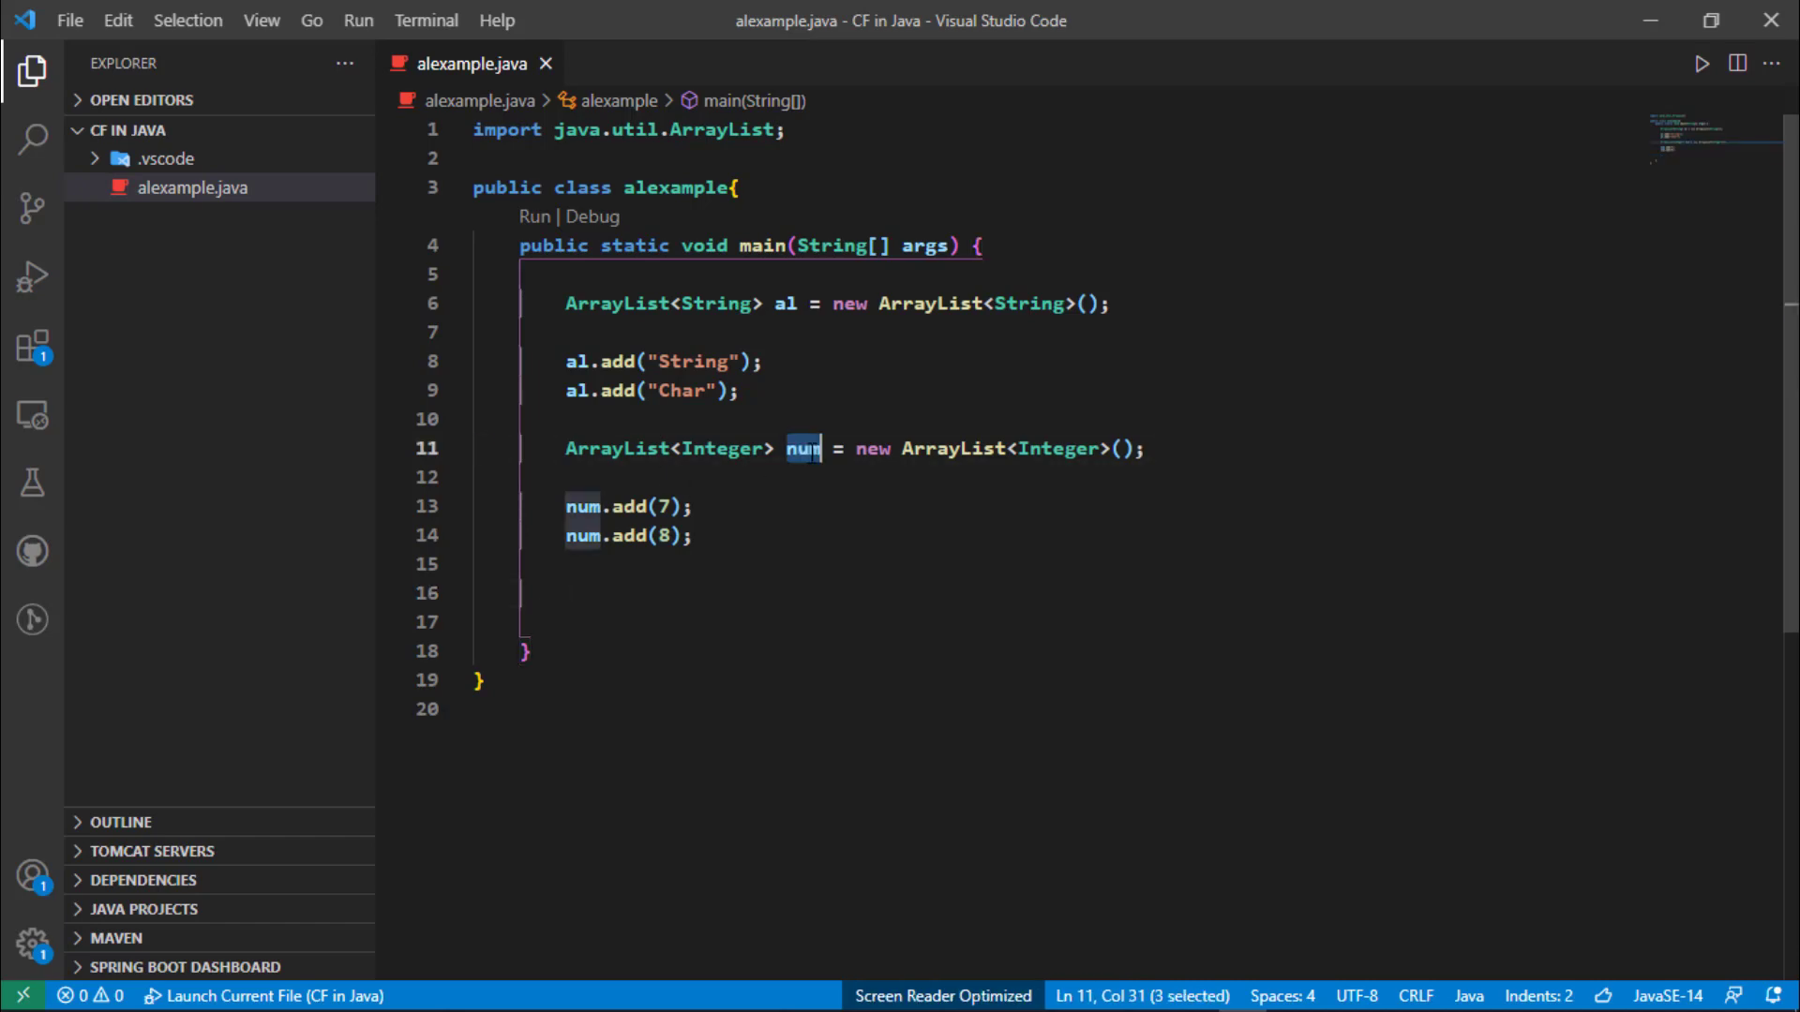
pyautogui.click(683, 592)
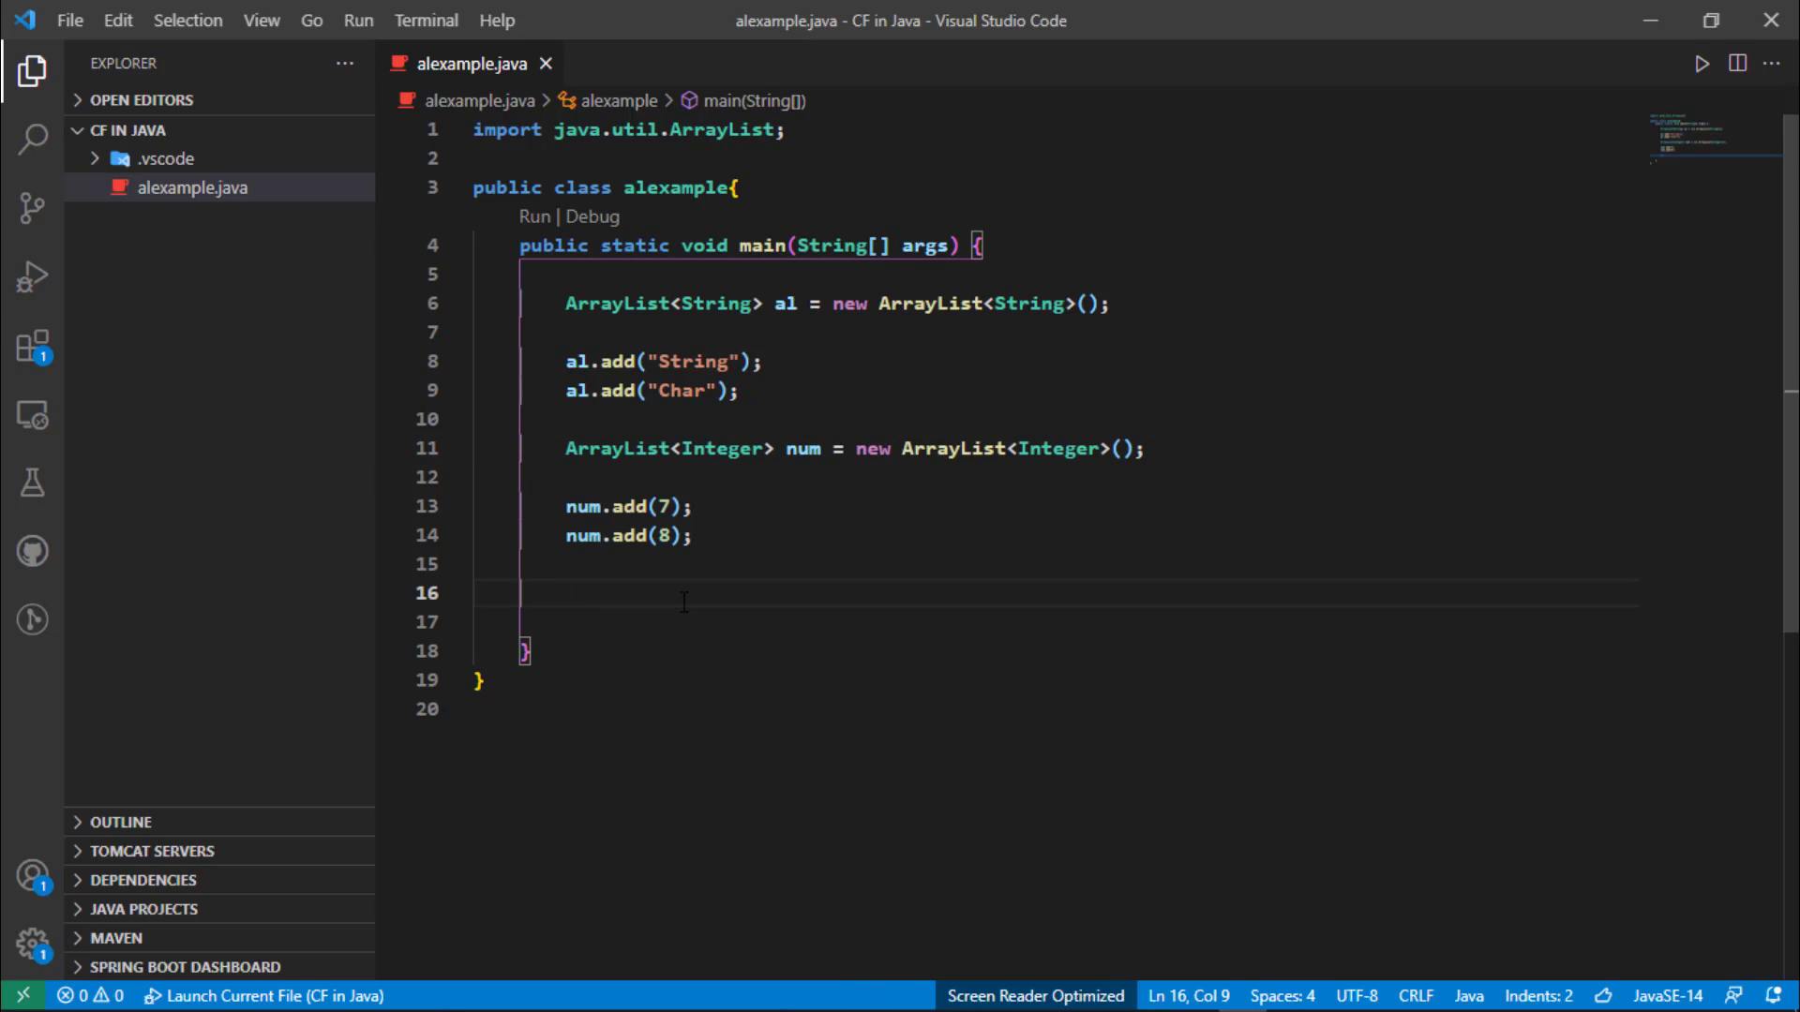
pyautogui.write('7 ,')
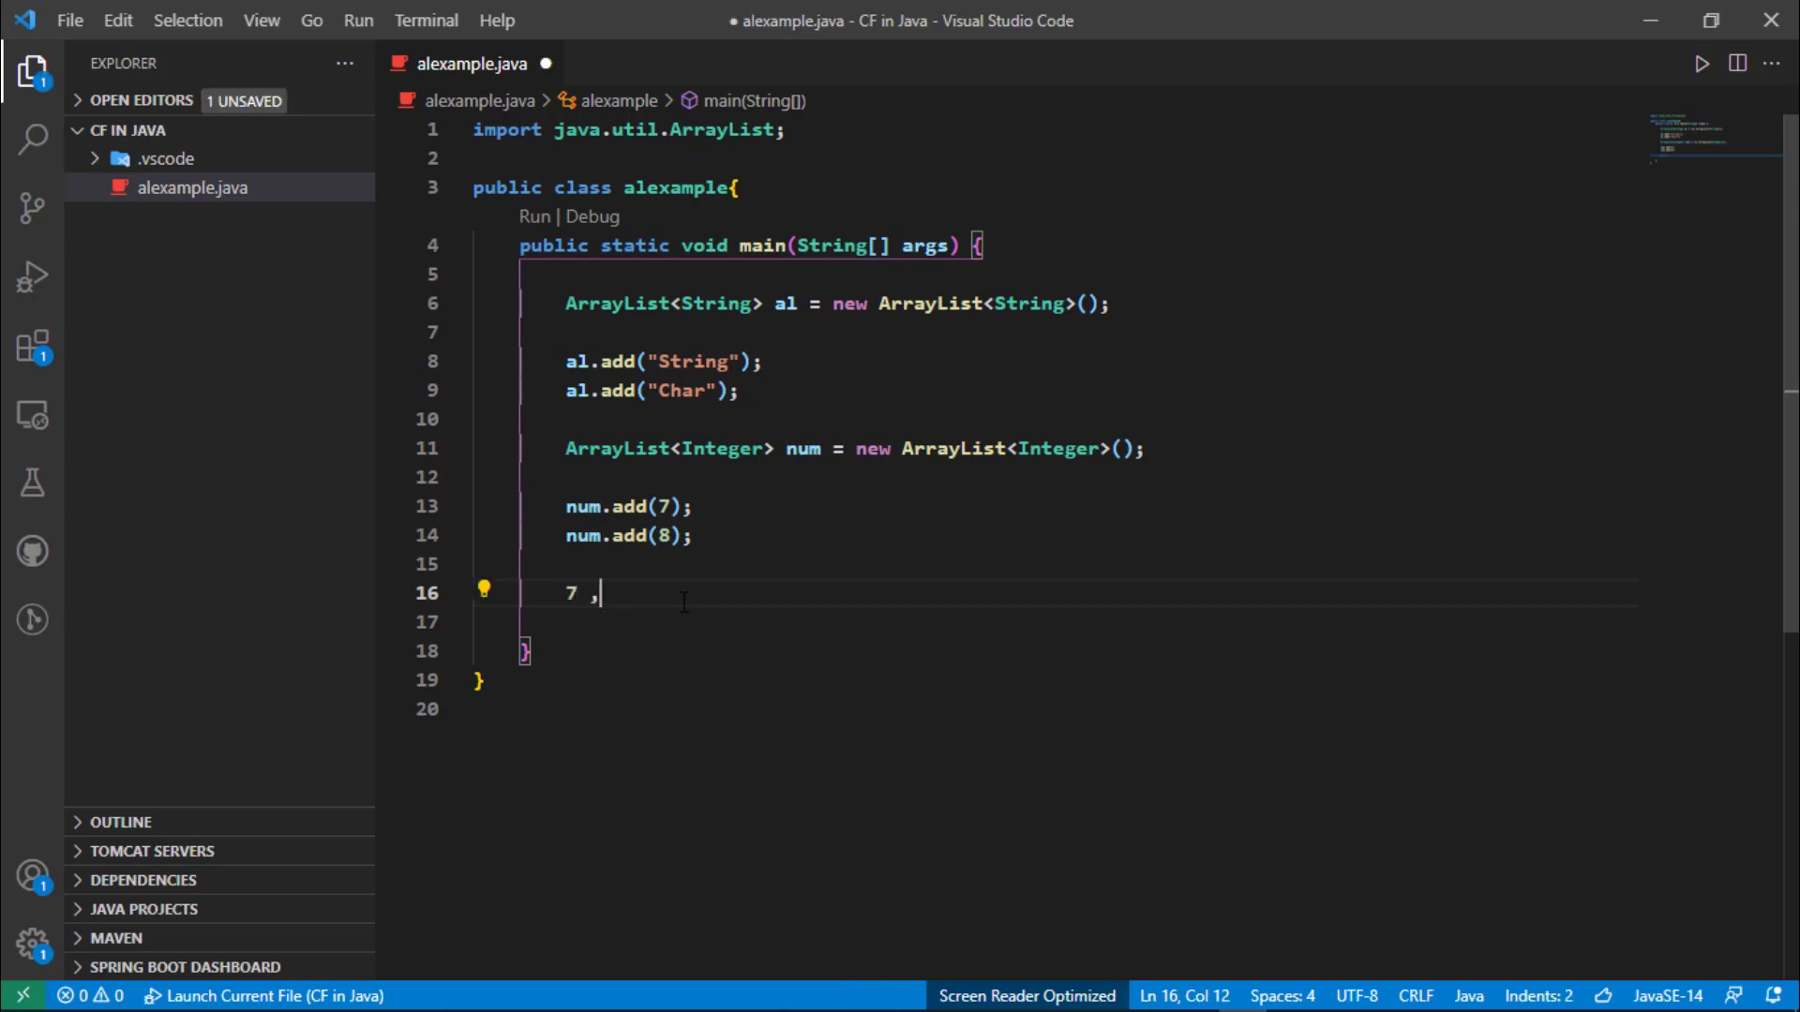
pyautogui.write('8')
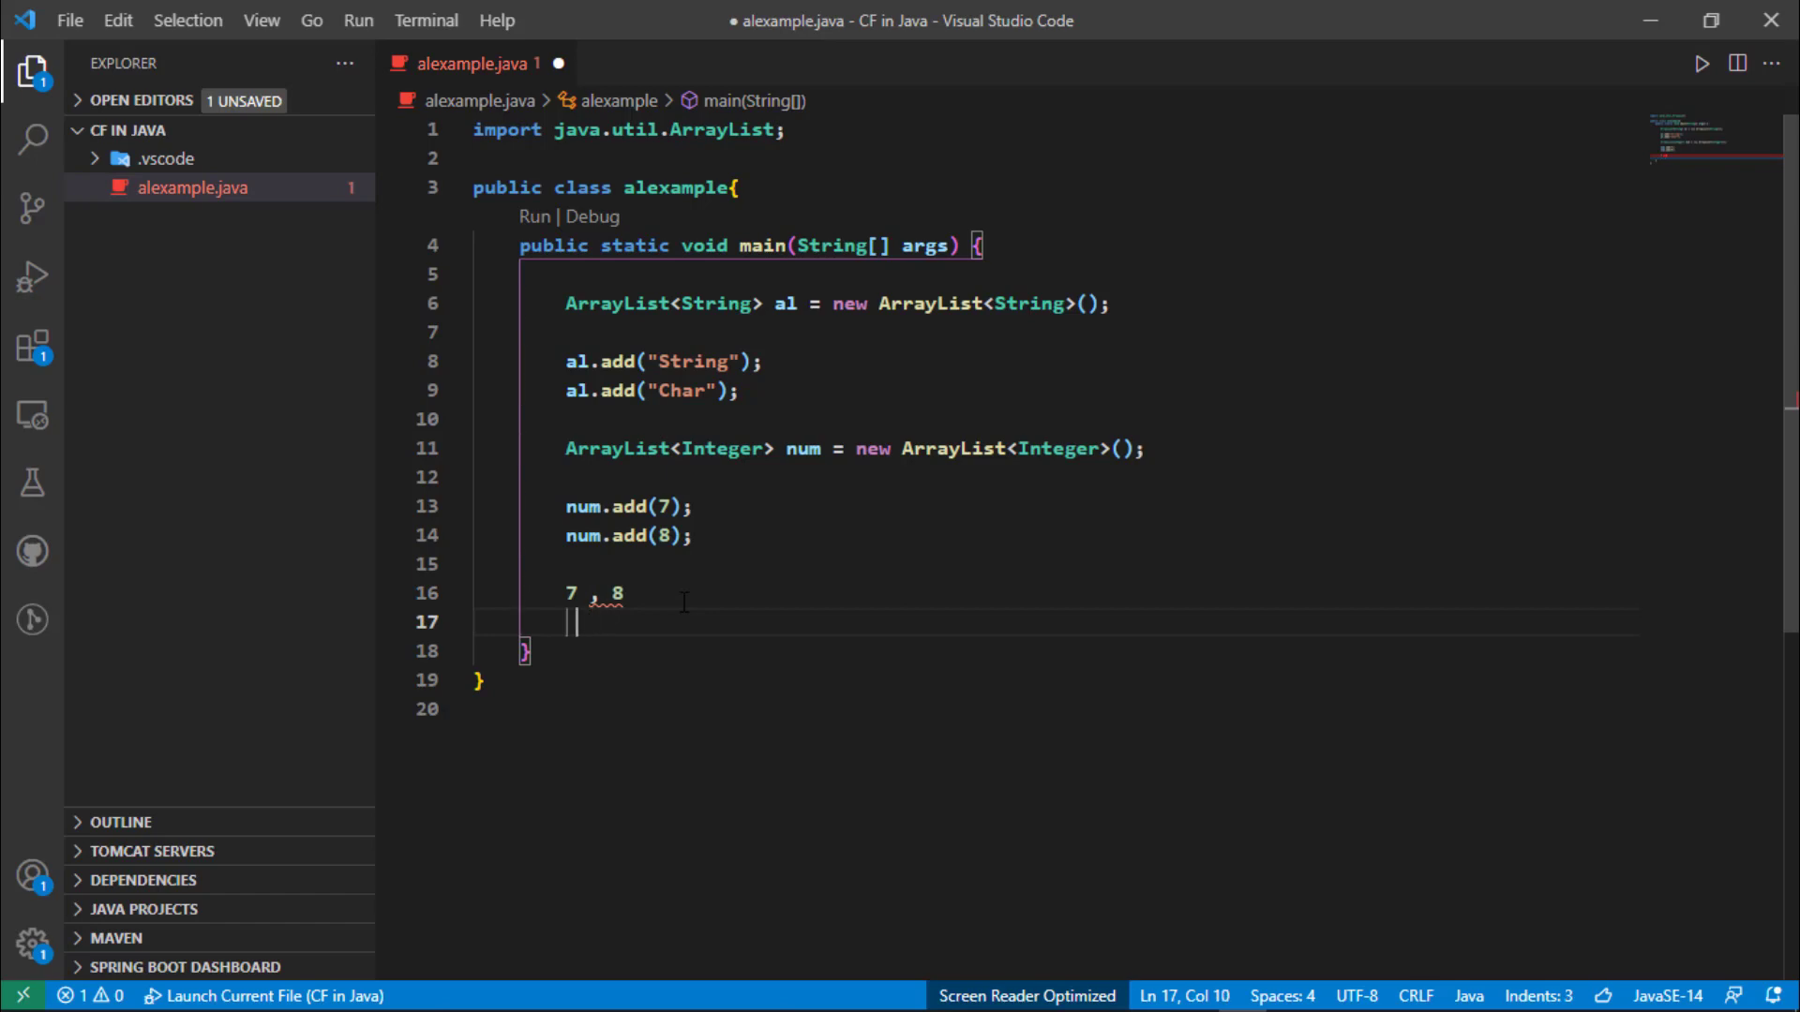
pyautogui.write('0')
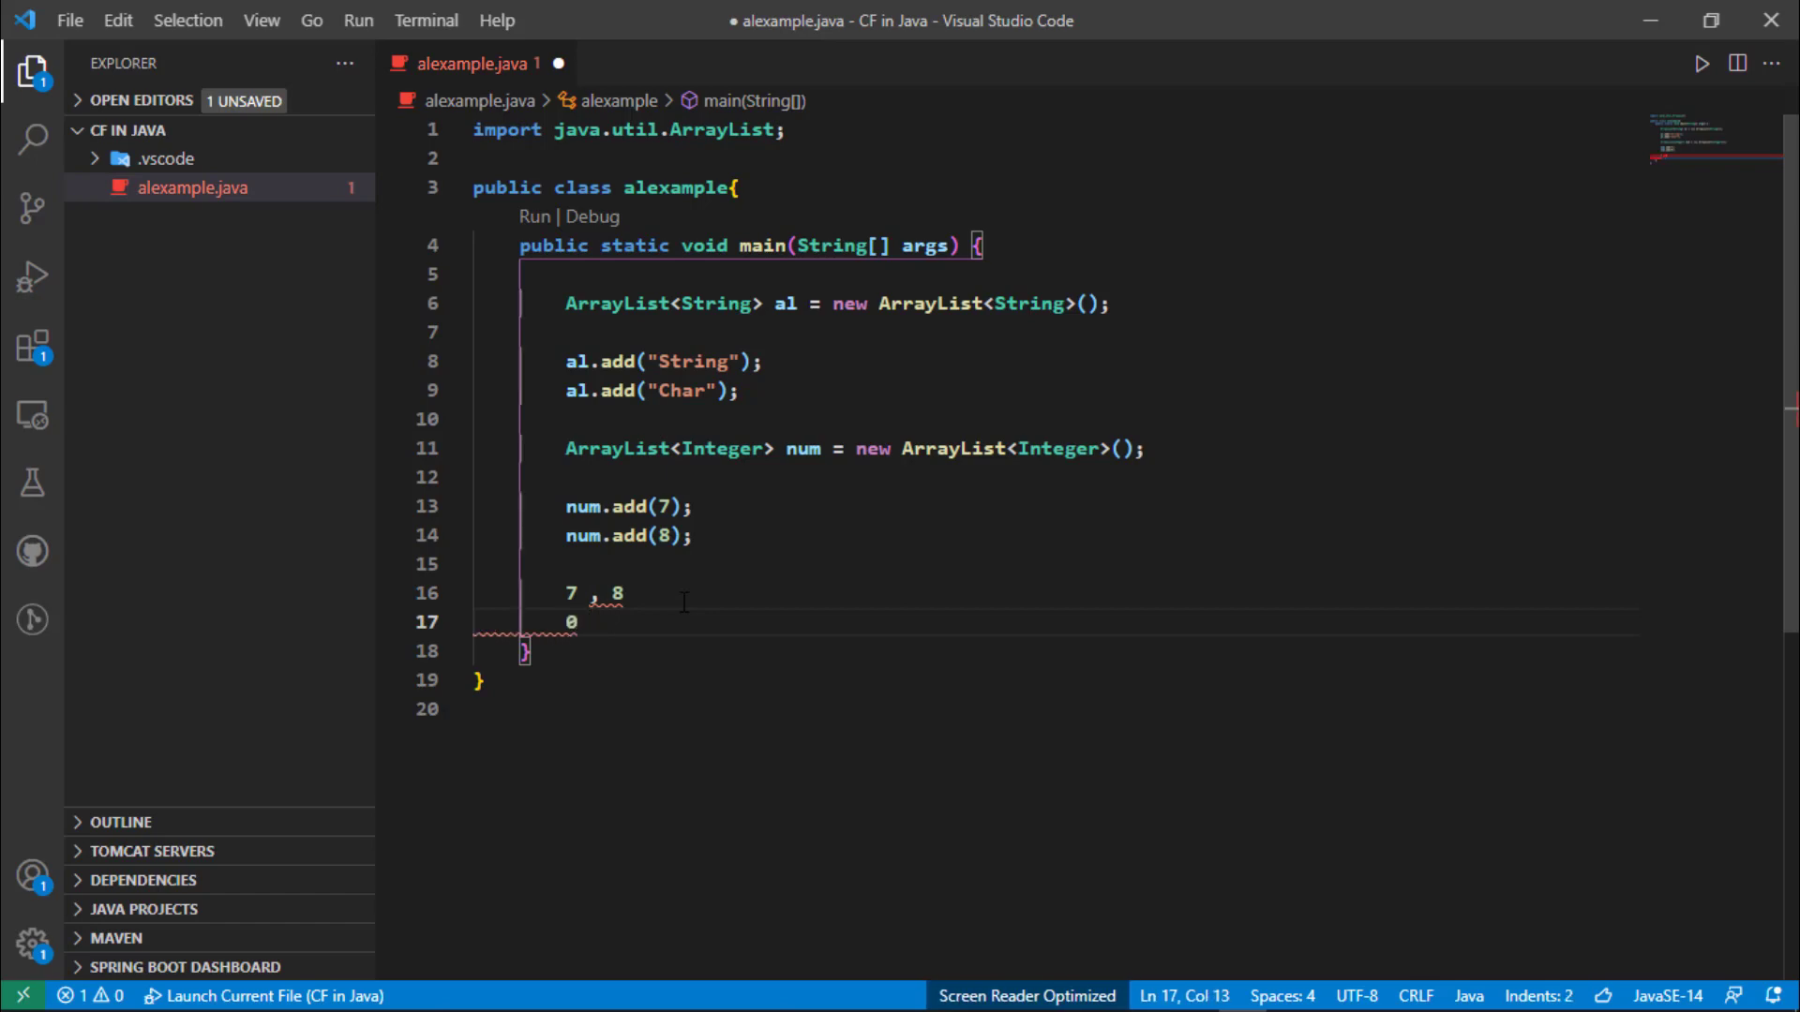
pyautogui.write('1')
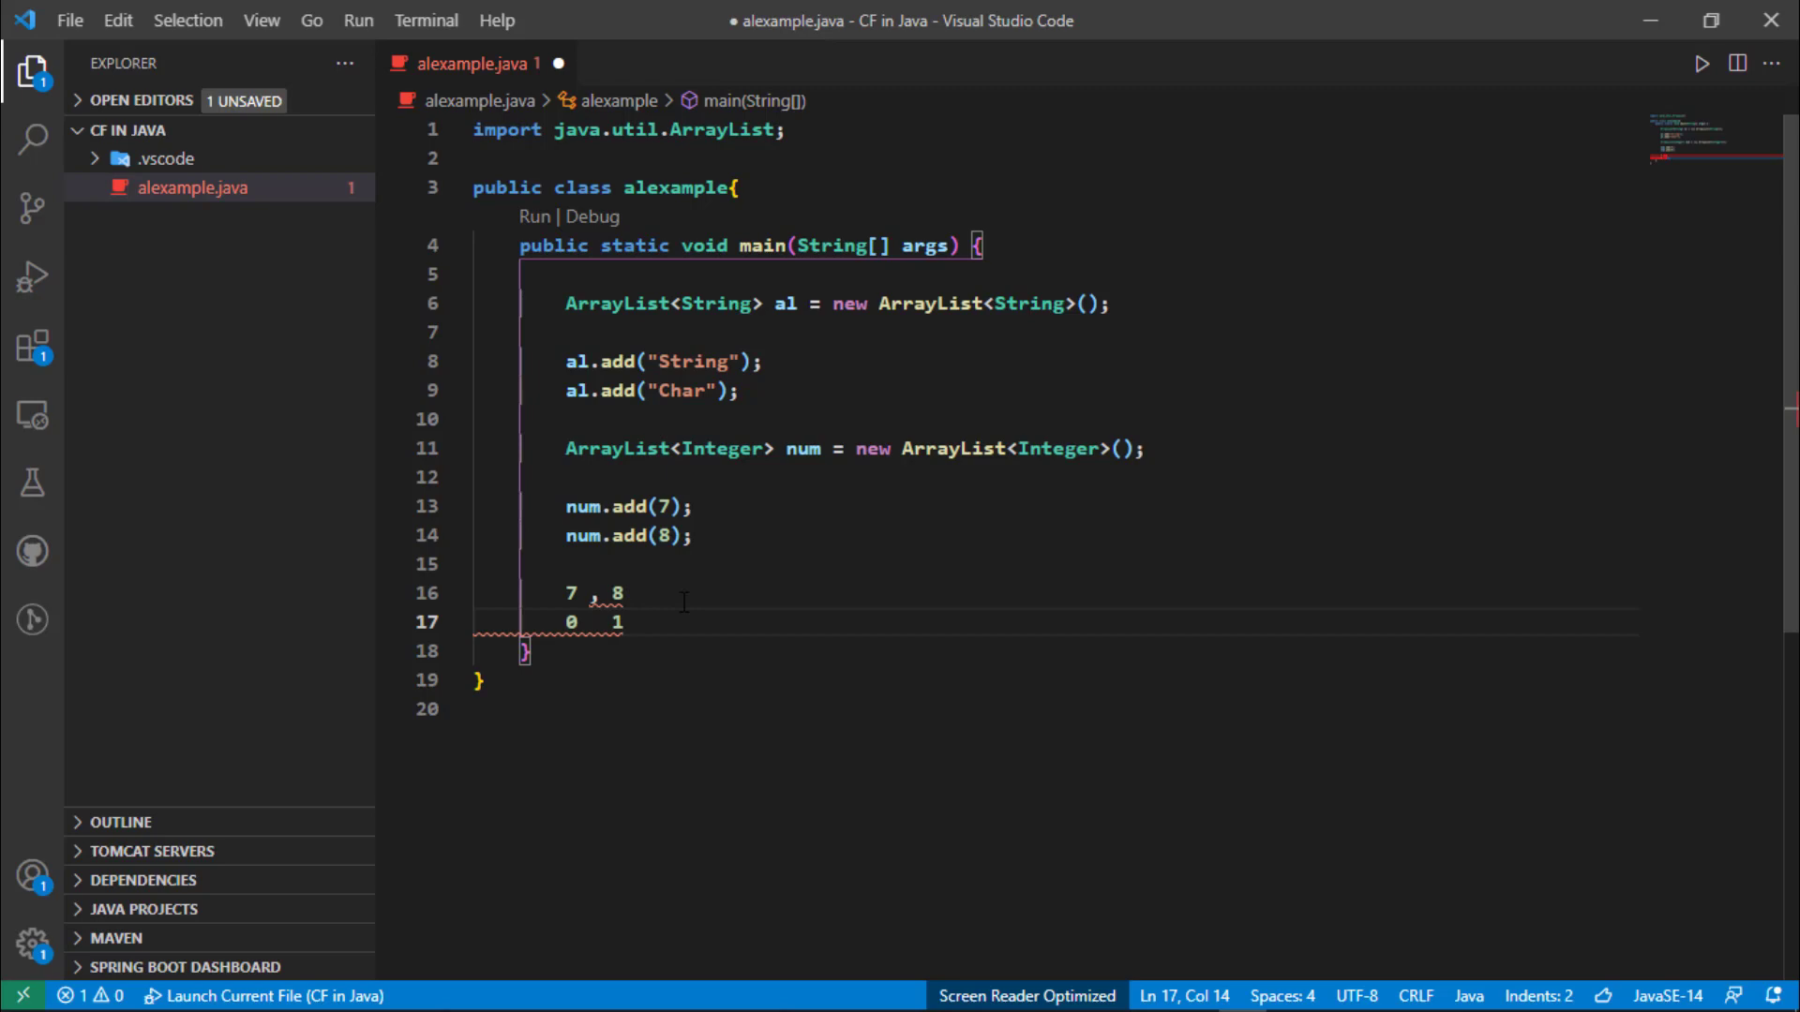
pyautogui.click(623, 593)
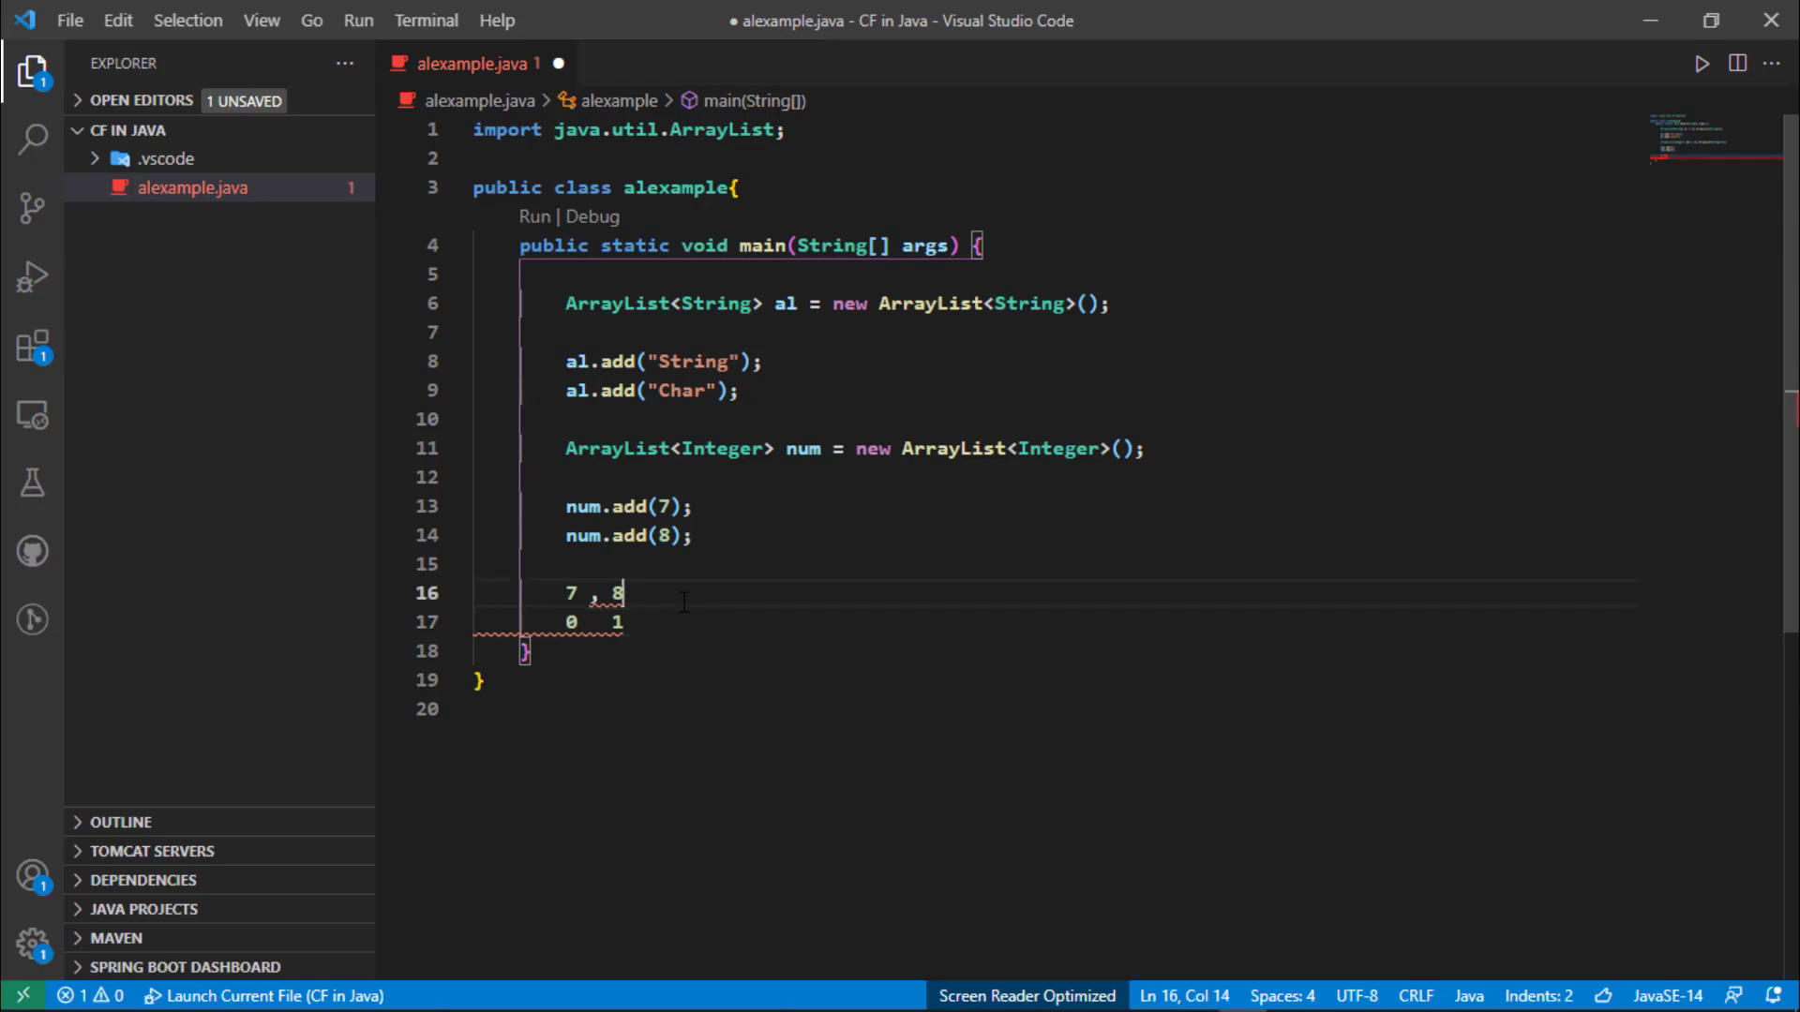
pyautogui.write(', 9')
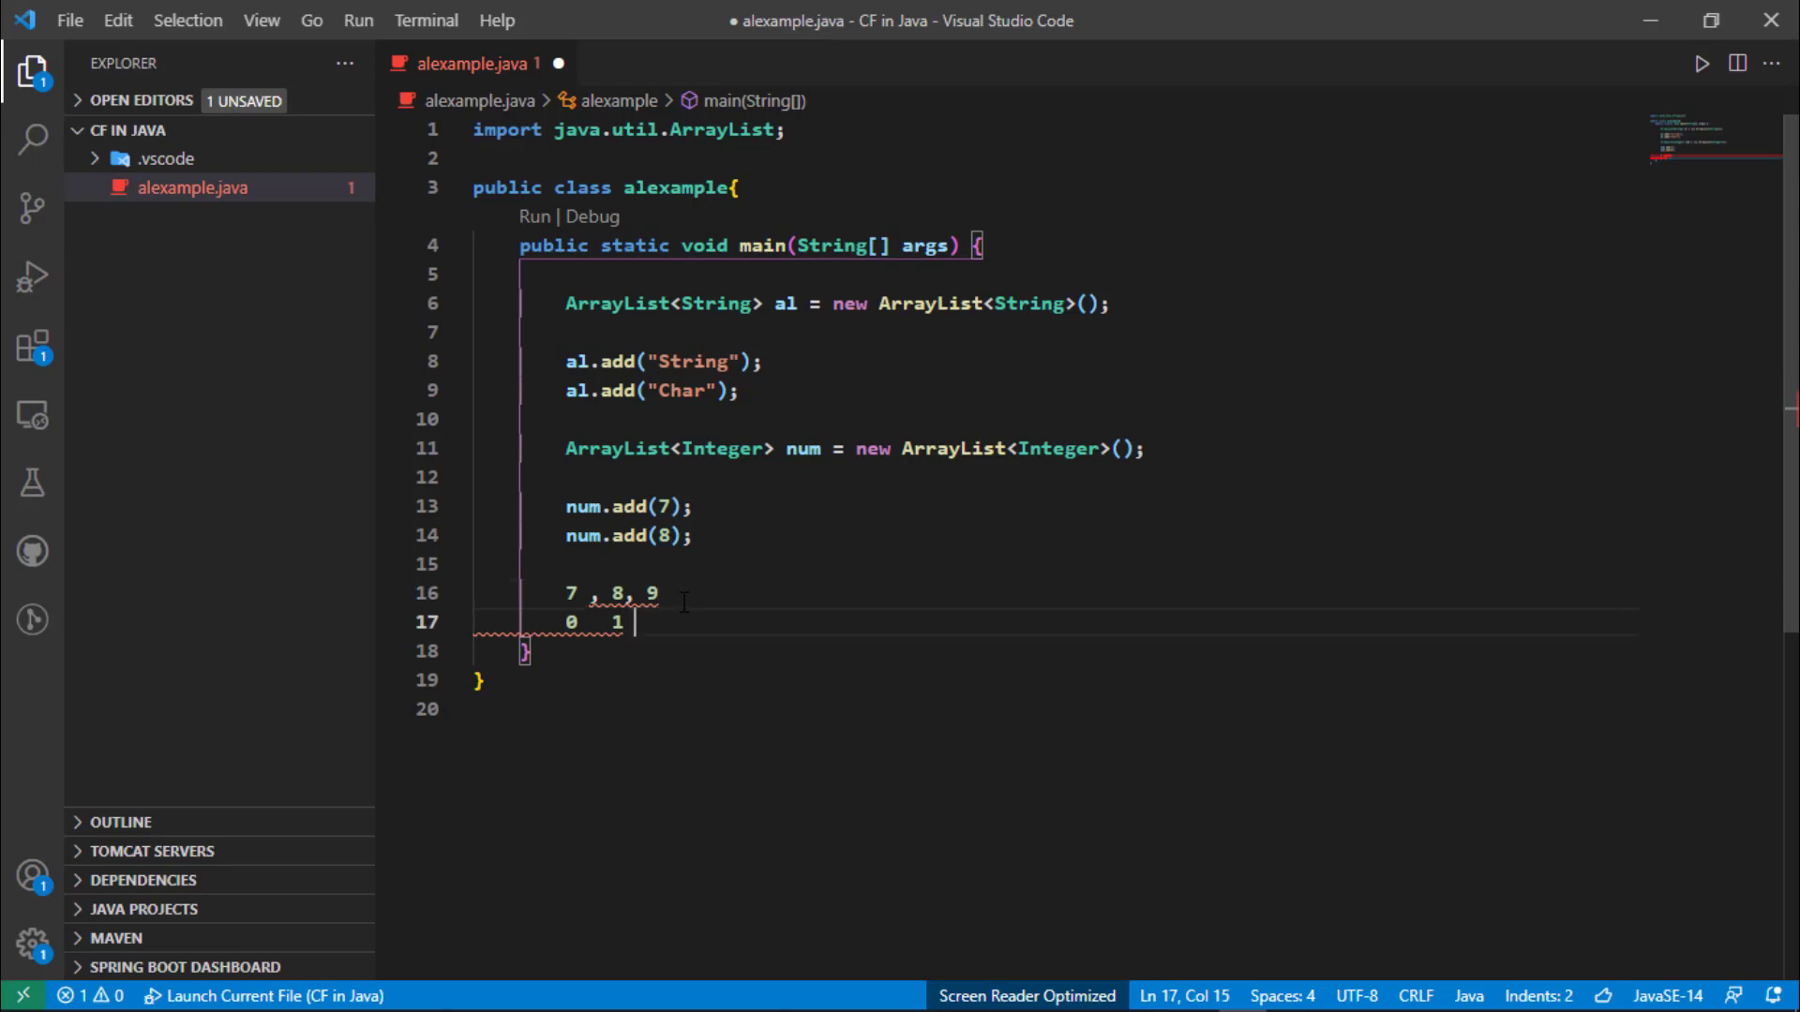
pyautogui.write(', 2')
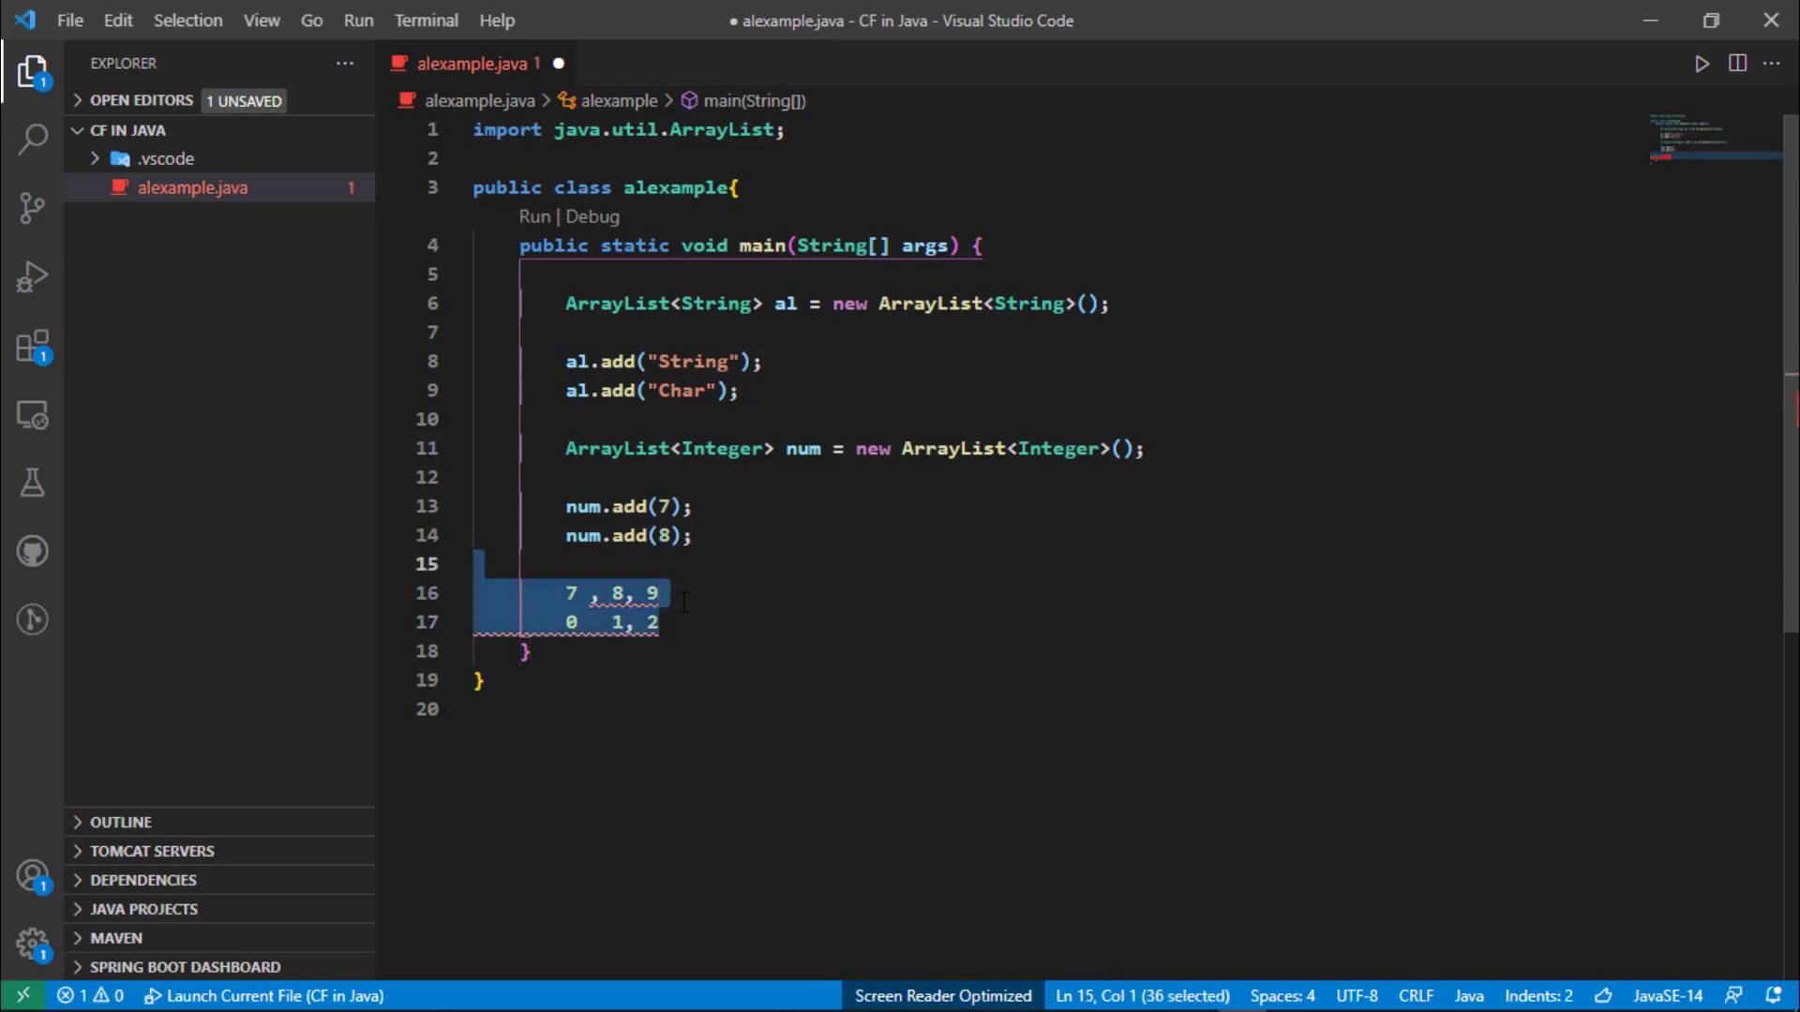
pyautogui.press('Delete')
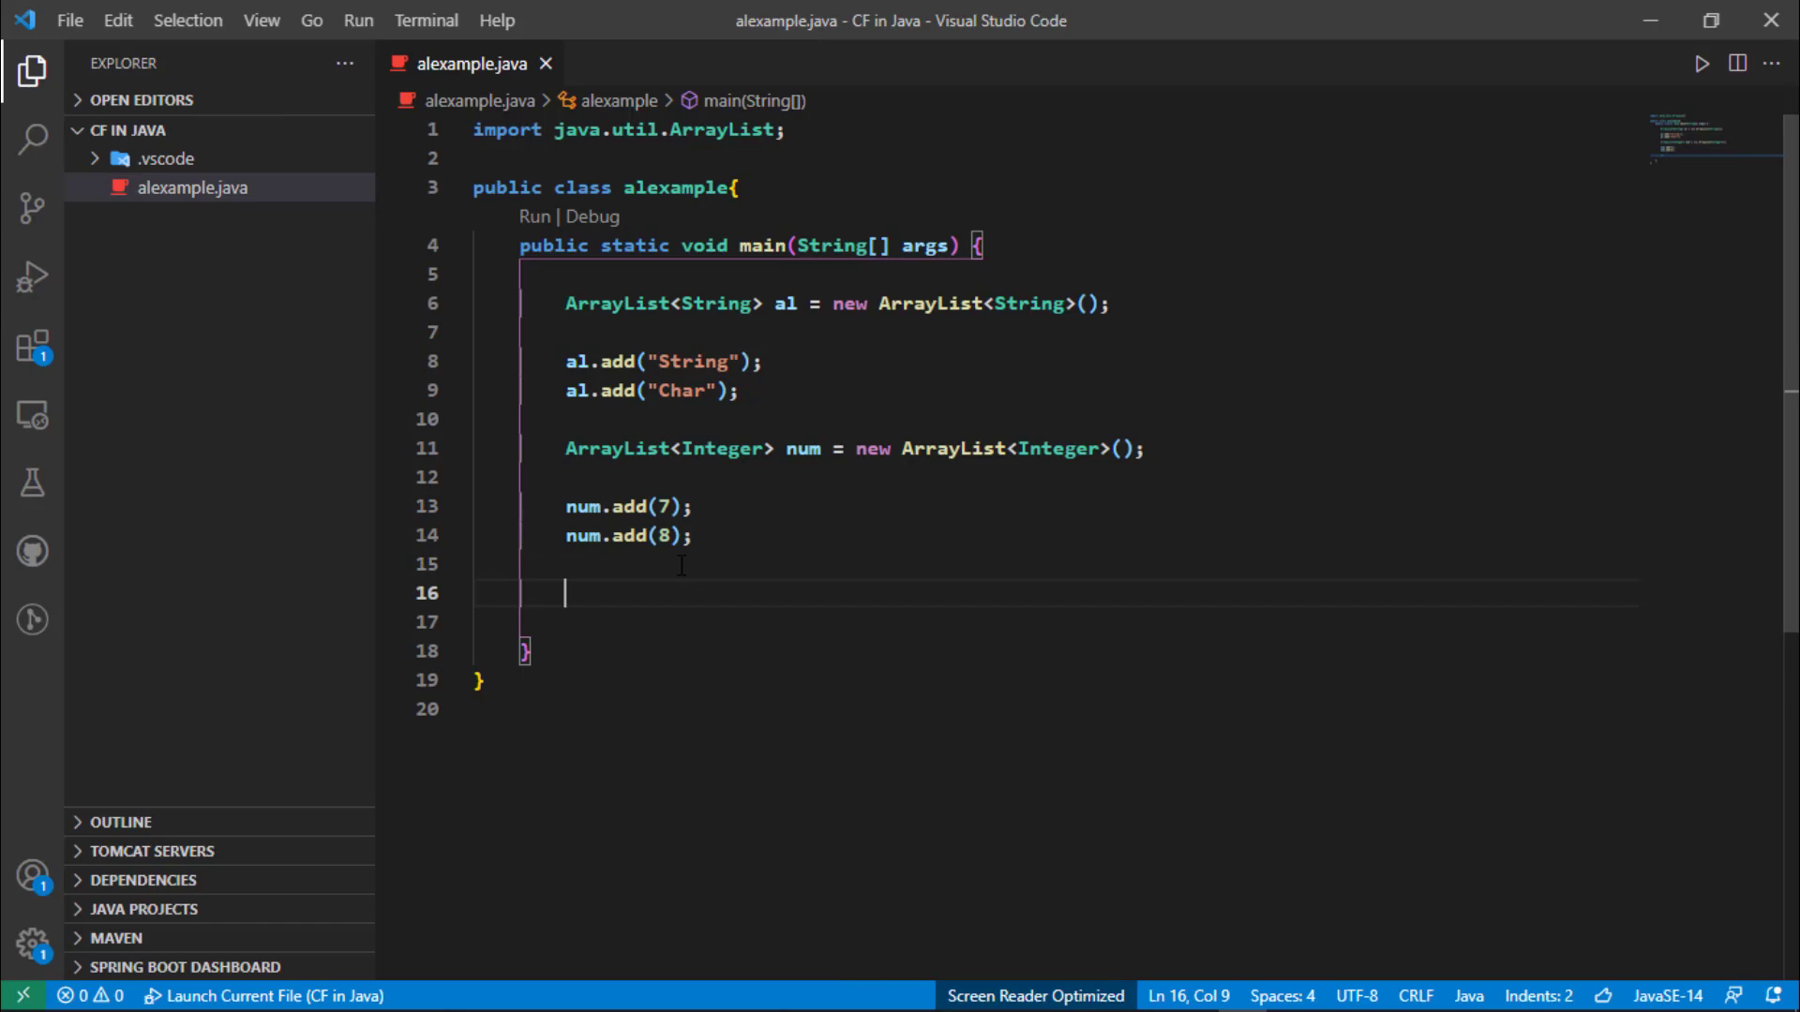
# Write a sysout print statement with the label text "OUTPUT of Num ArrayList".
pyautogui.write('sys')
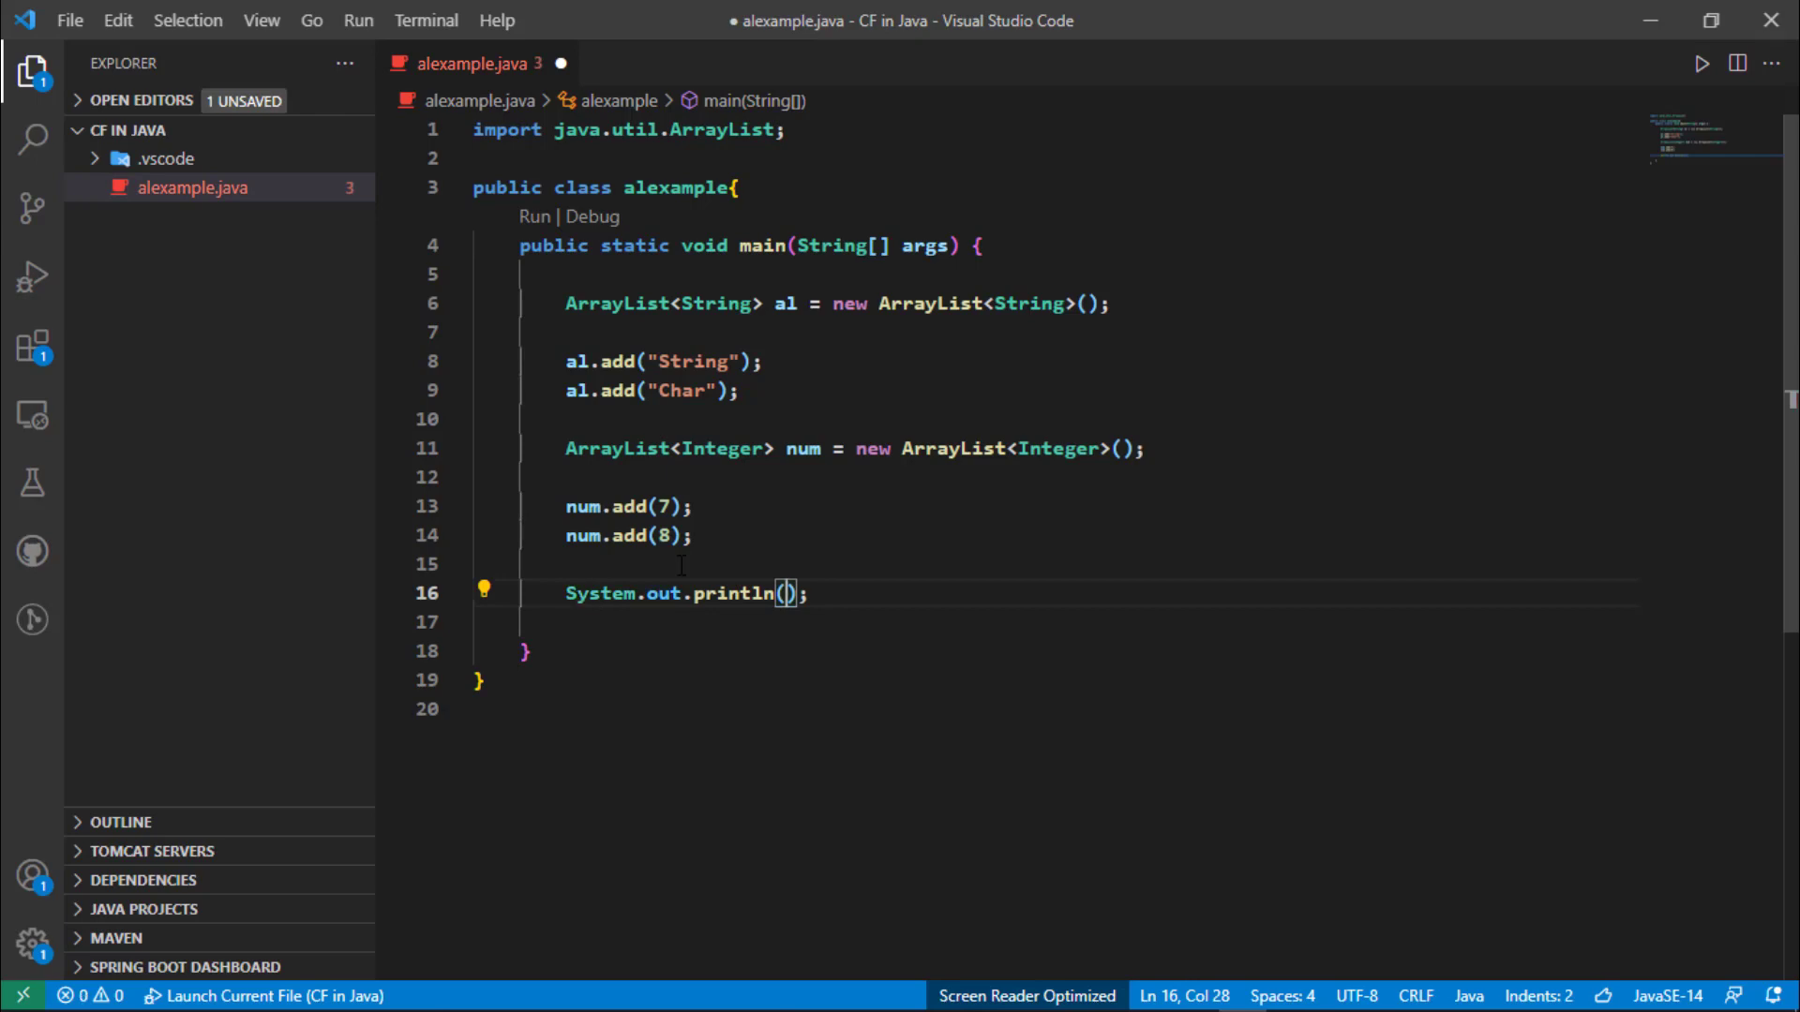
pyautogui.write('""')
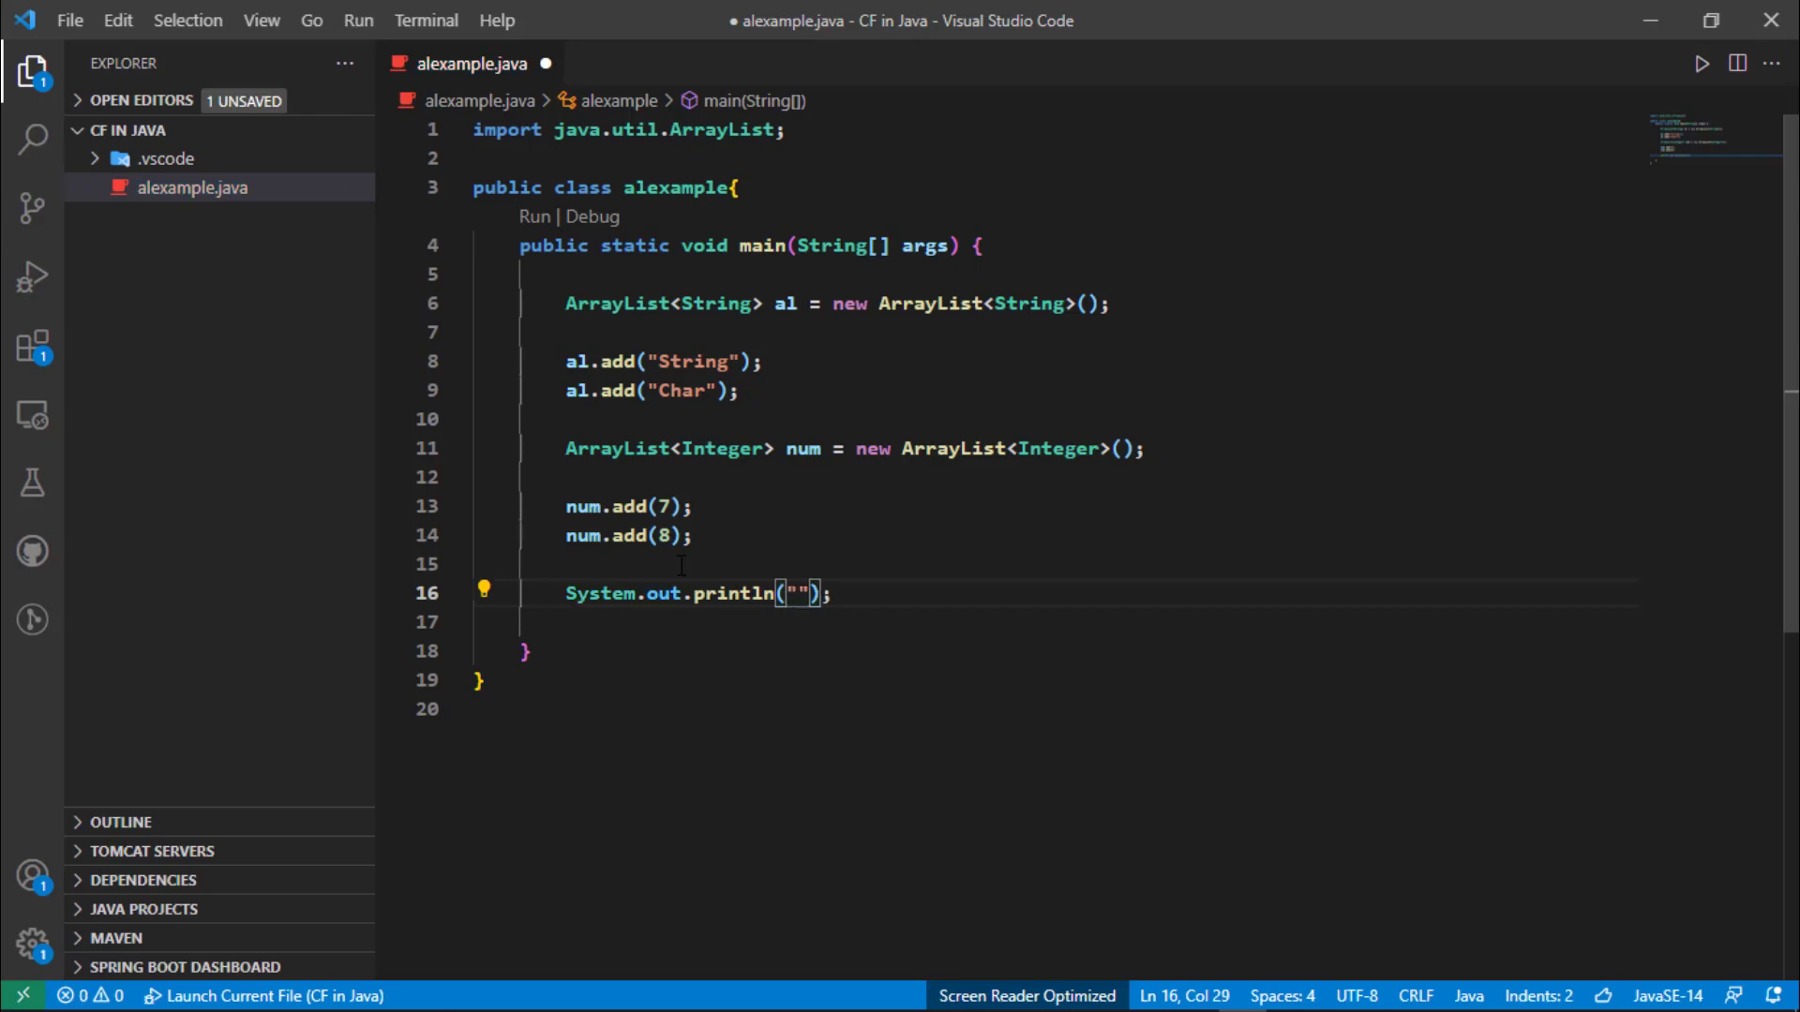
pyautogui.write('OUTPUT of  in')
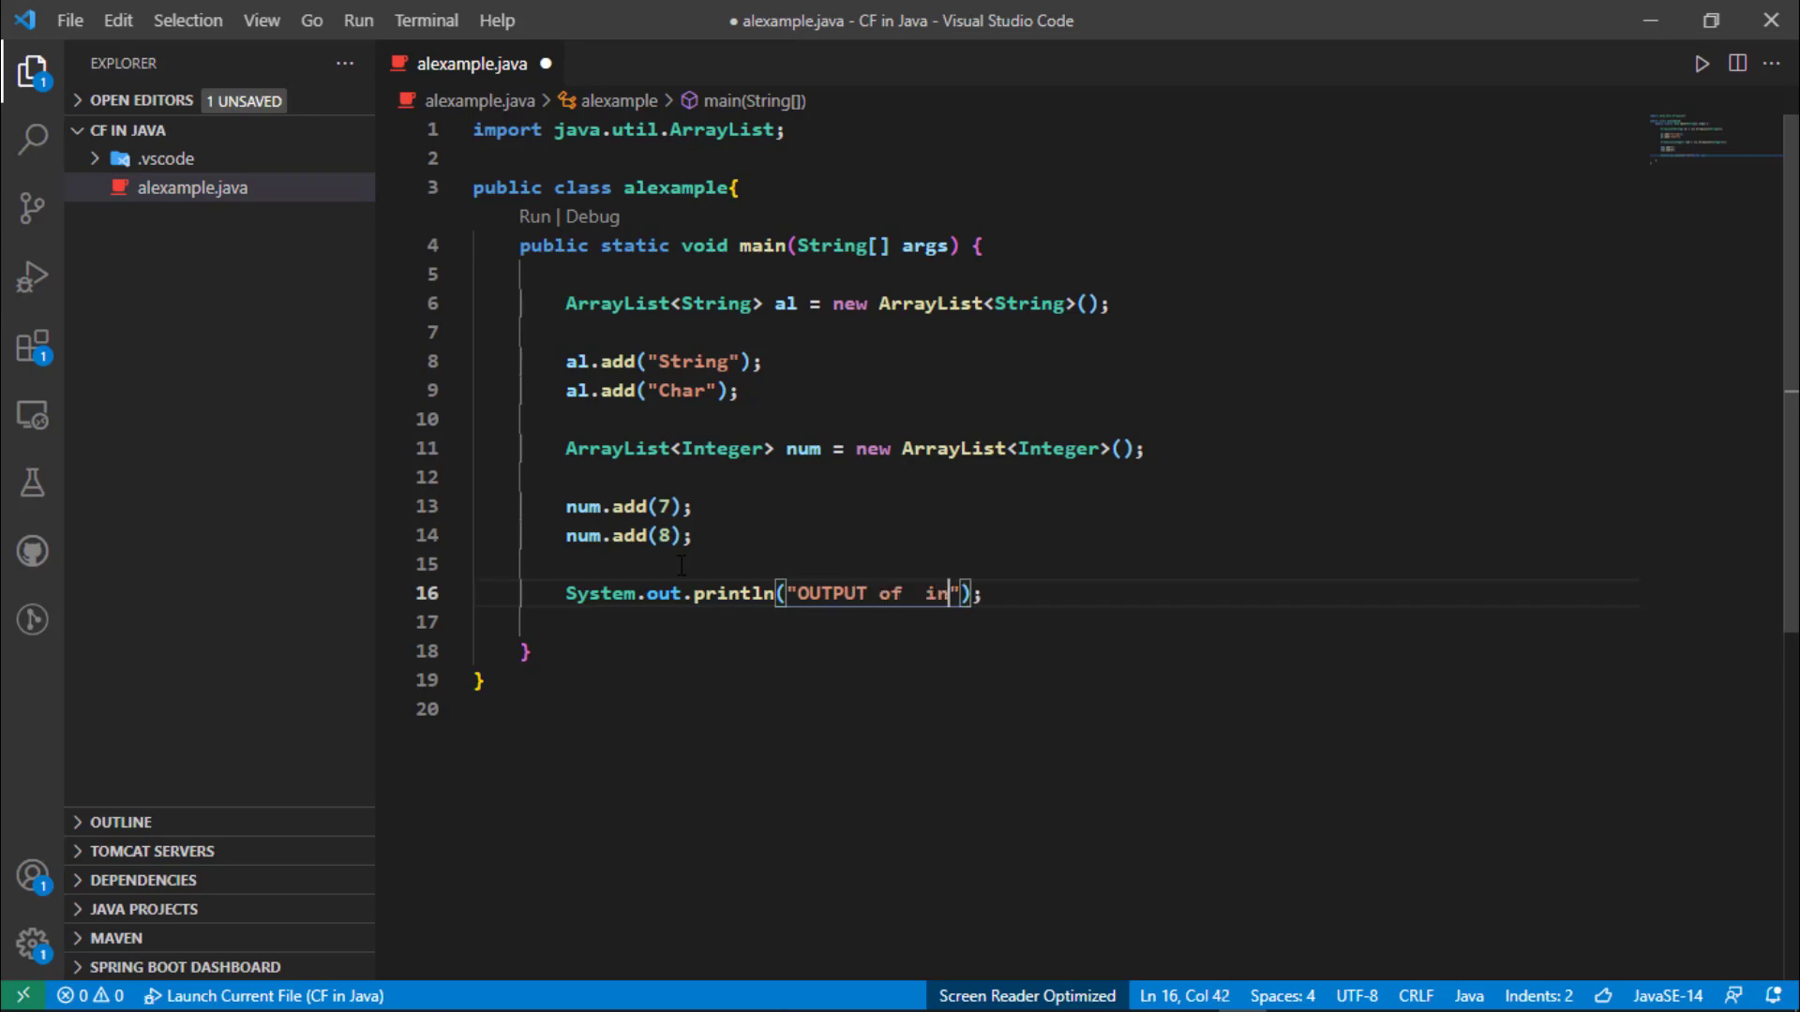
pyautogui.press('Backspace')
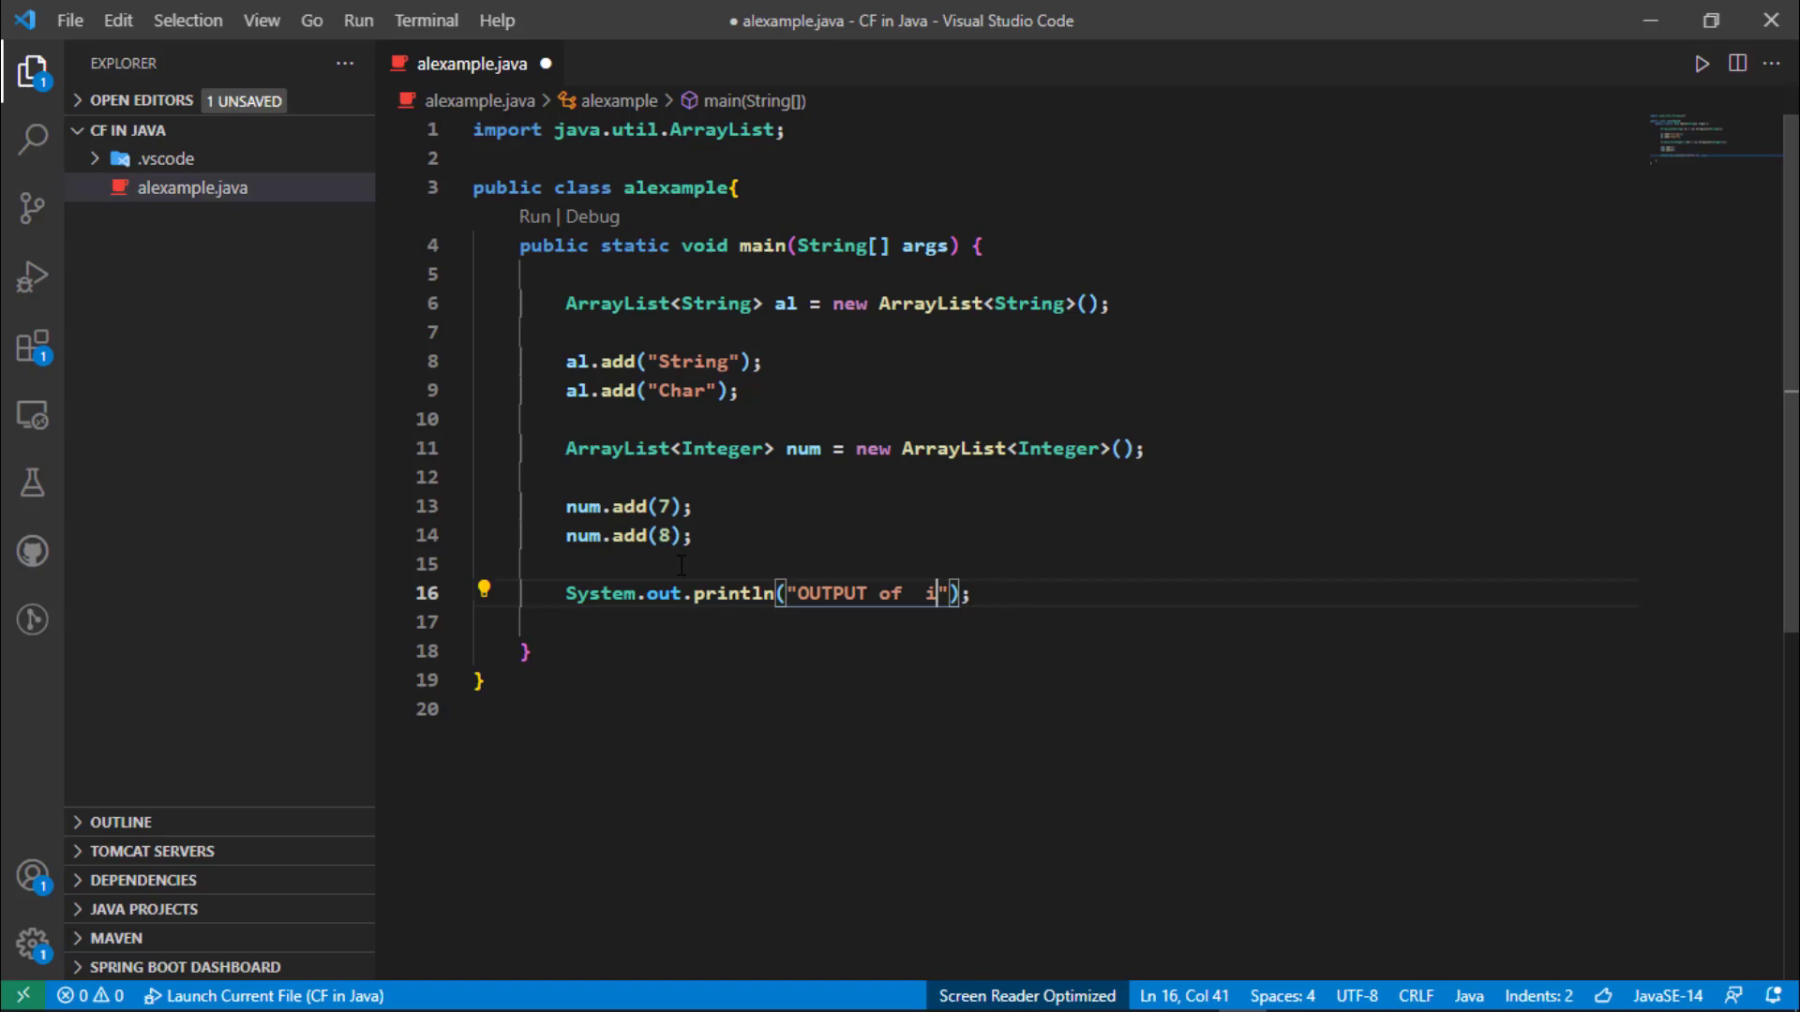
pyautogui.write('Num a')
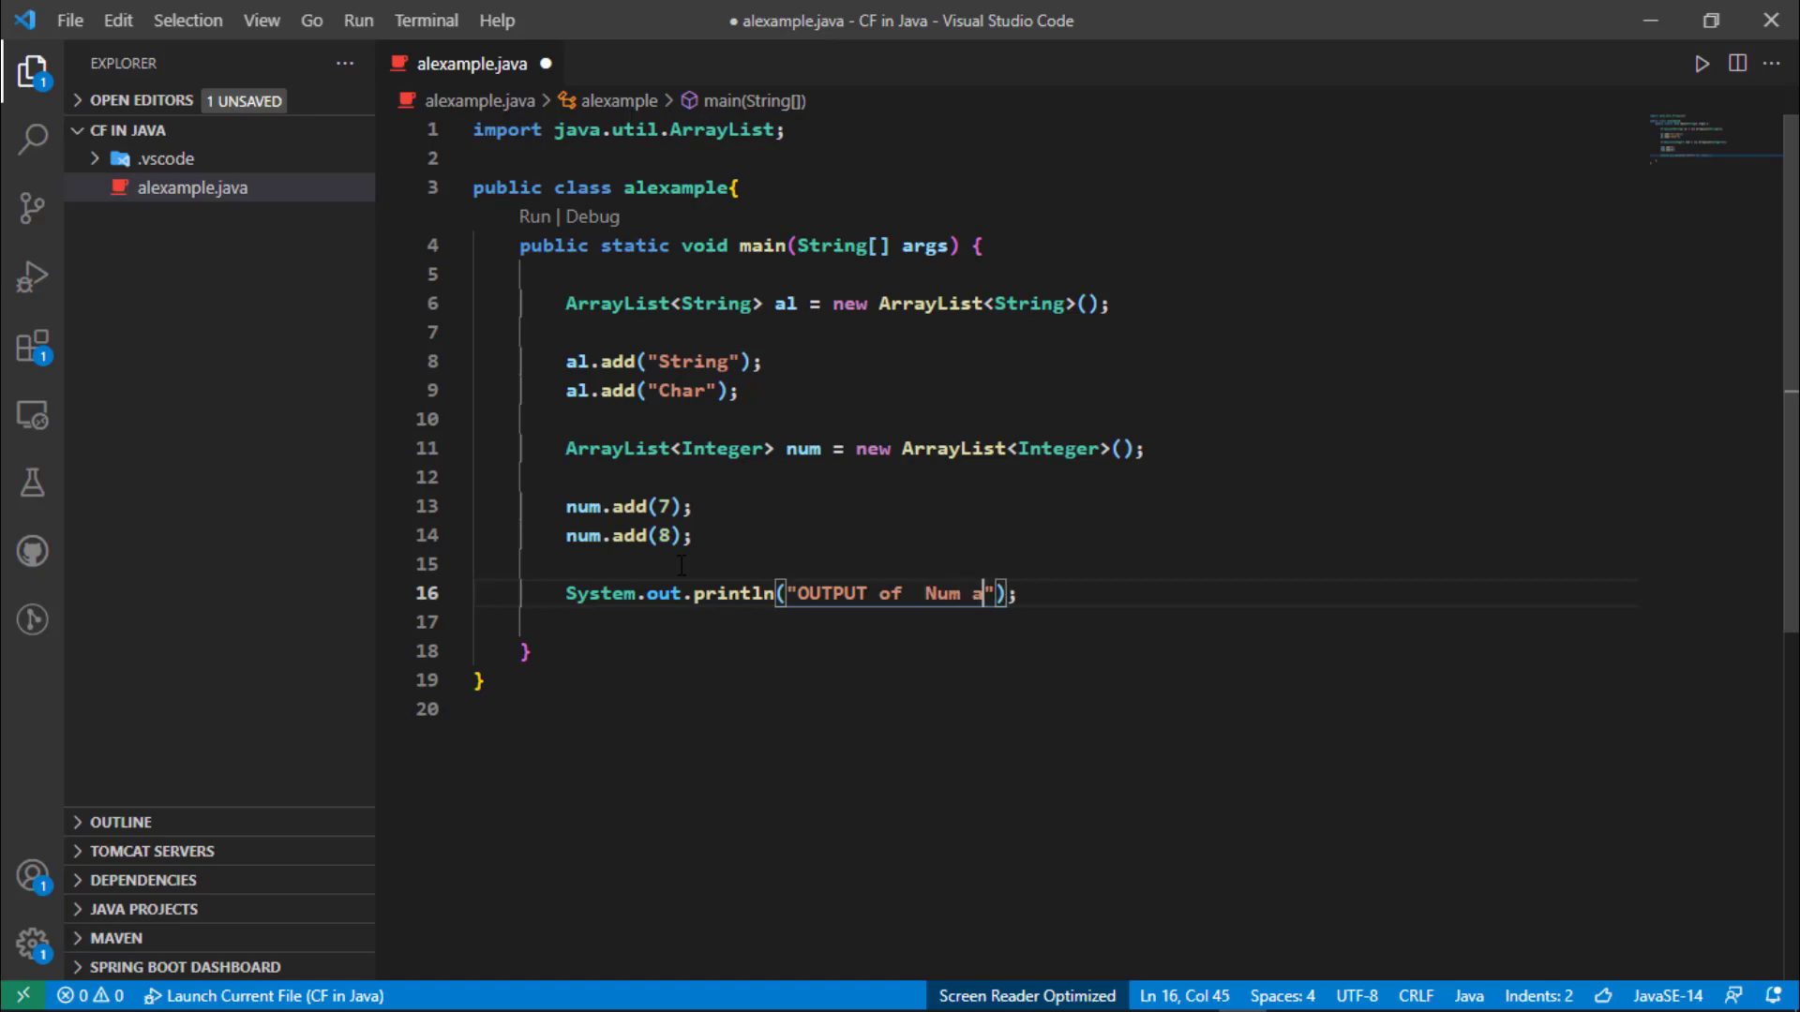
pyautogui.write('l')
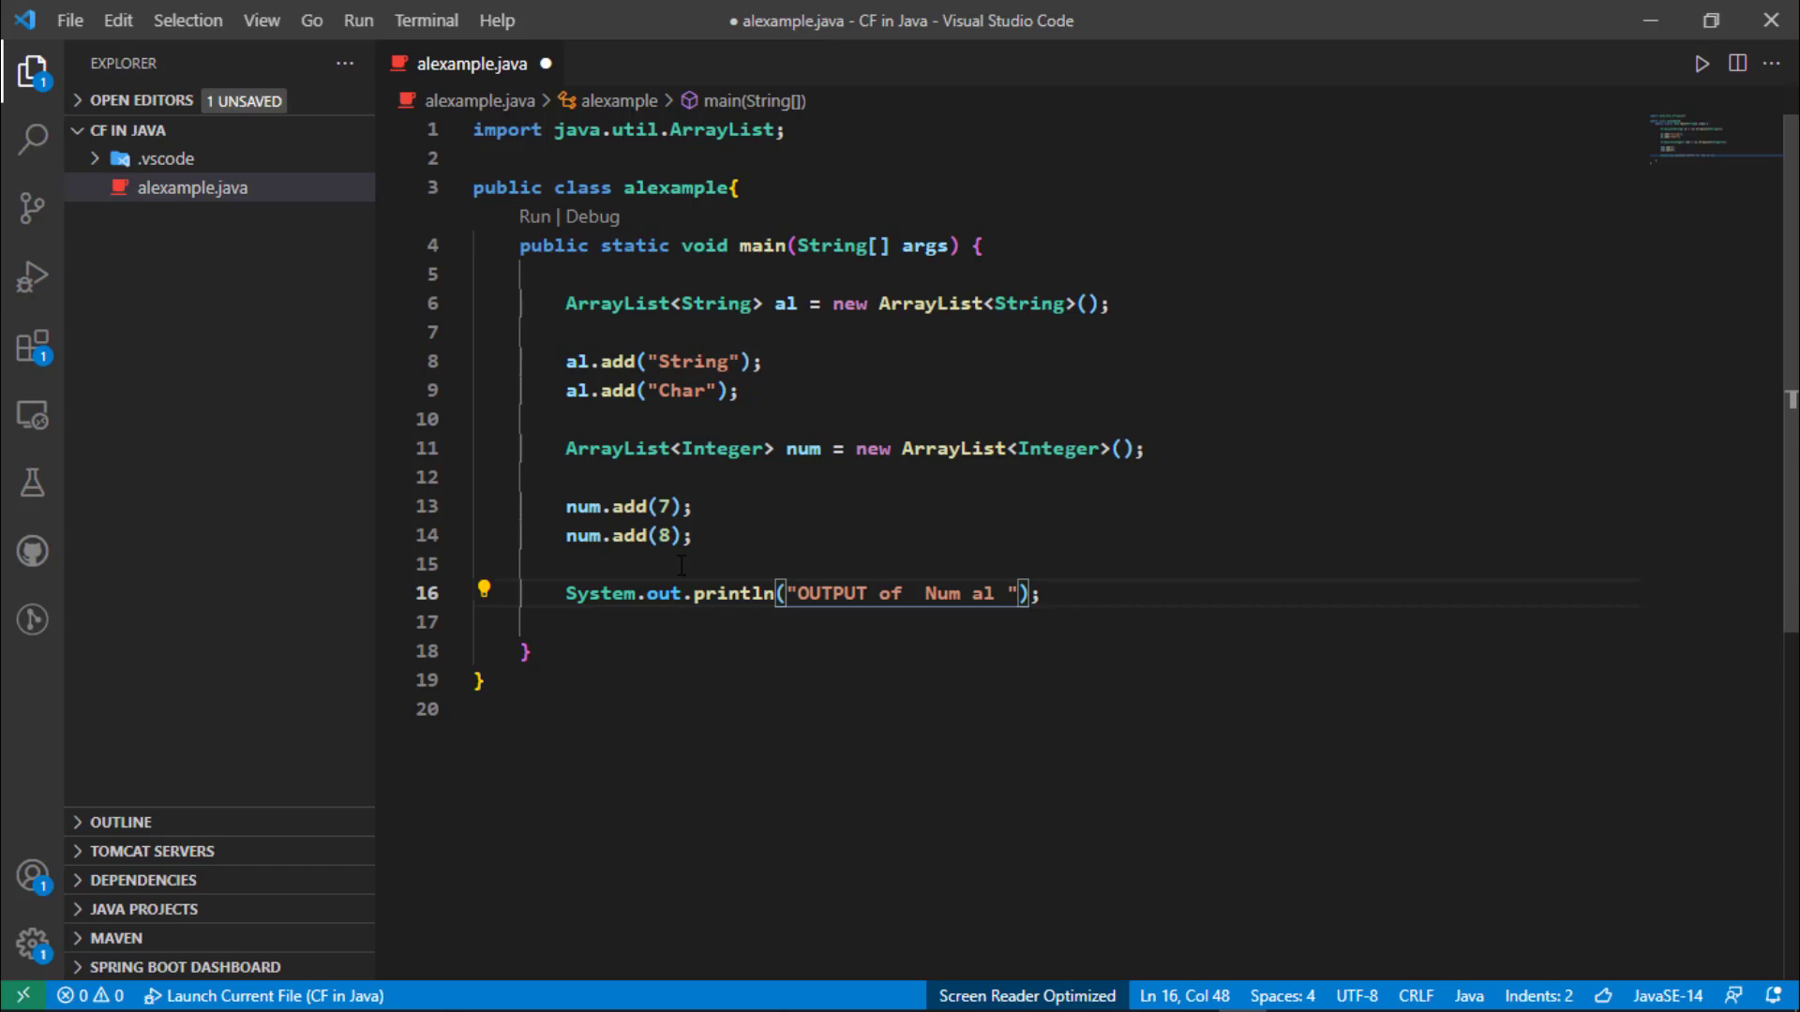
pyautogui.write('+')
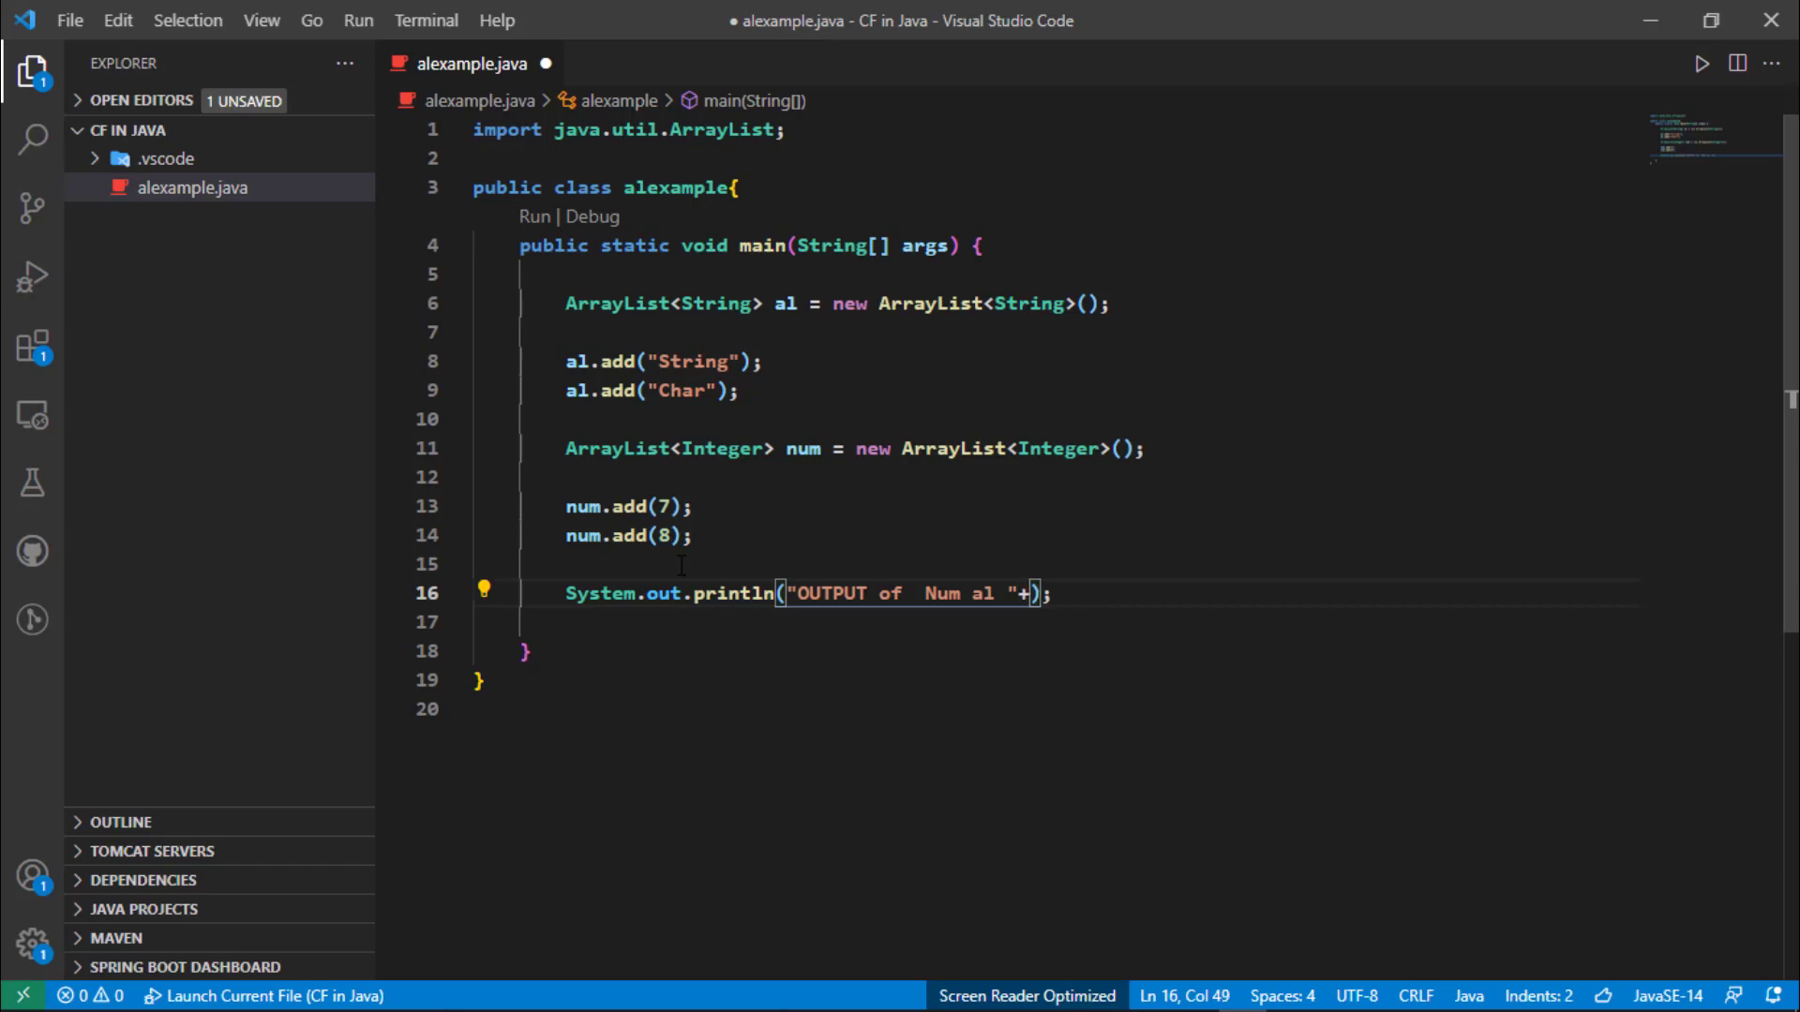
pyautogui.press('Backspace')
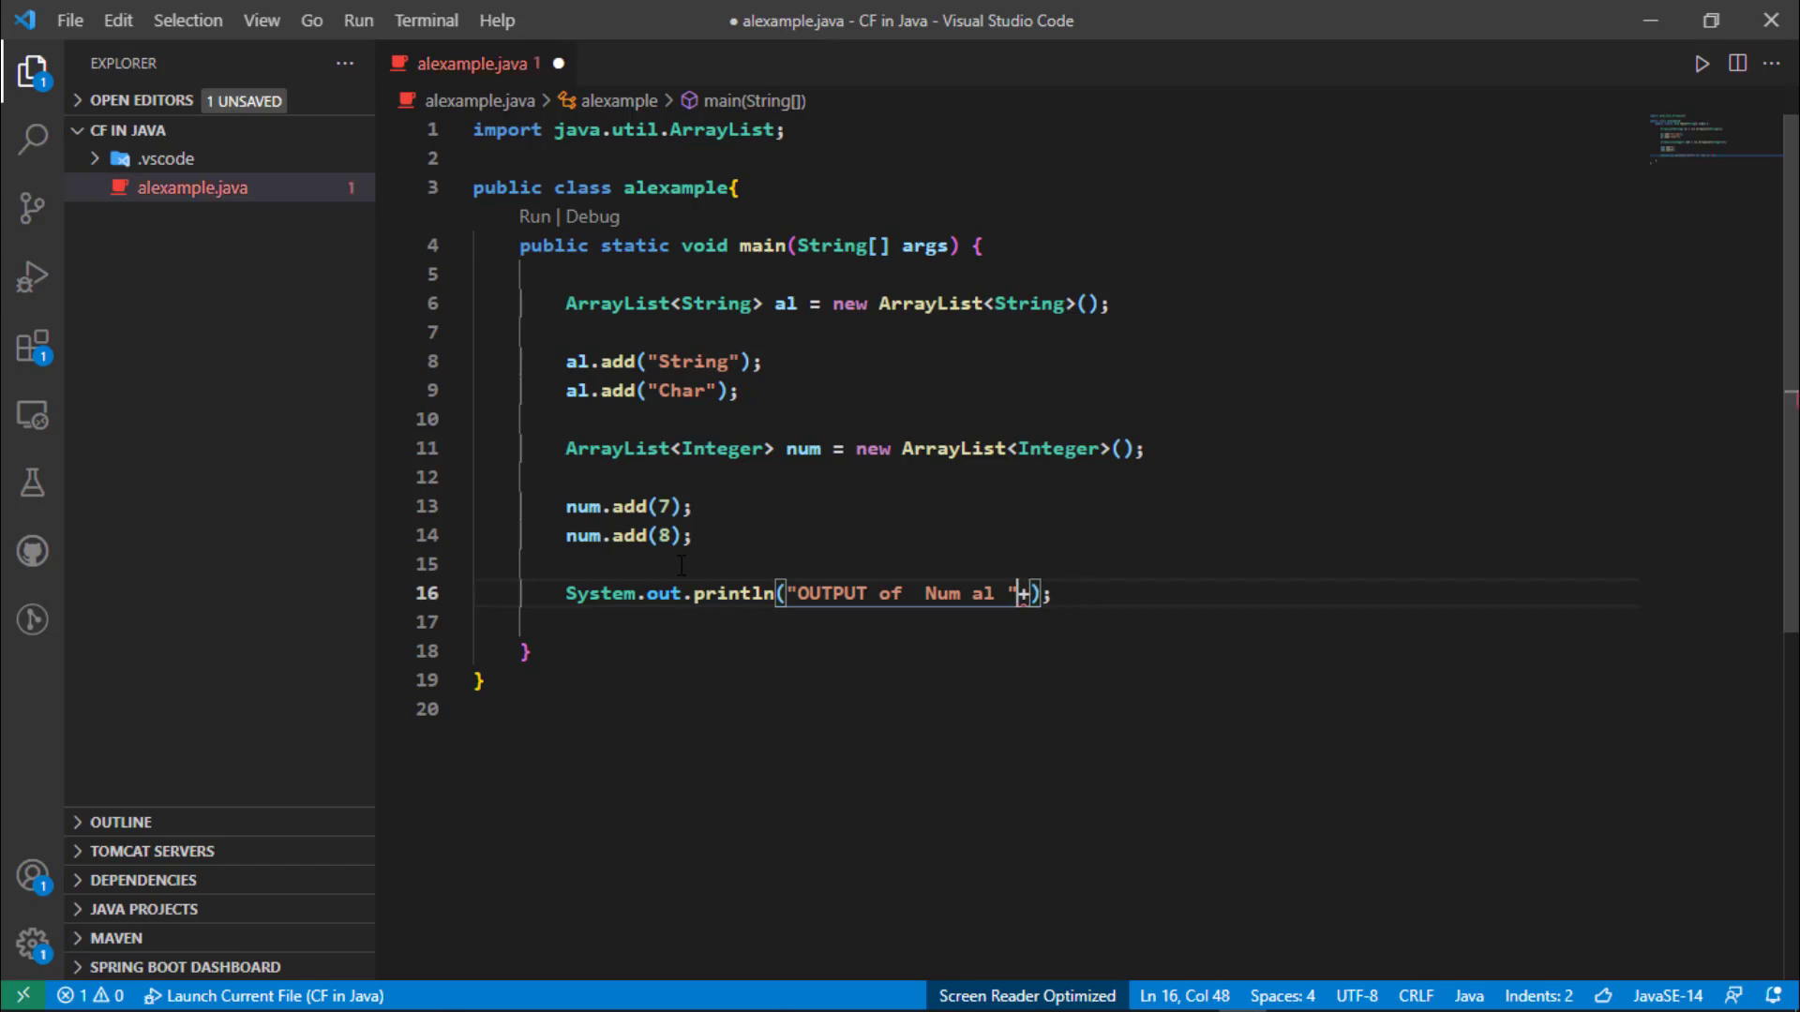
pyautogui.doubleClick(978, 594)
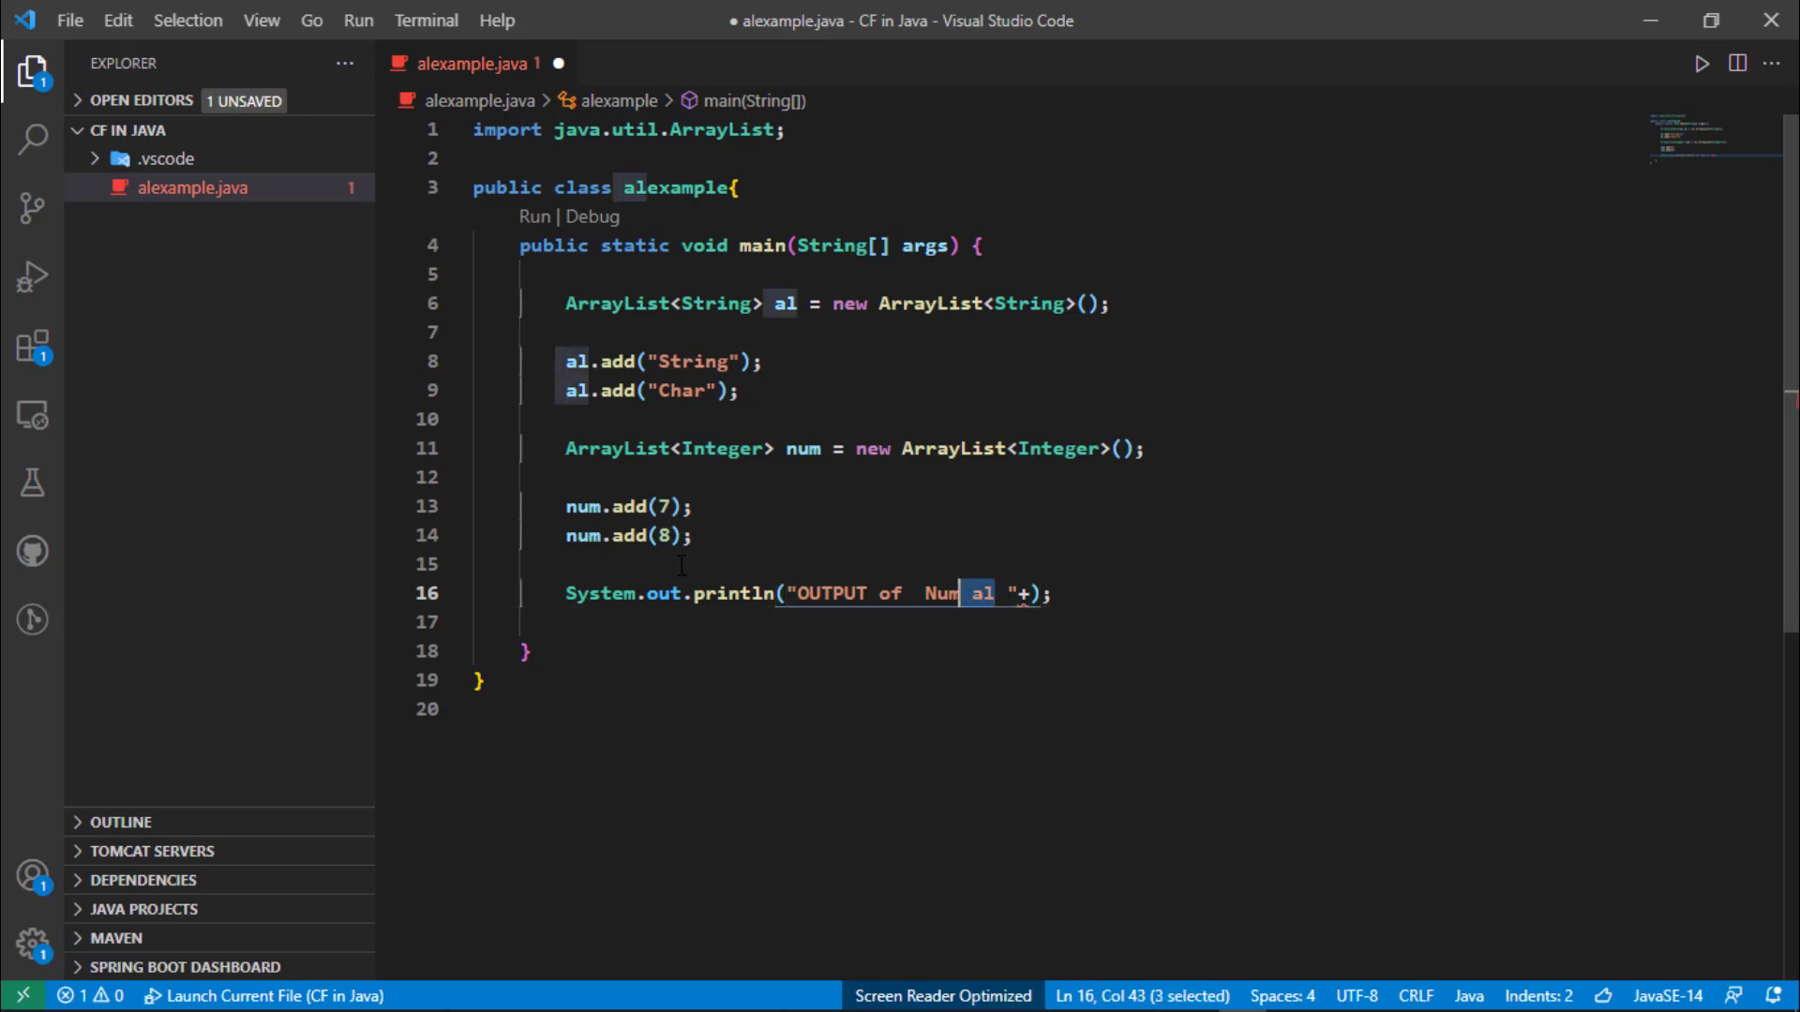
pyautogui.write('ArrayList')
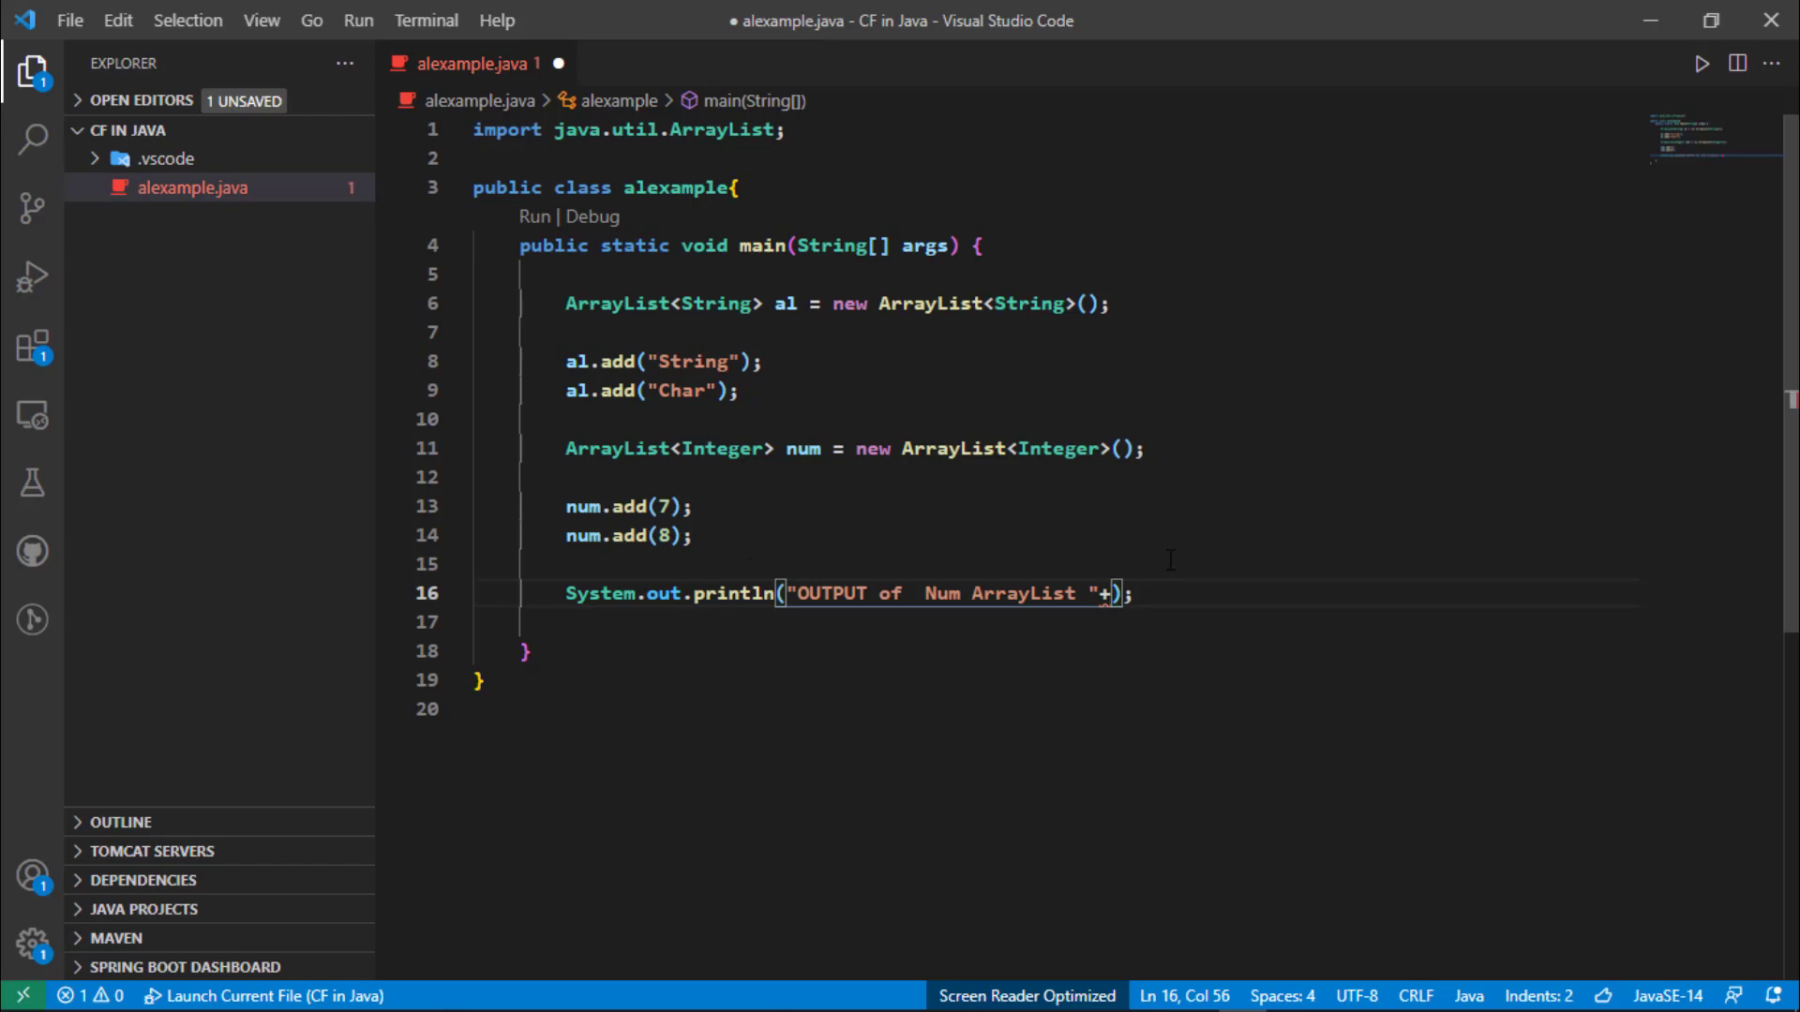
# Append num.get(0) to the Num ArrayList print statement and save the file.
pyautogui.click(596, 506)
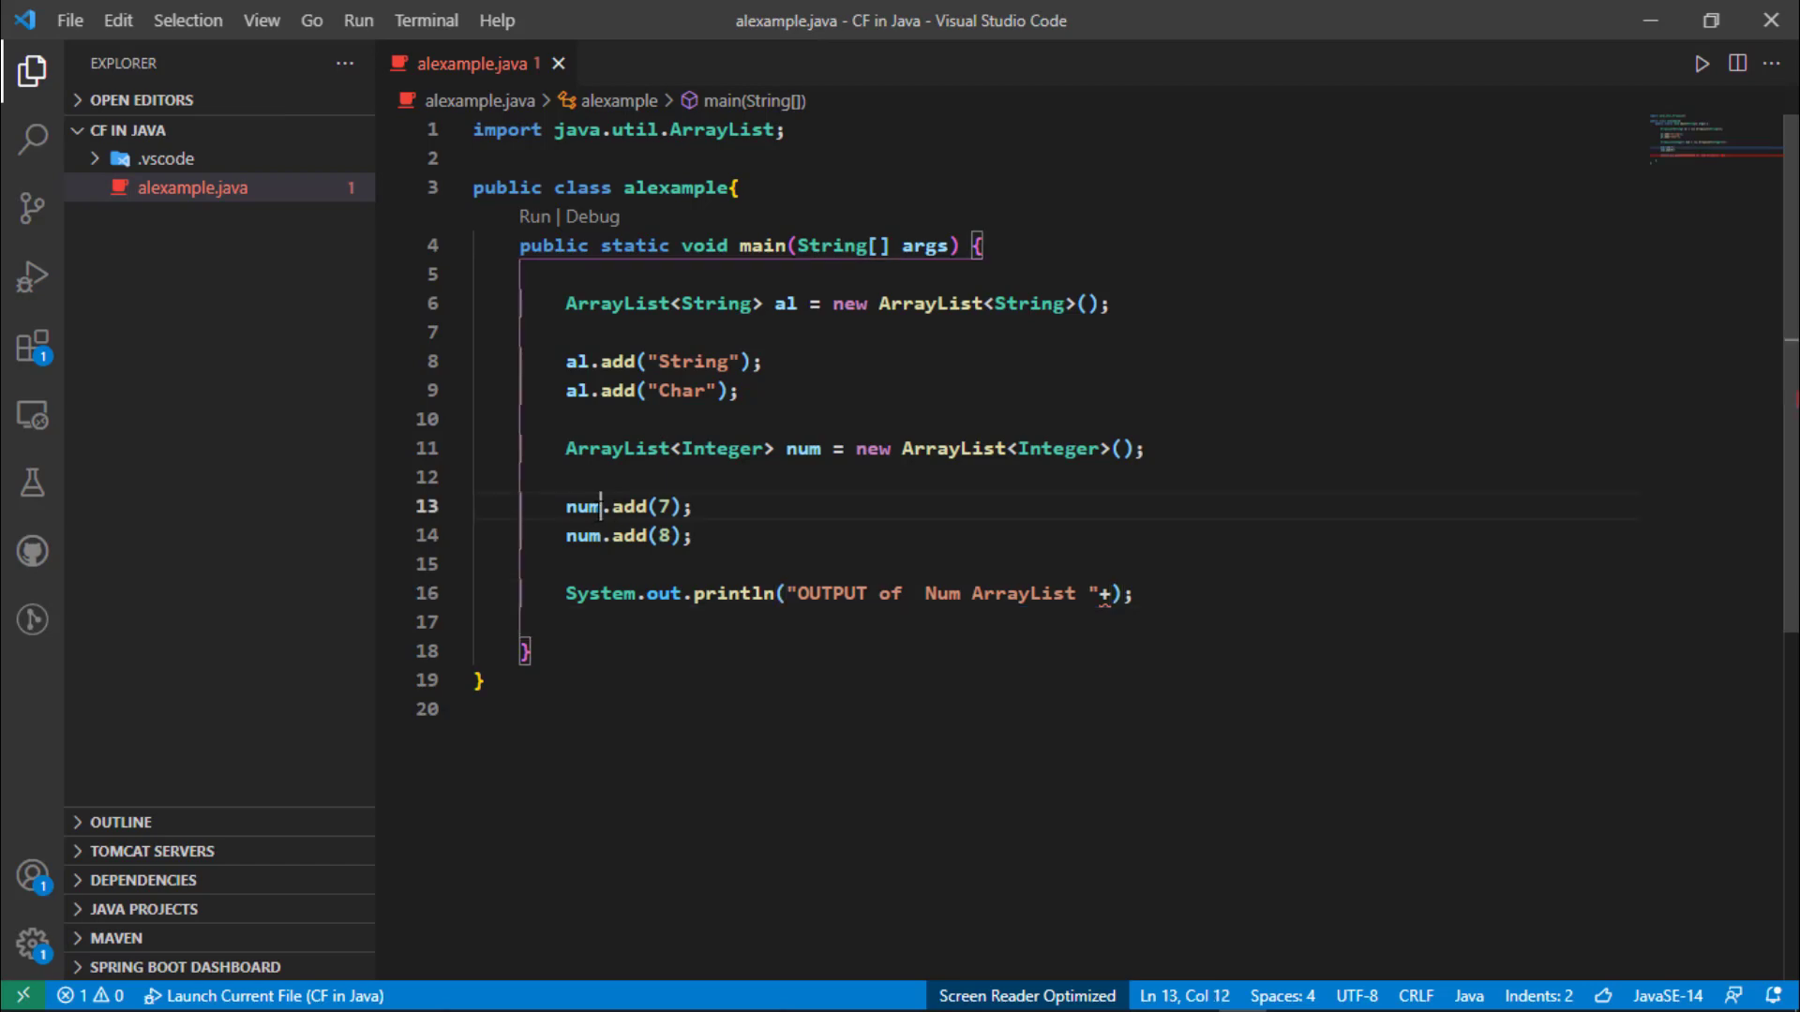
pyautogui.click(1112, 594)
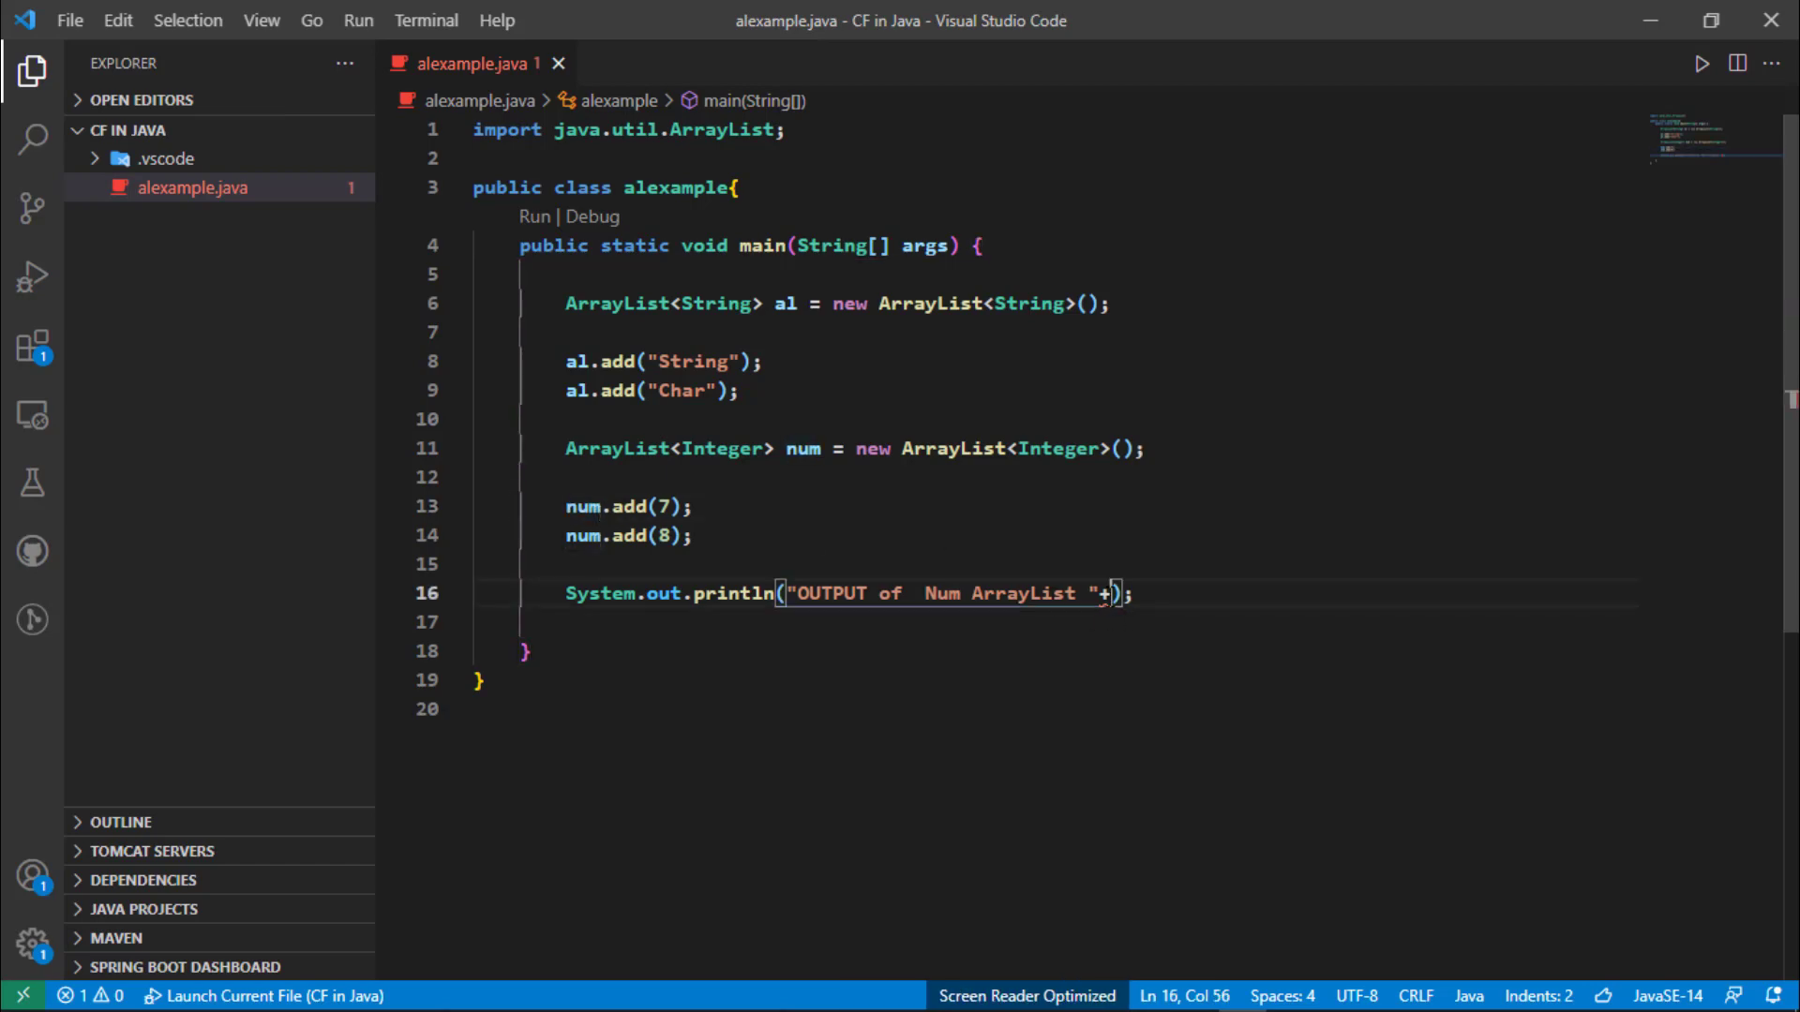
pyautogui.write('num')
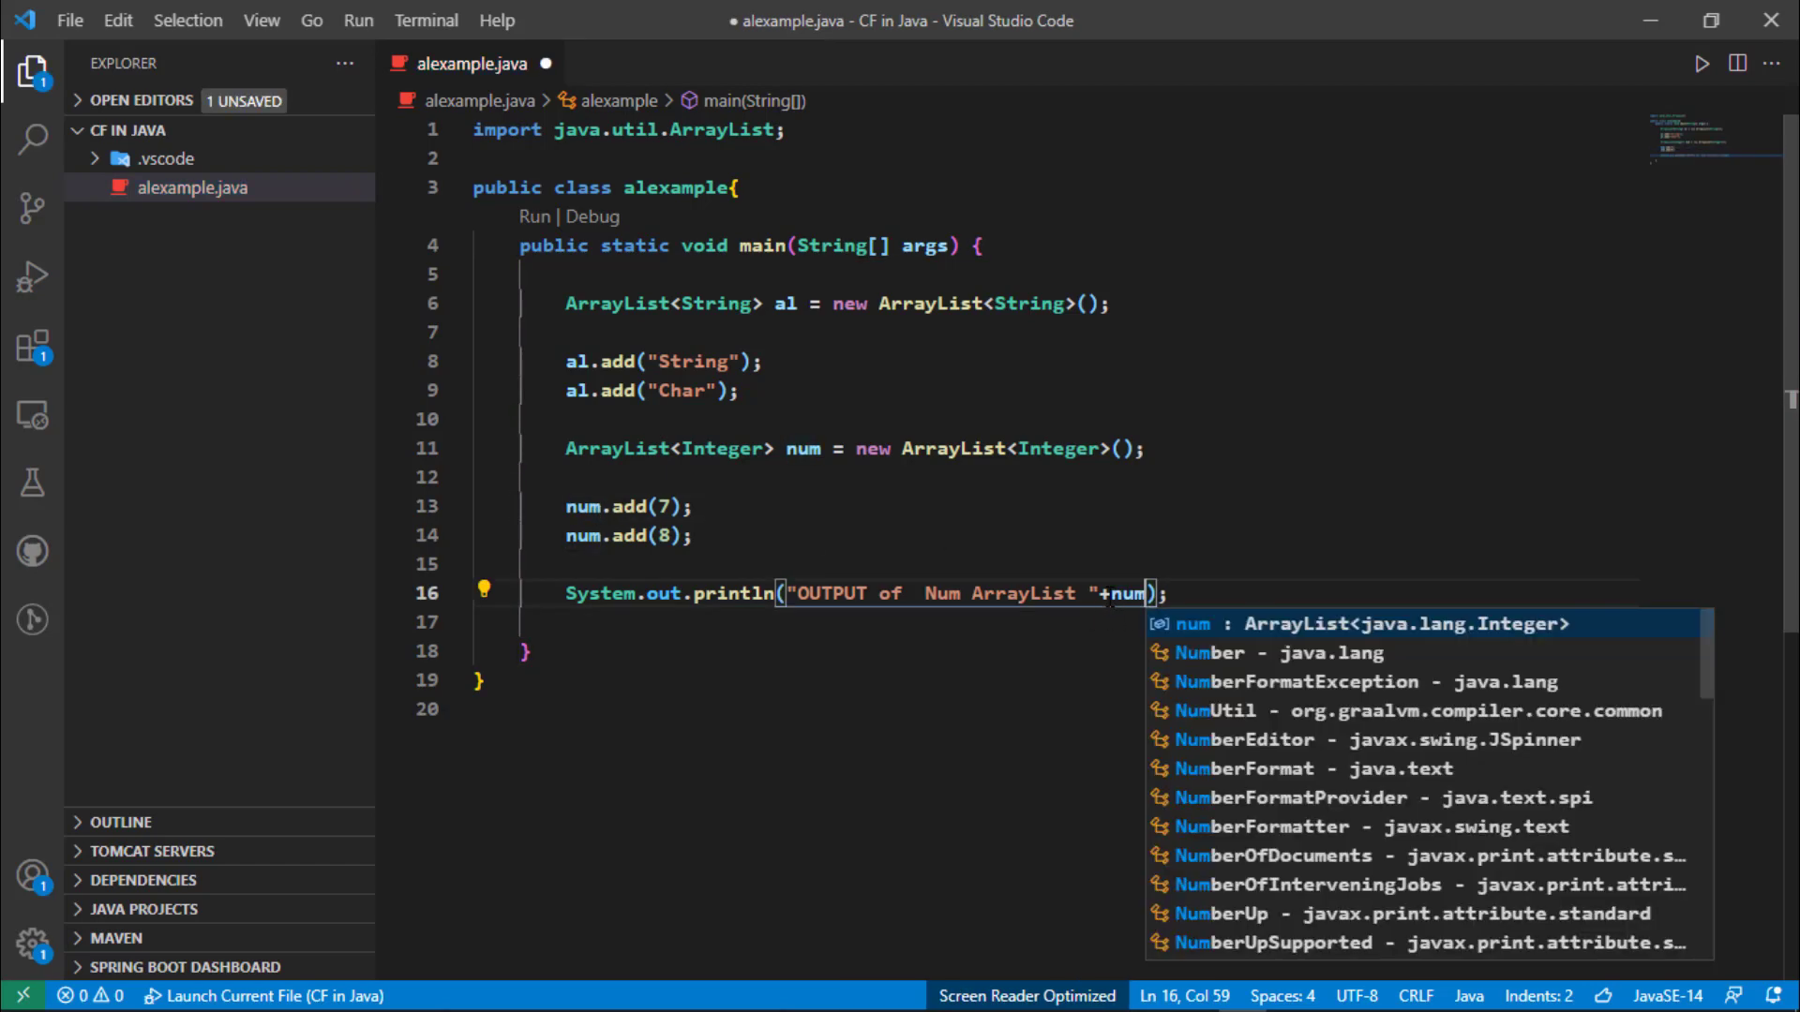
pyautogui.write('.')
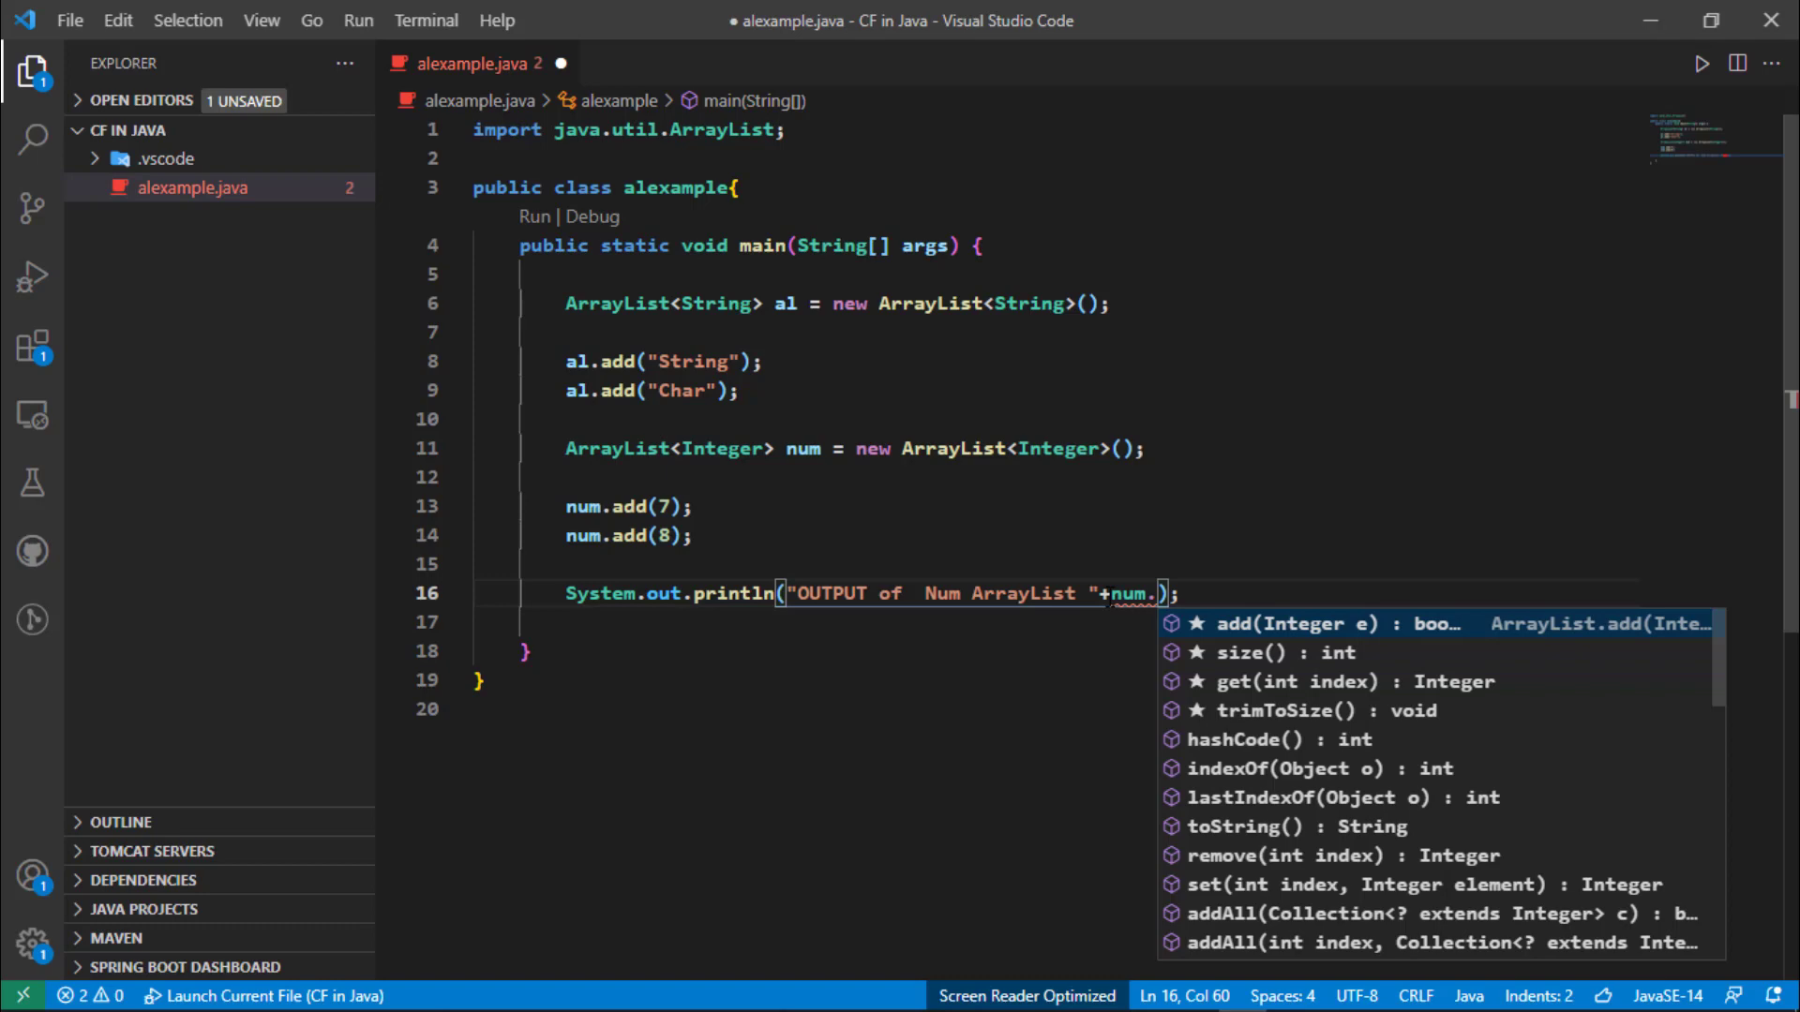
pyautogui.write('get')
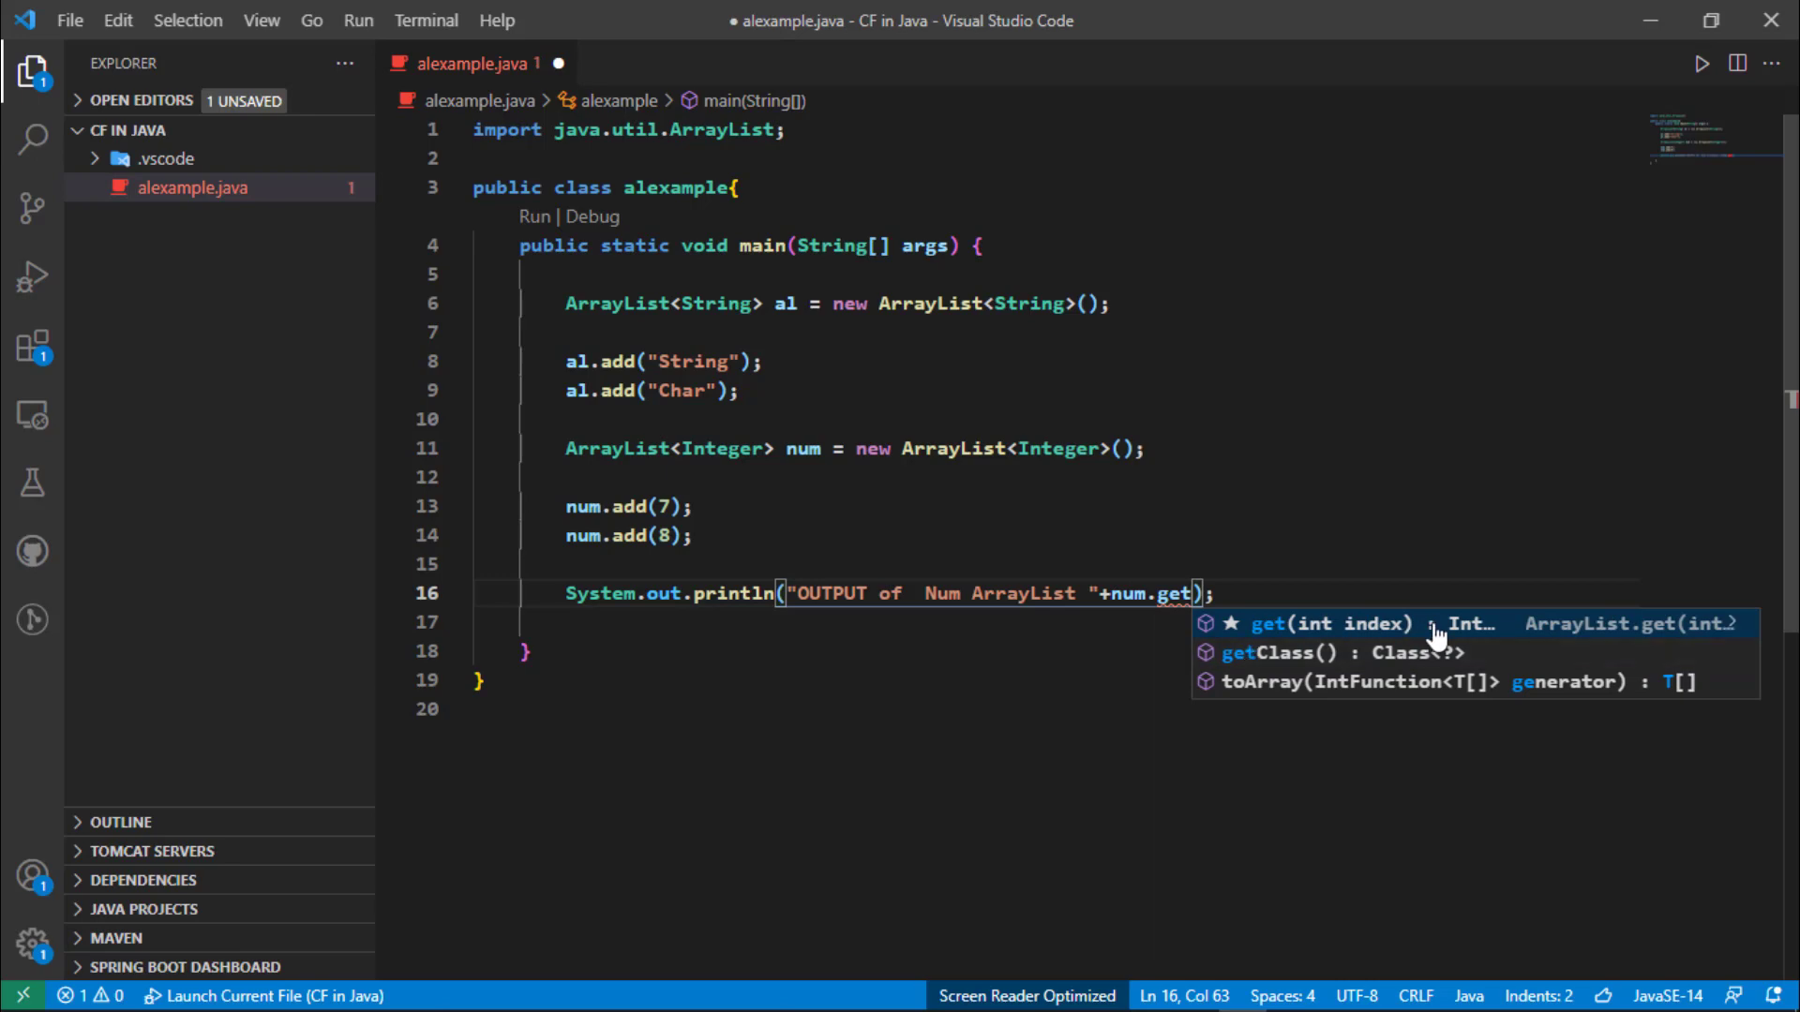
pyautogui.moveTo(1286, 622)
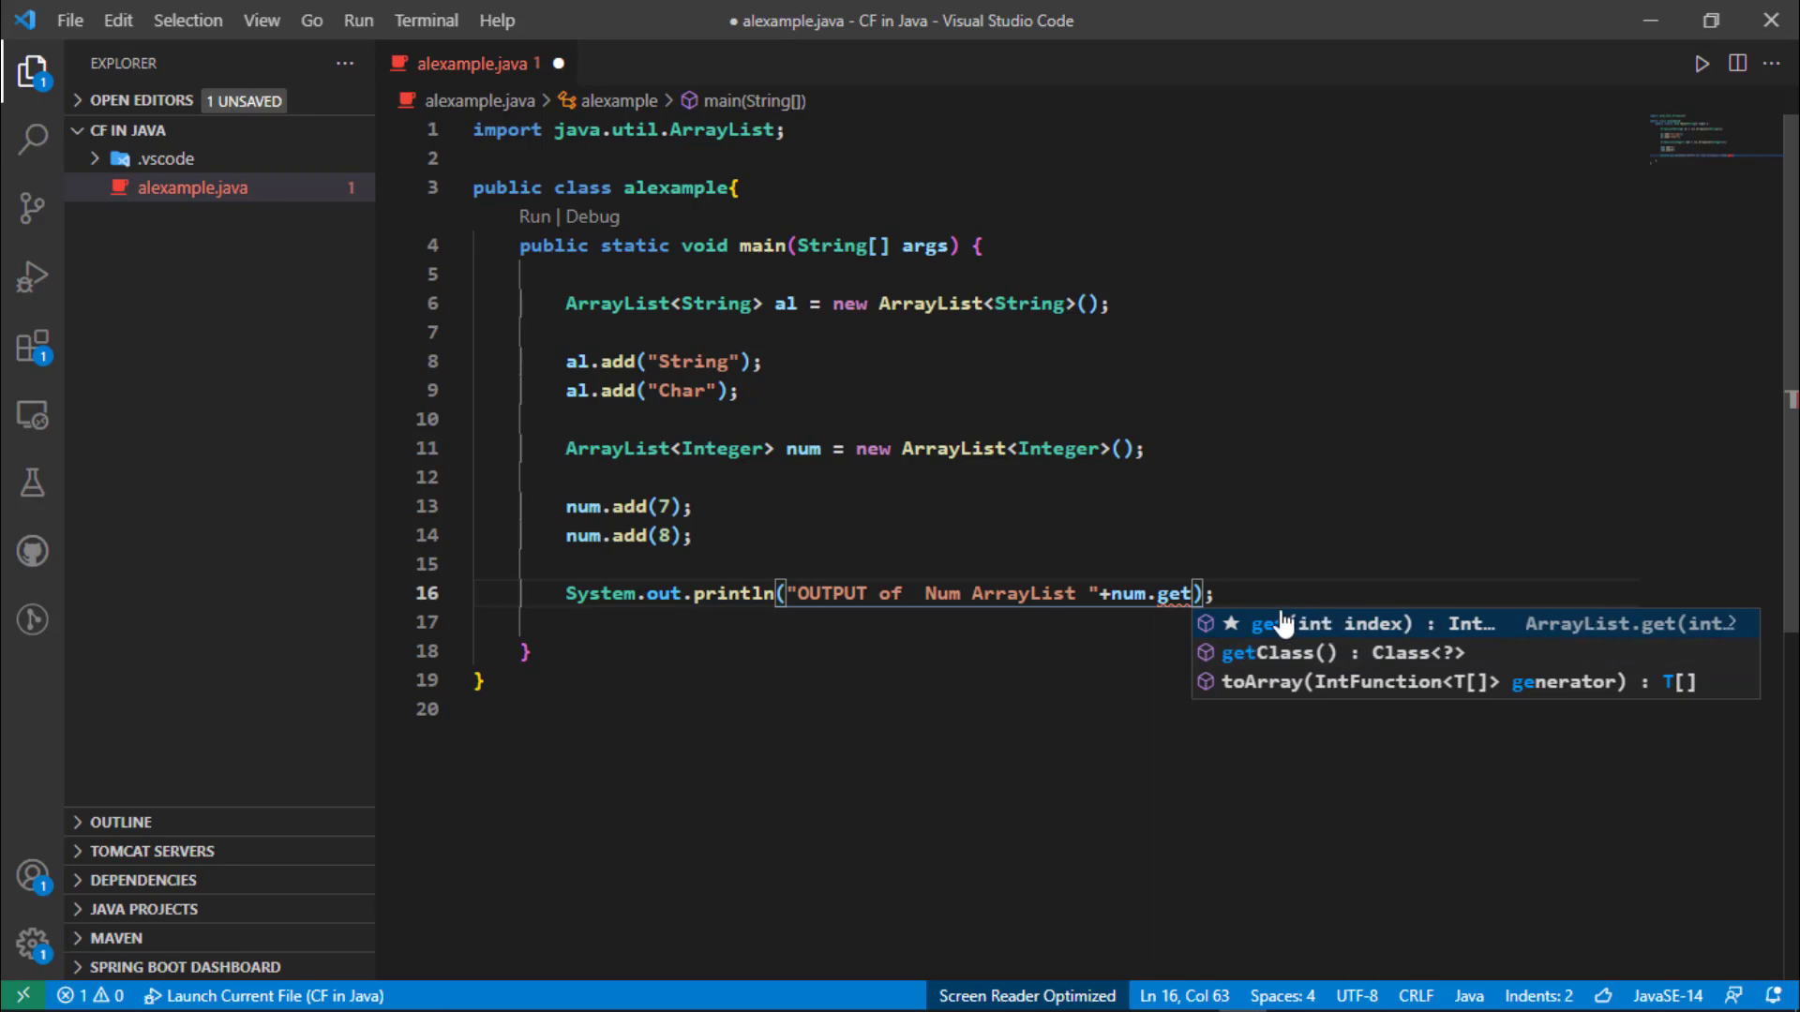
pyautogui.moveTo(1331, 641)
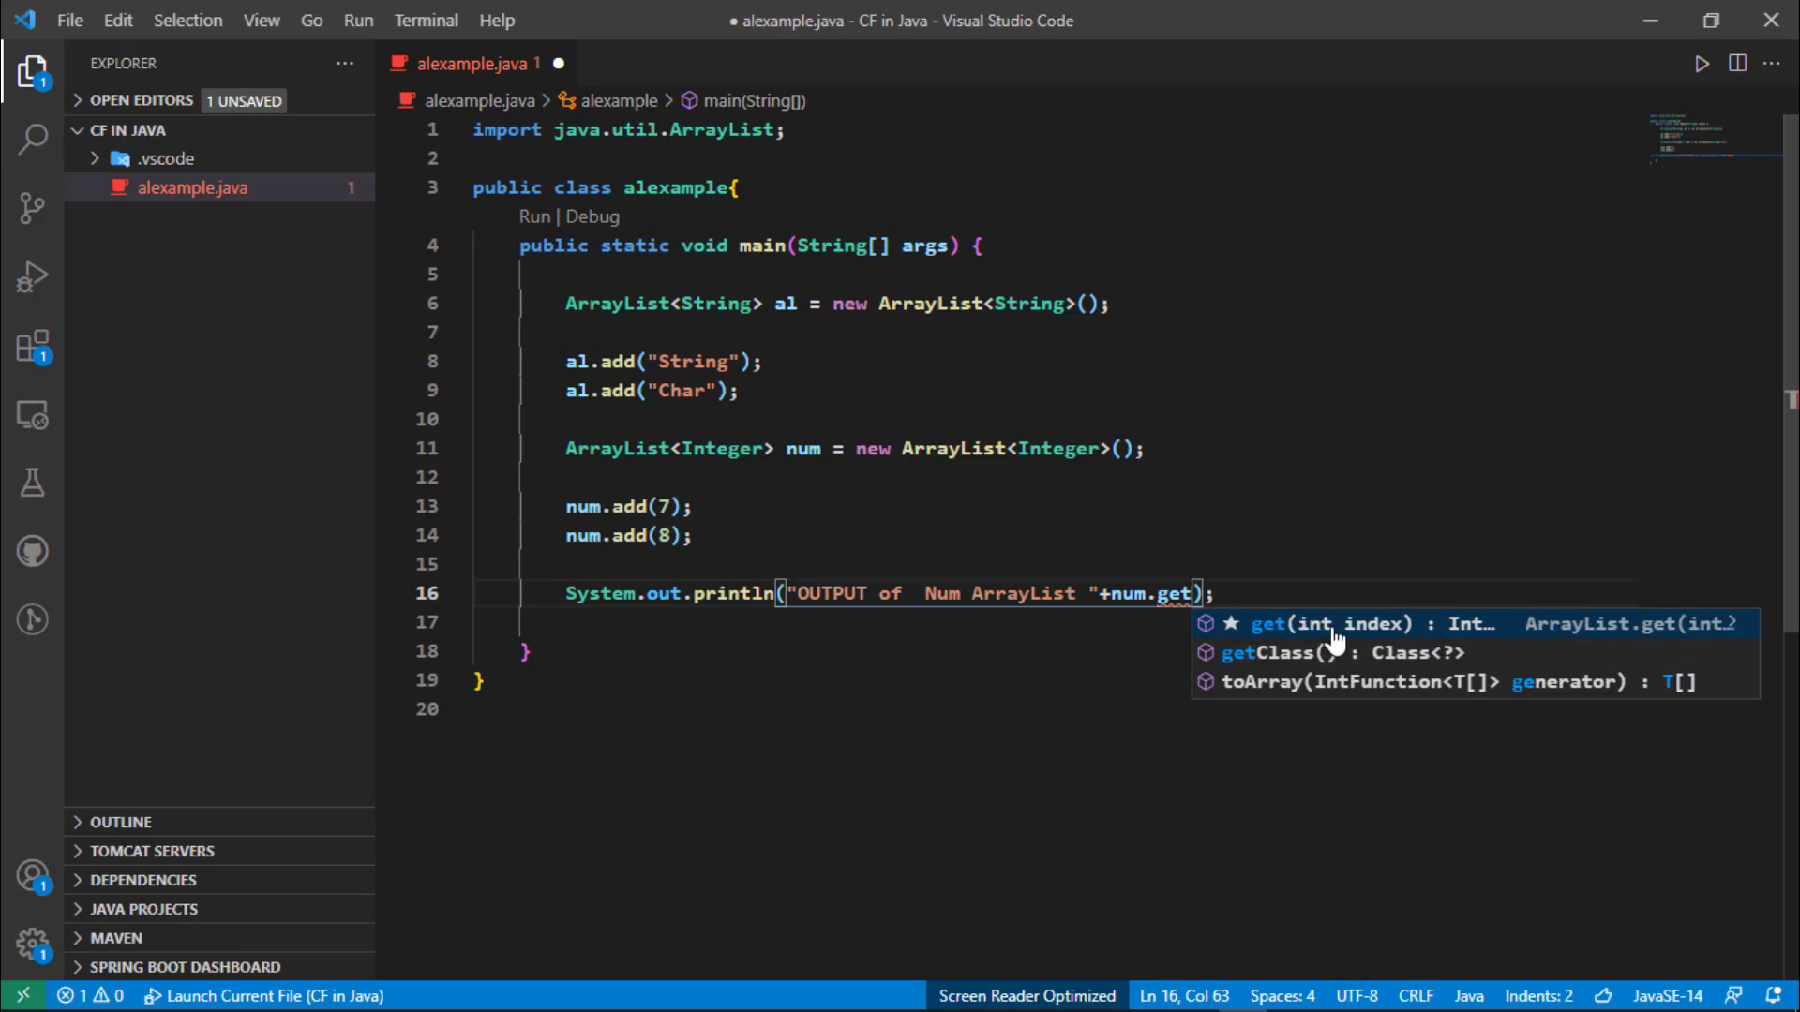
pyautogui.moveTo(1320, 633)
pyautogui.write('(index)')
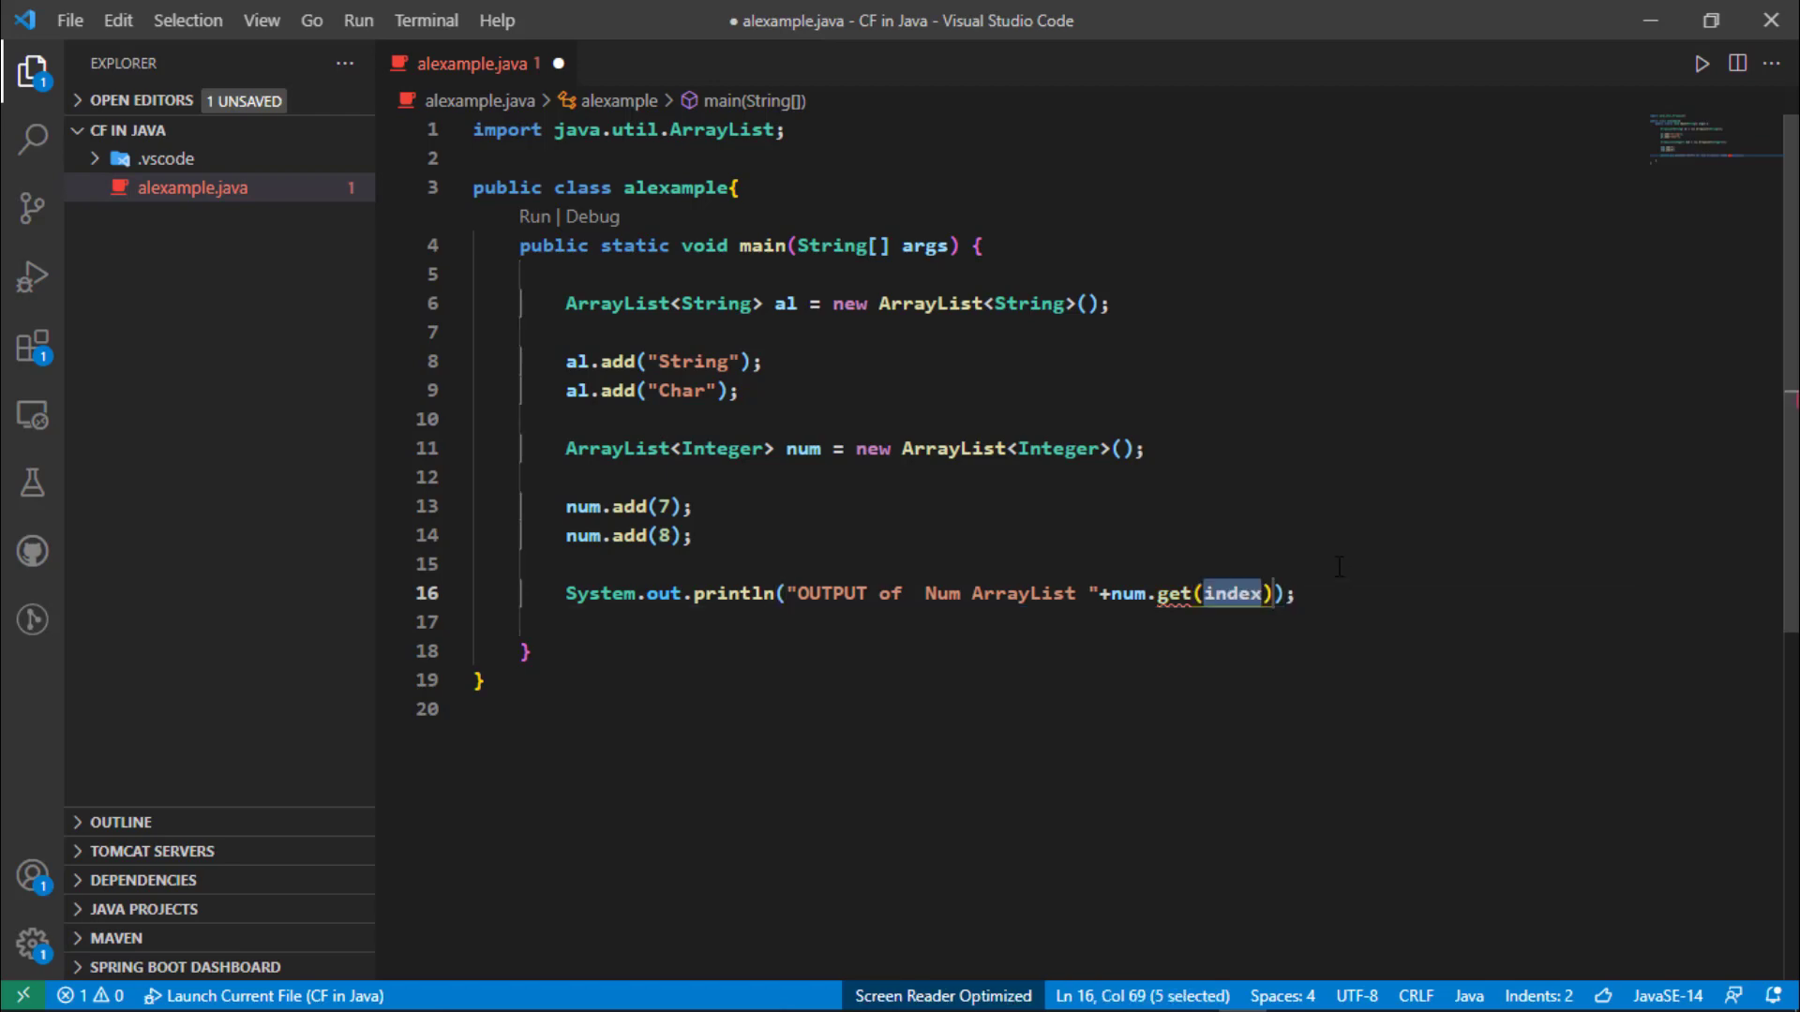
pyautogui.press('Delete')
pyautogui.write('0')
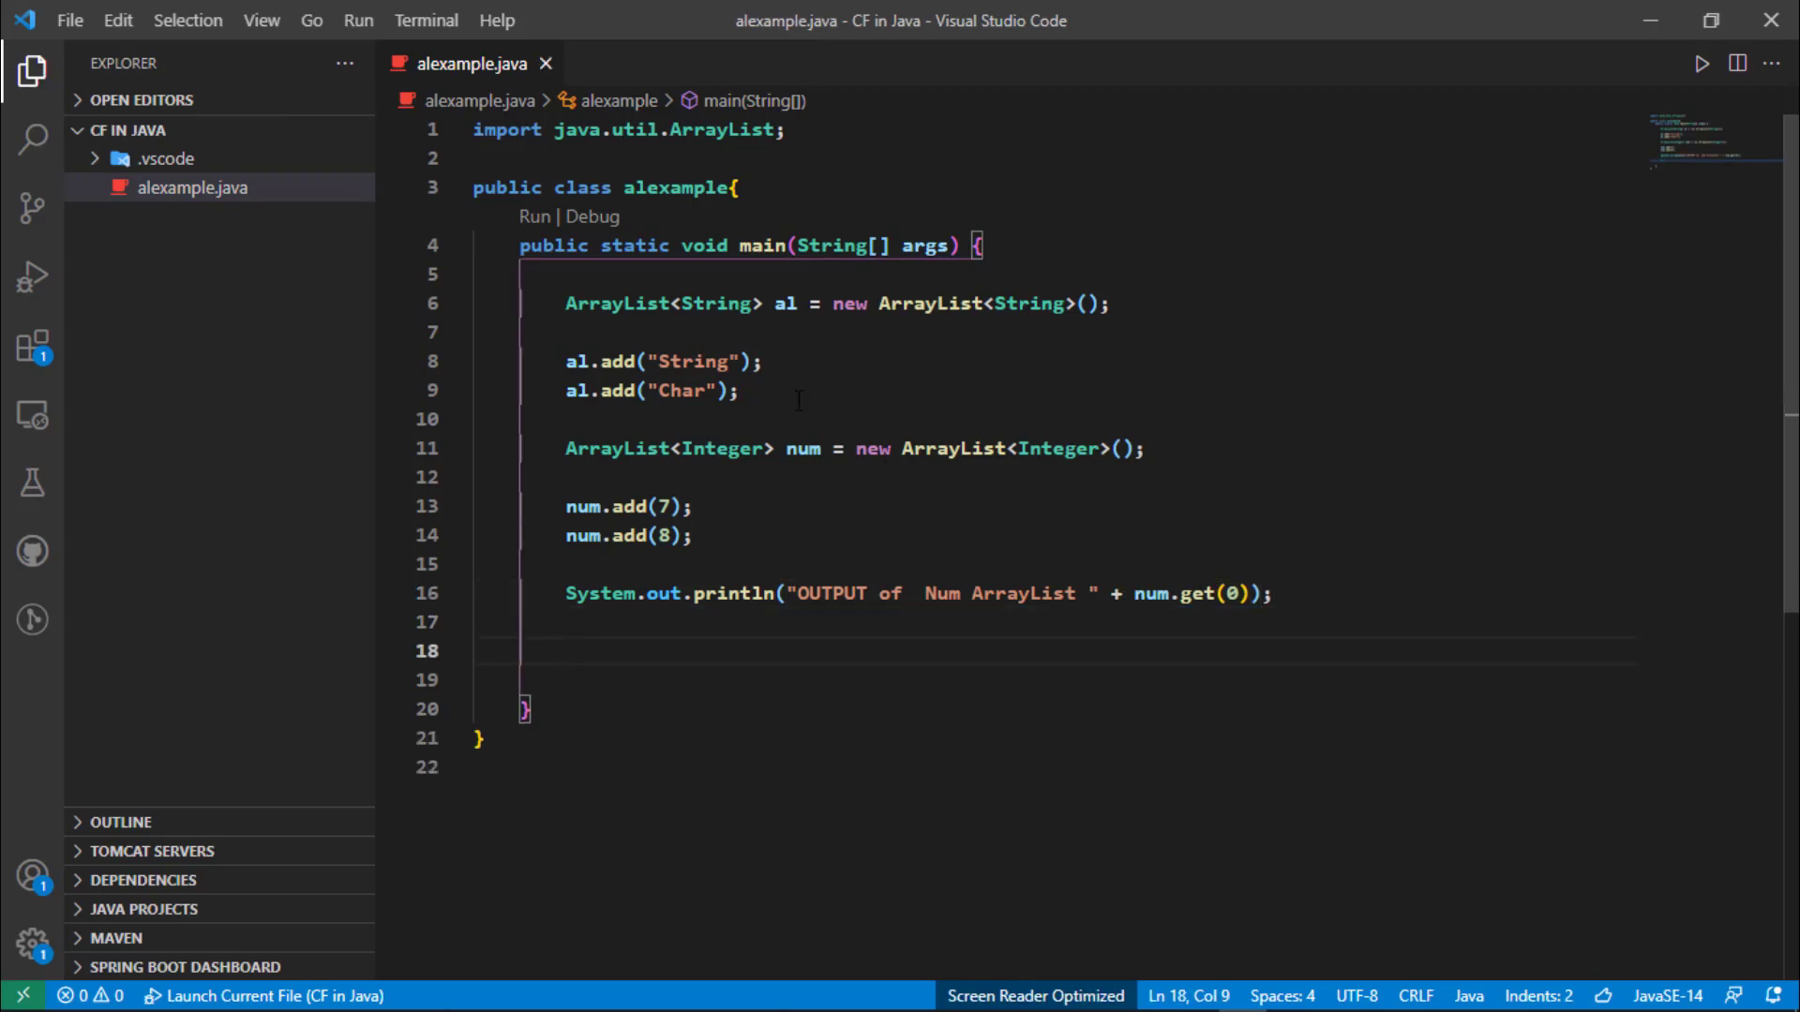
# Add a second sysout print statement labelled "OUTPUT of al ArrayList" on line 18.
pyautogui.doubleClick(786, 304)
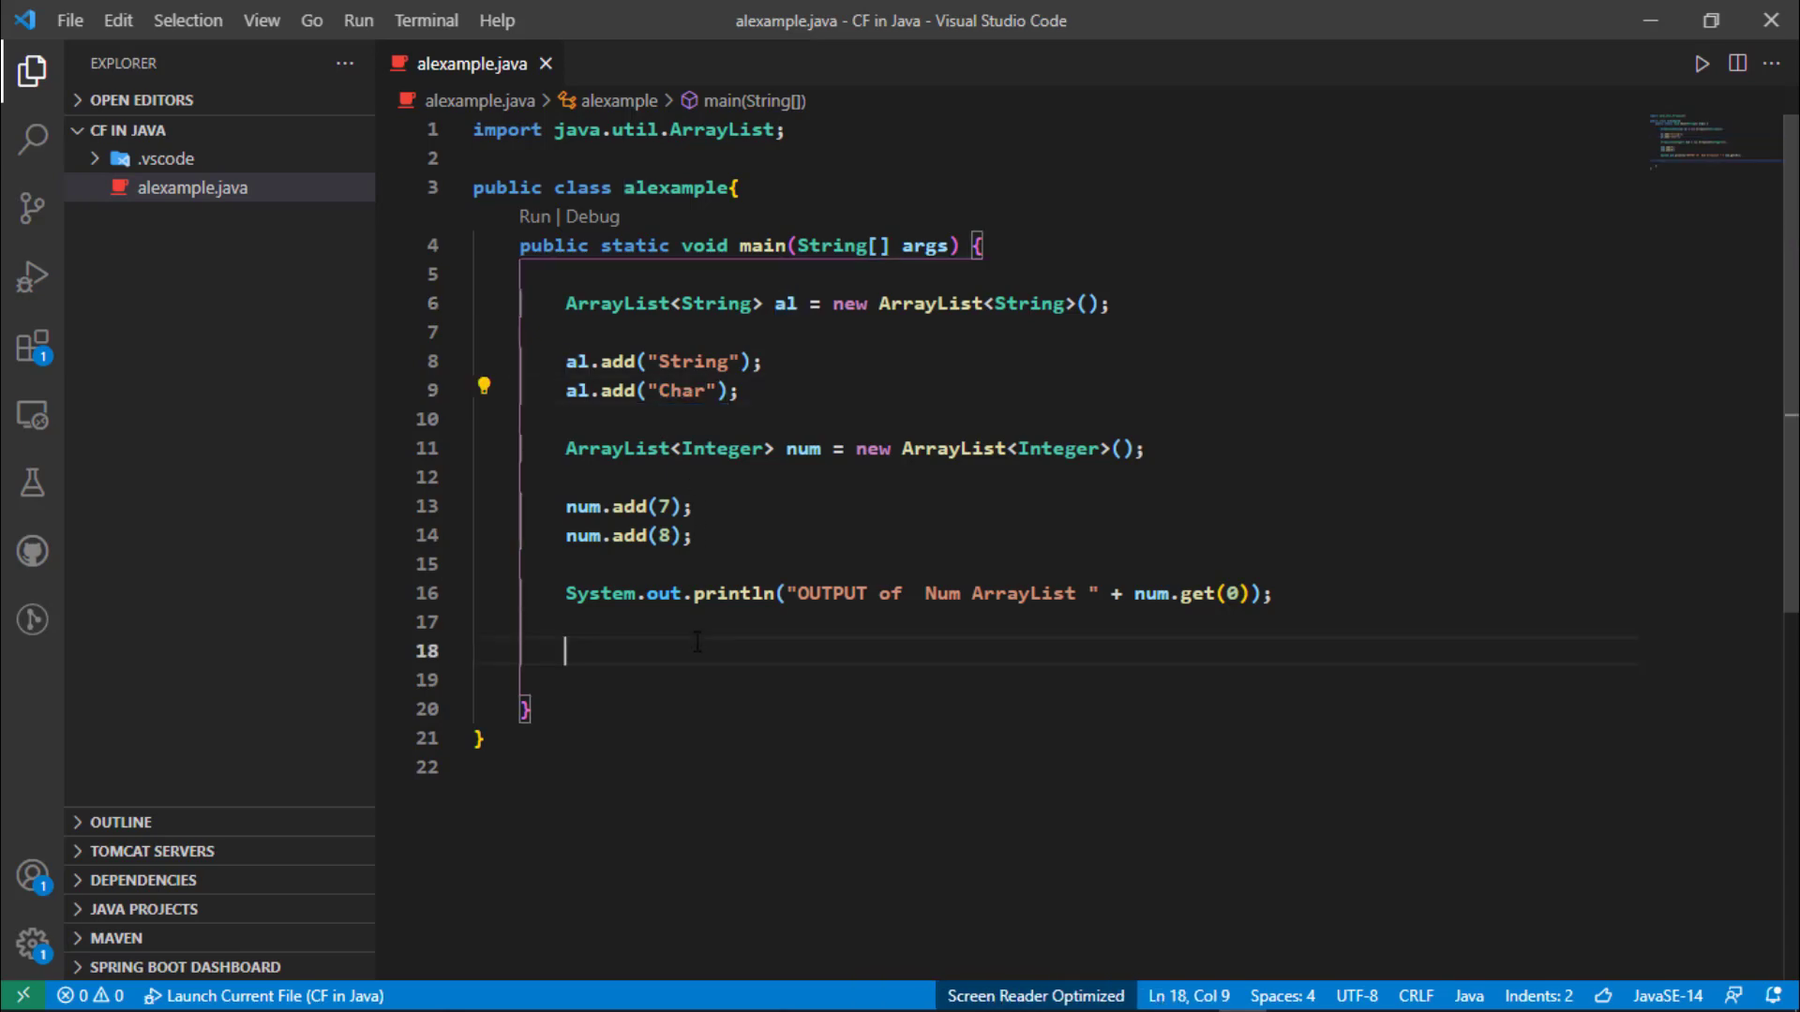
pyautogui.write('sys')
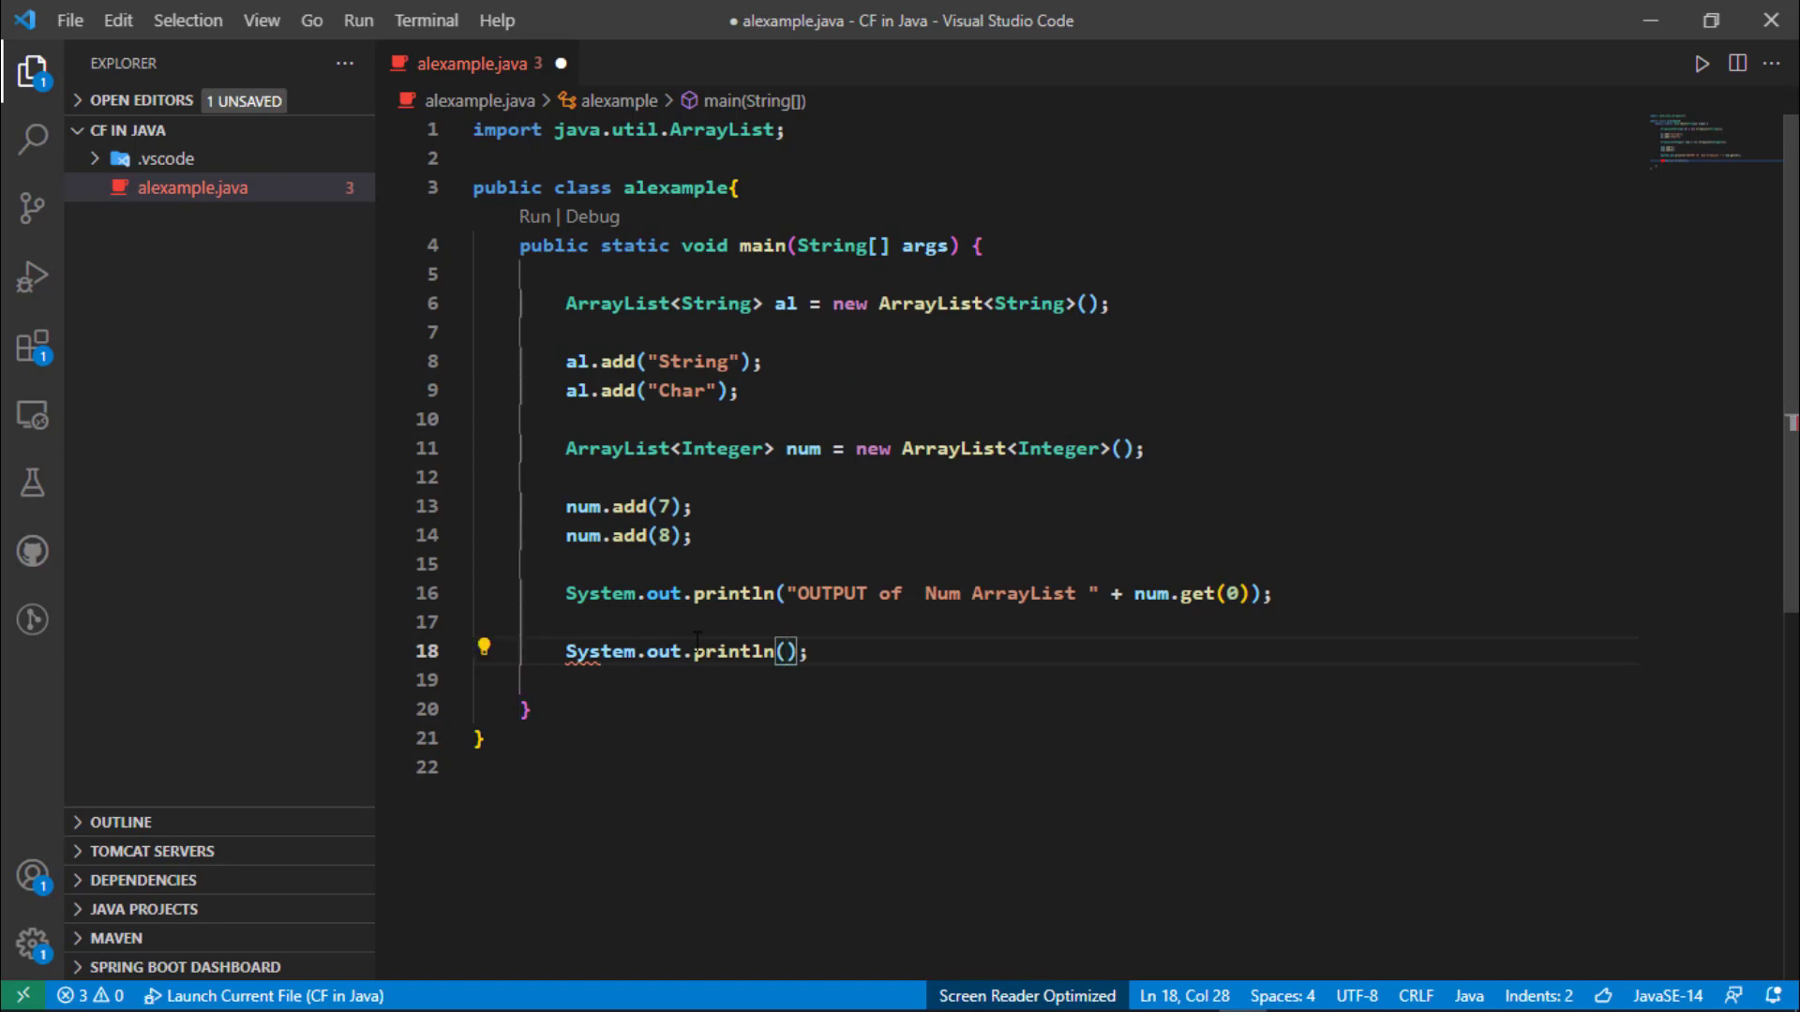
pyautogui.write('""')
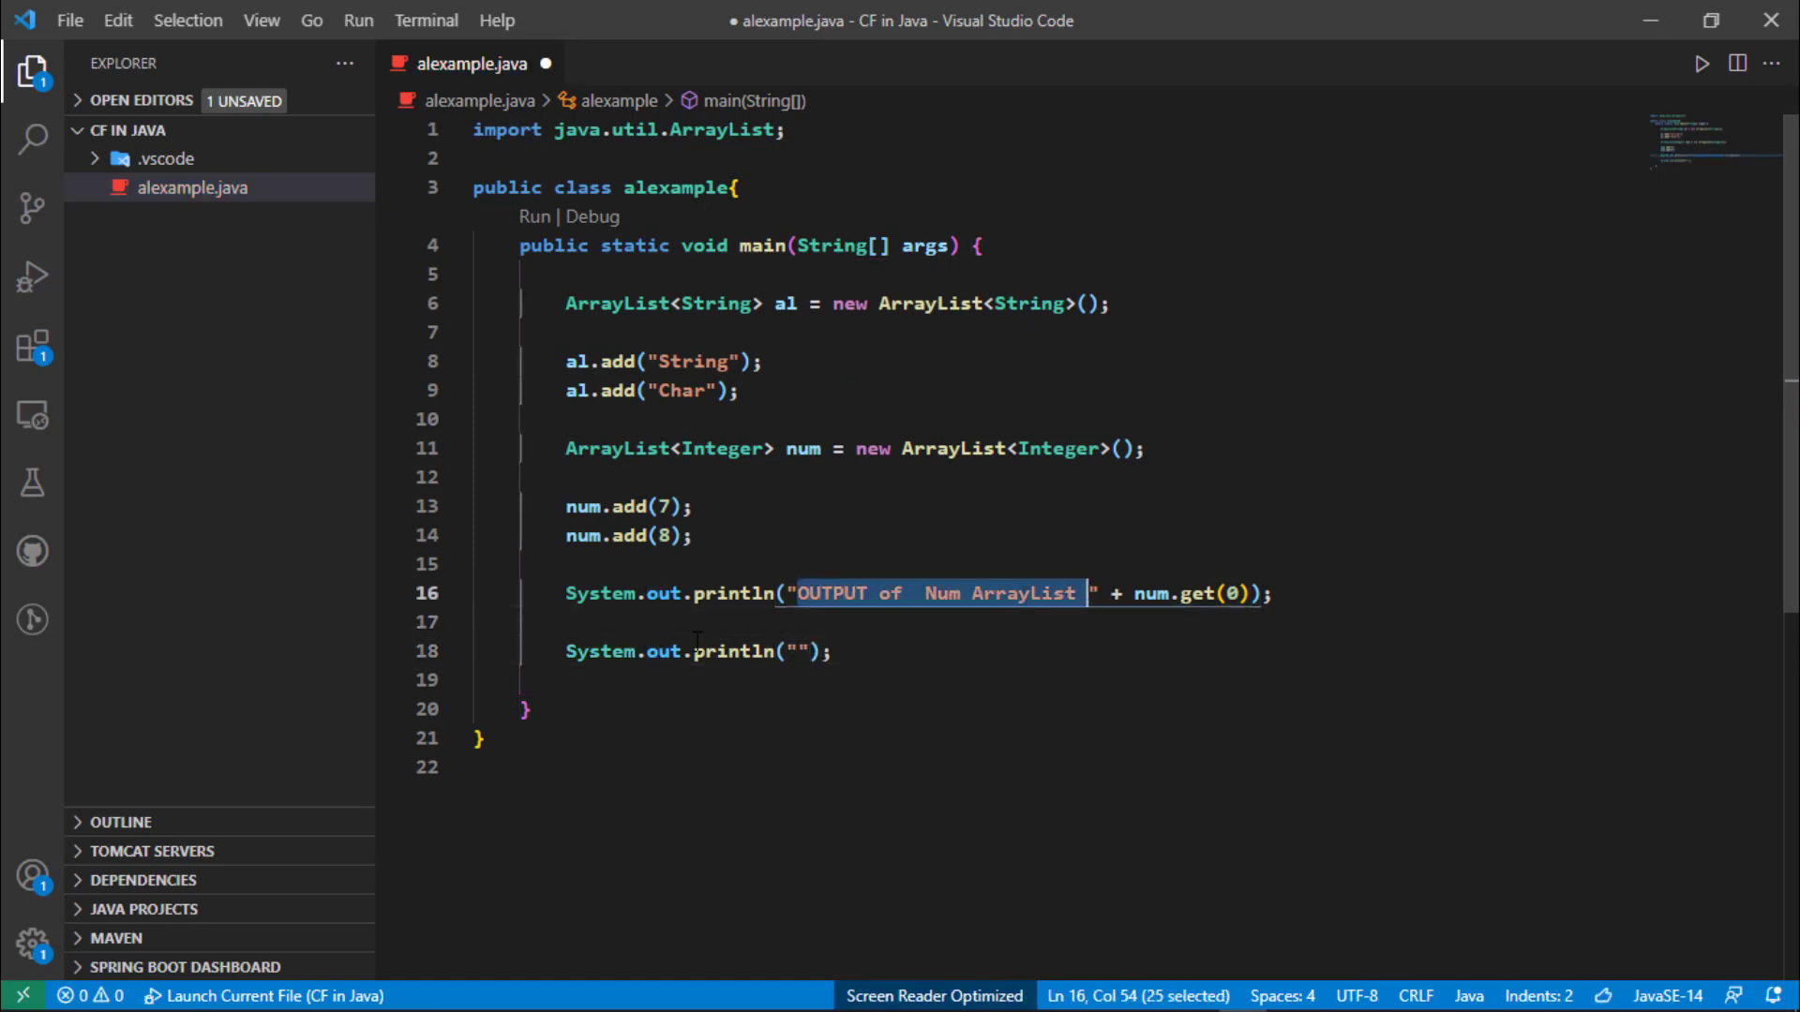
pyautogui.click(566, 650)
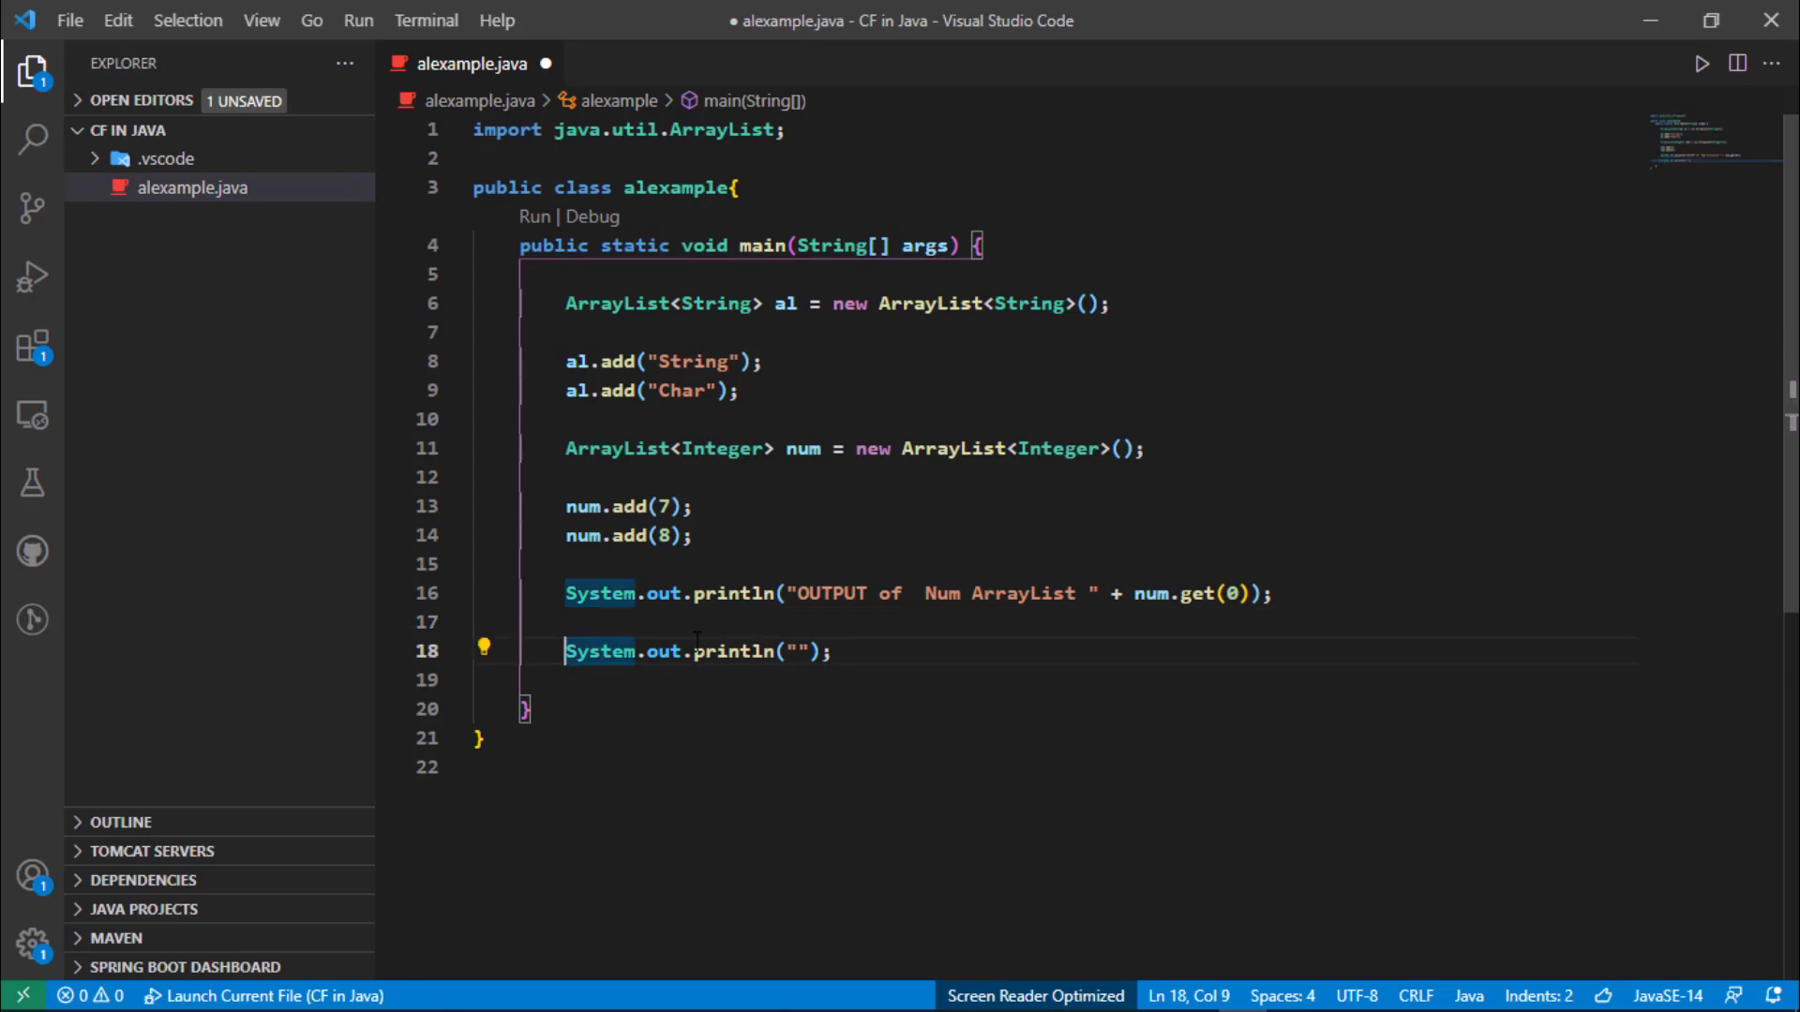
pyautogui.write('OUTPUT of  Num ArrayList')
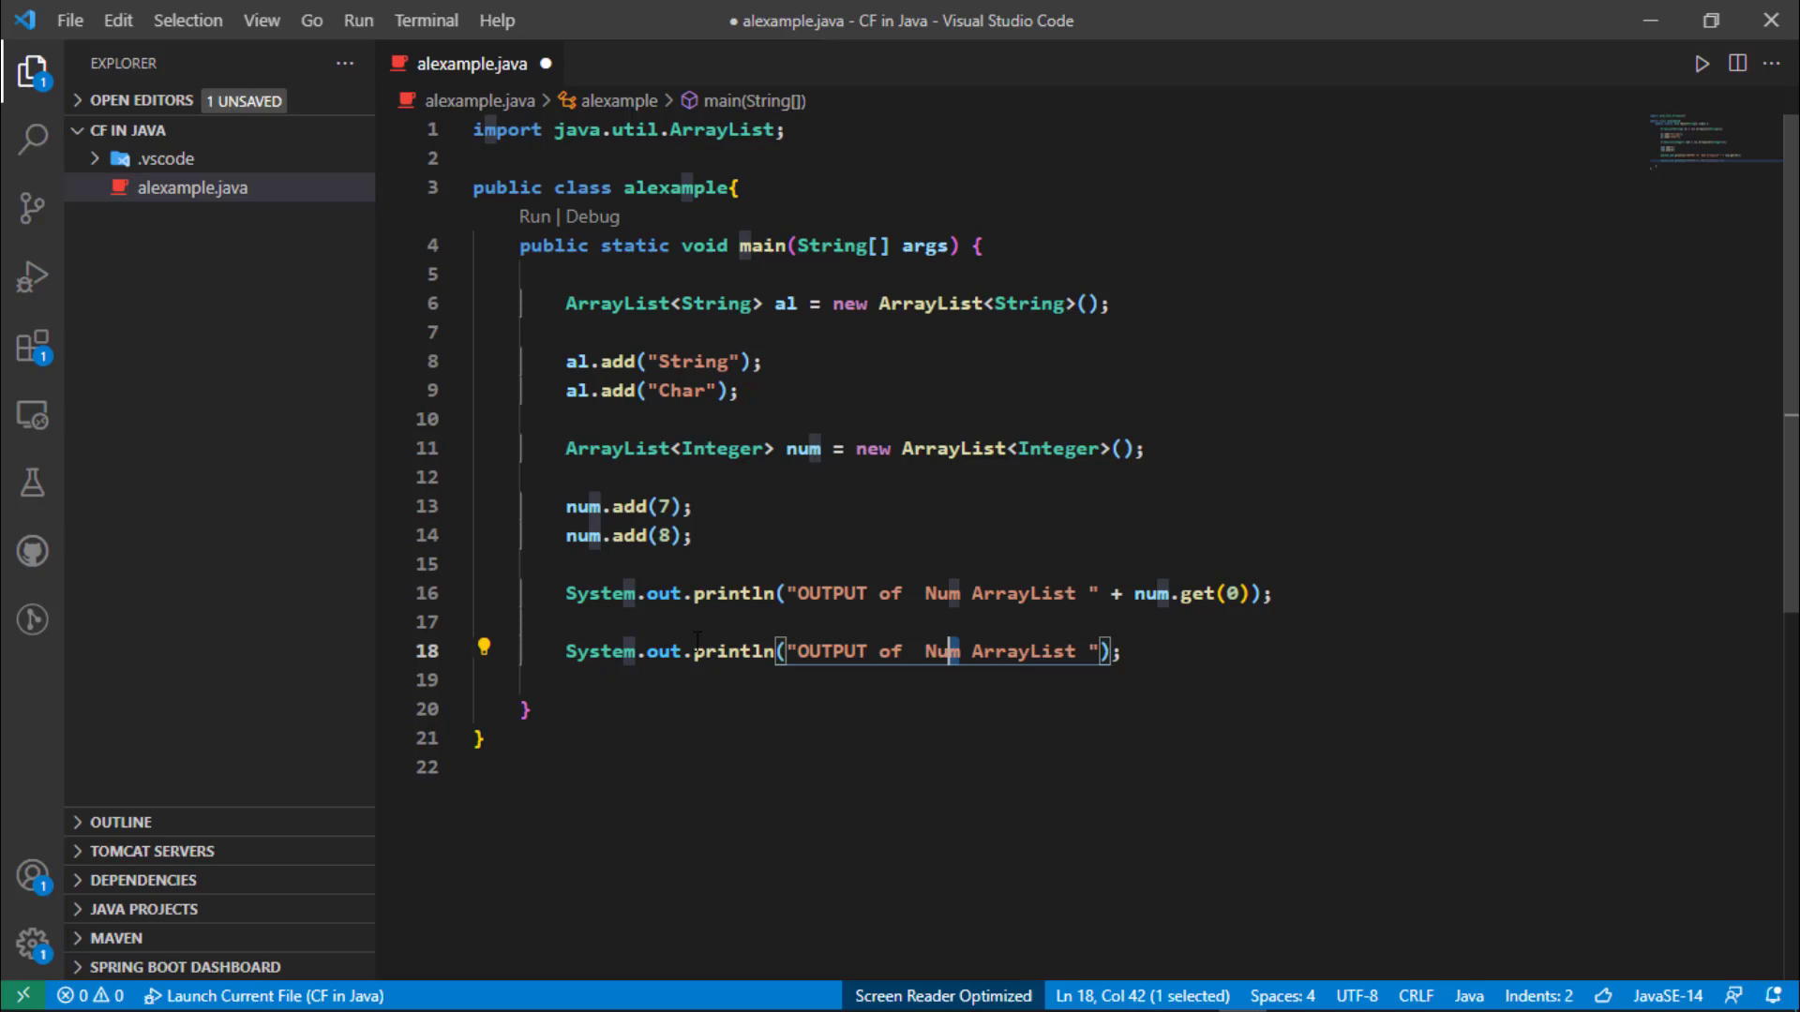
pyautogui.write('al')
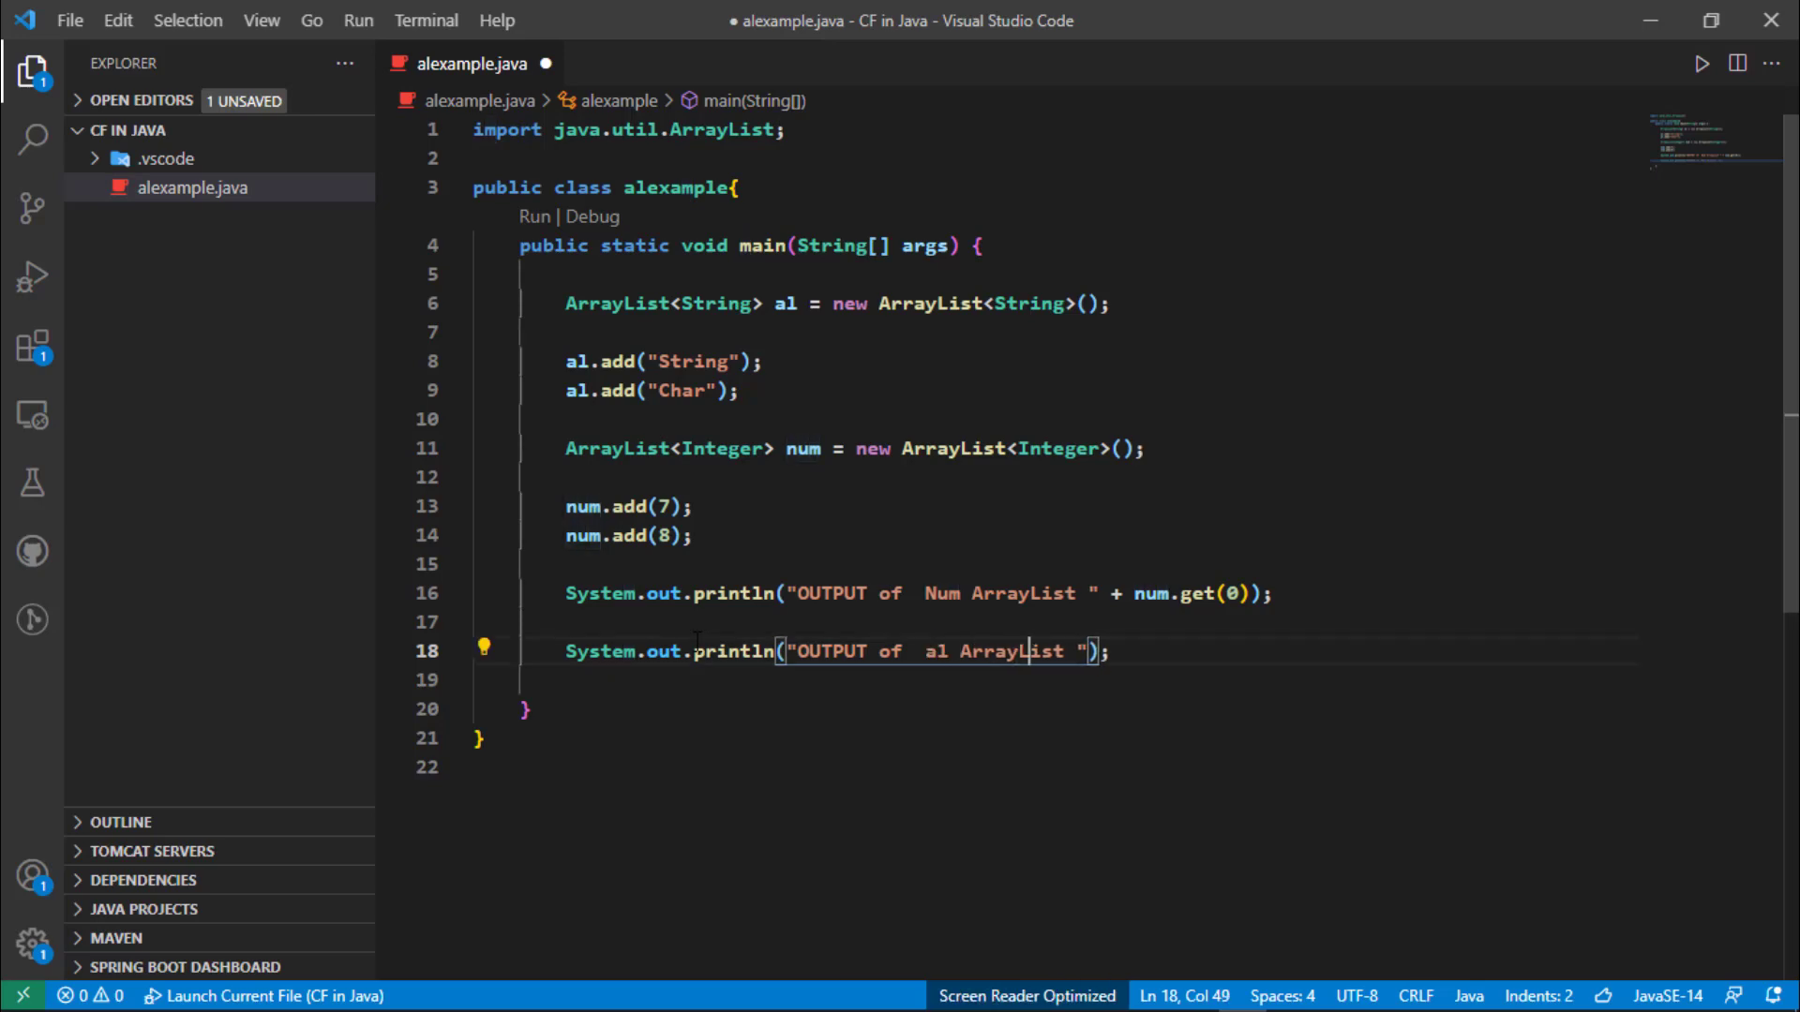
# Append + al.get(1) to the al ArrayList print statement and save the file.
pyautogui.write('+')
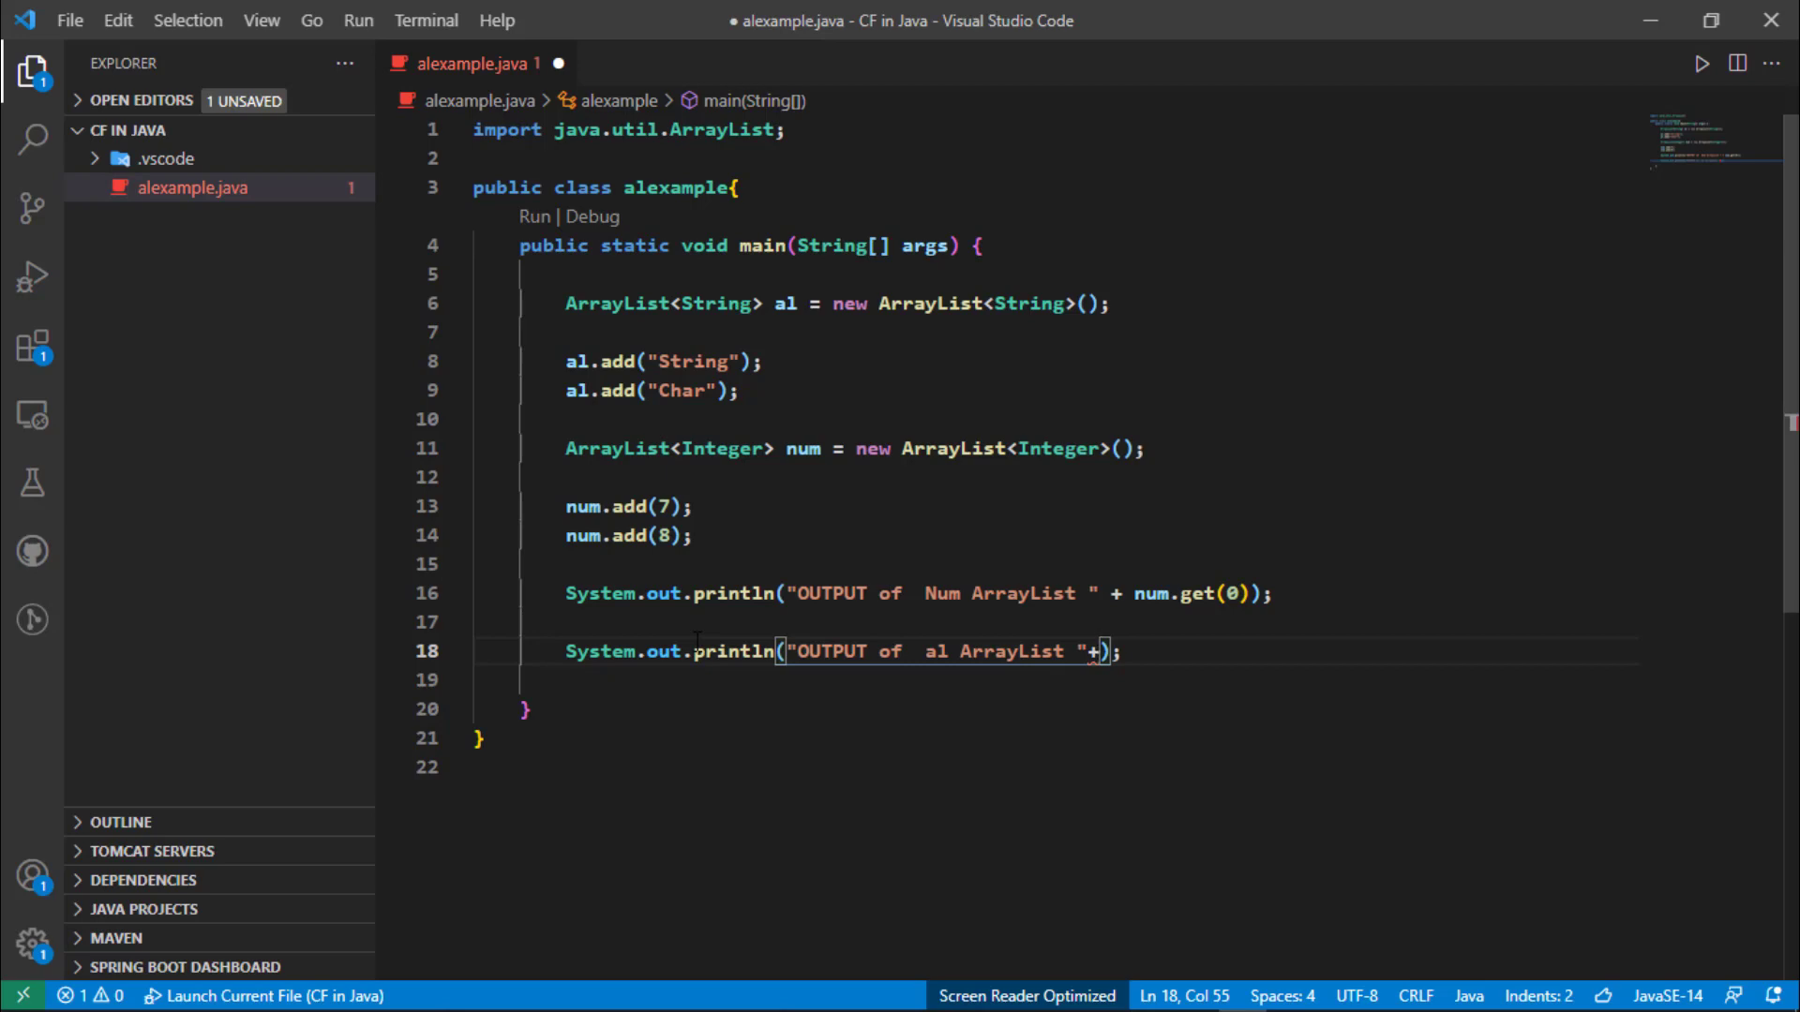
pyautogui.write('al.get(index')
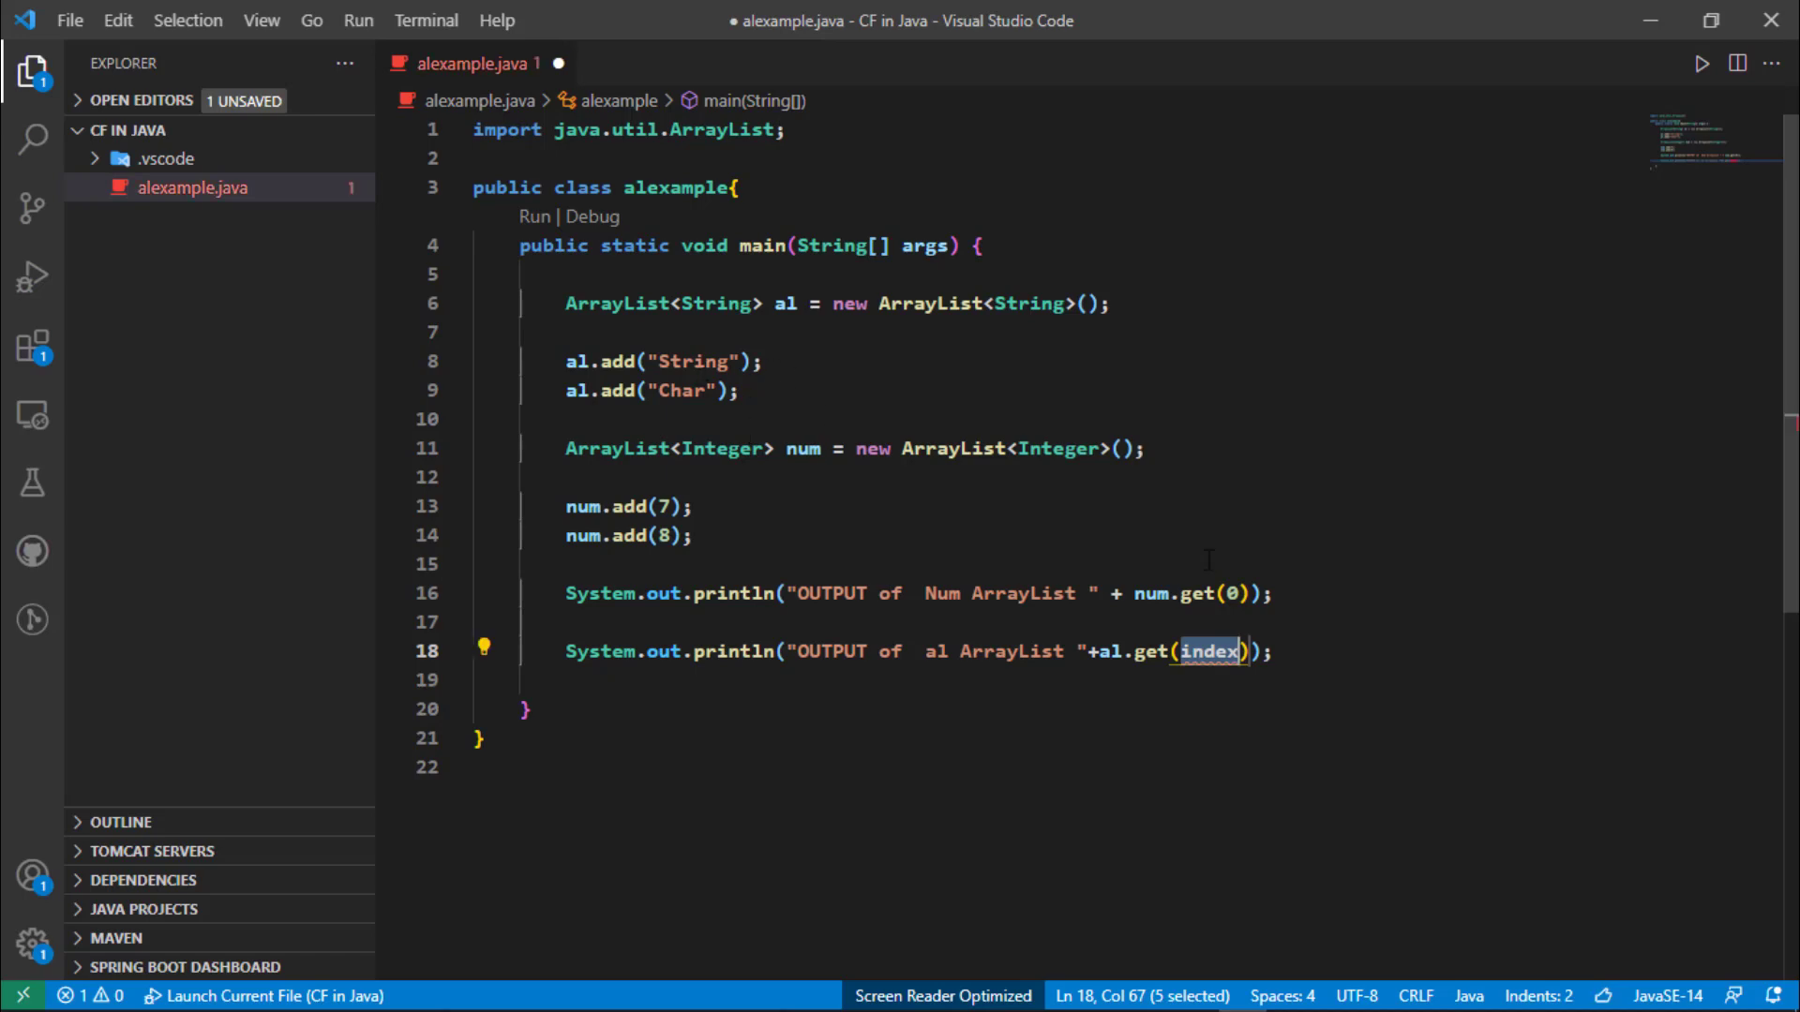
pyautogui.write('1')
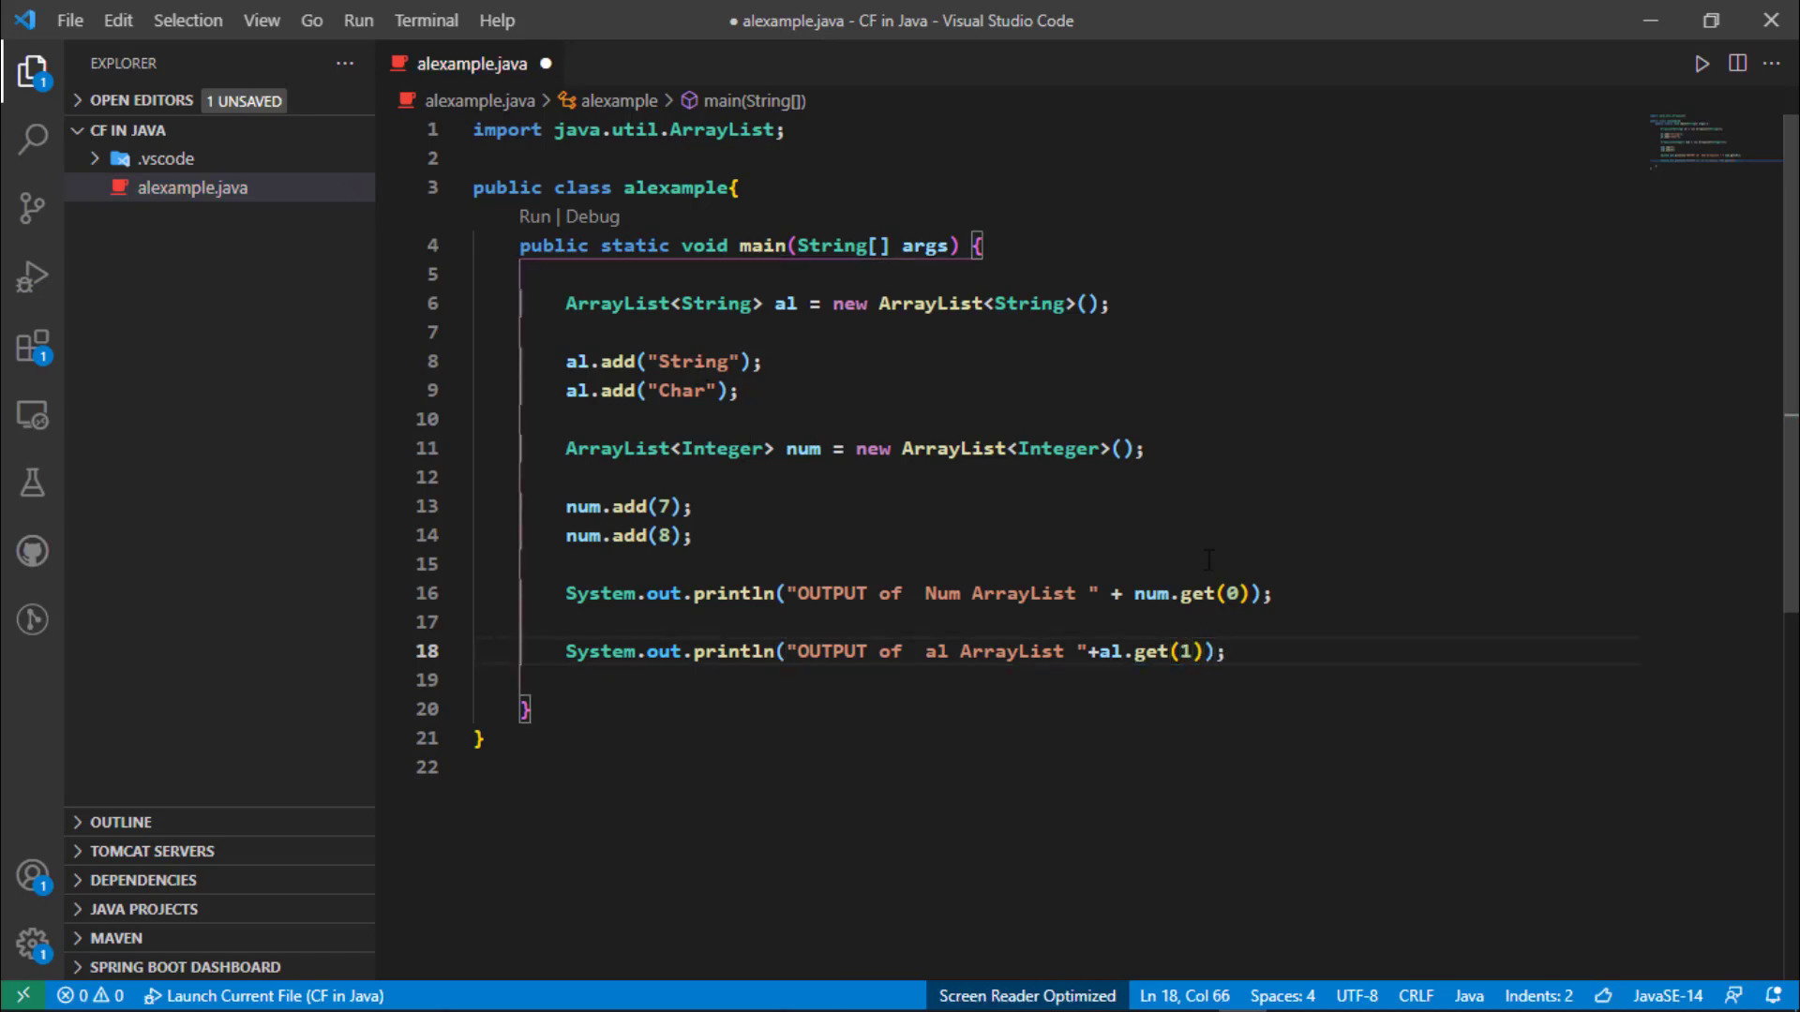
pyautogui.press('ctrl+s')
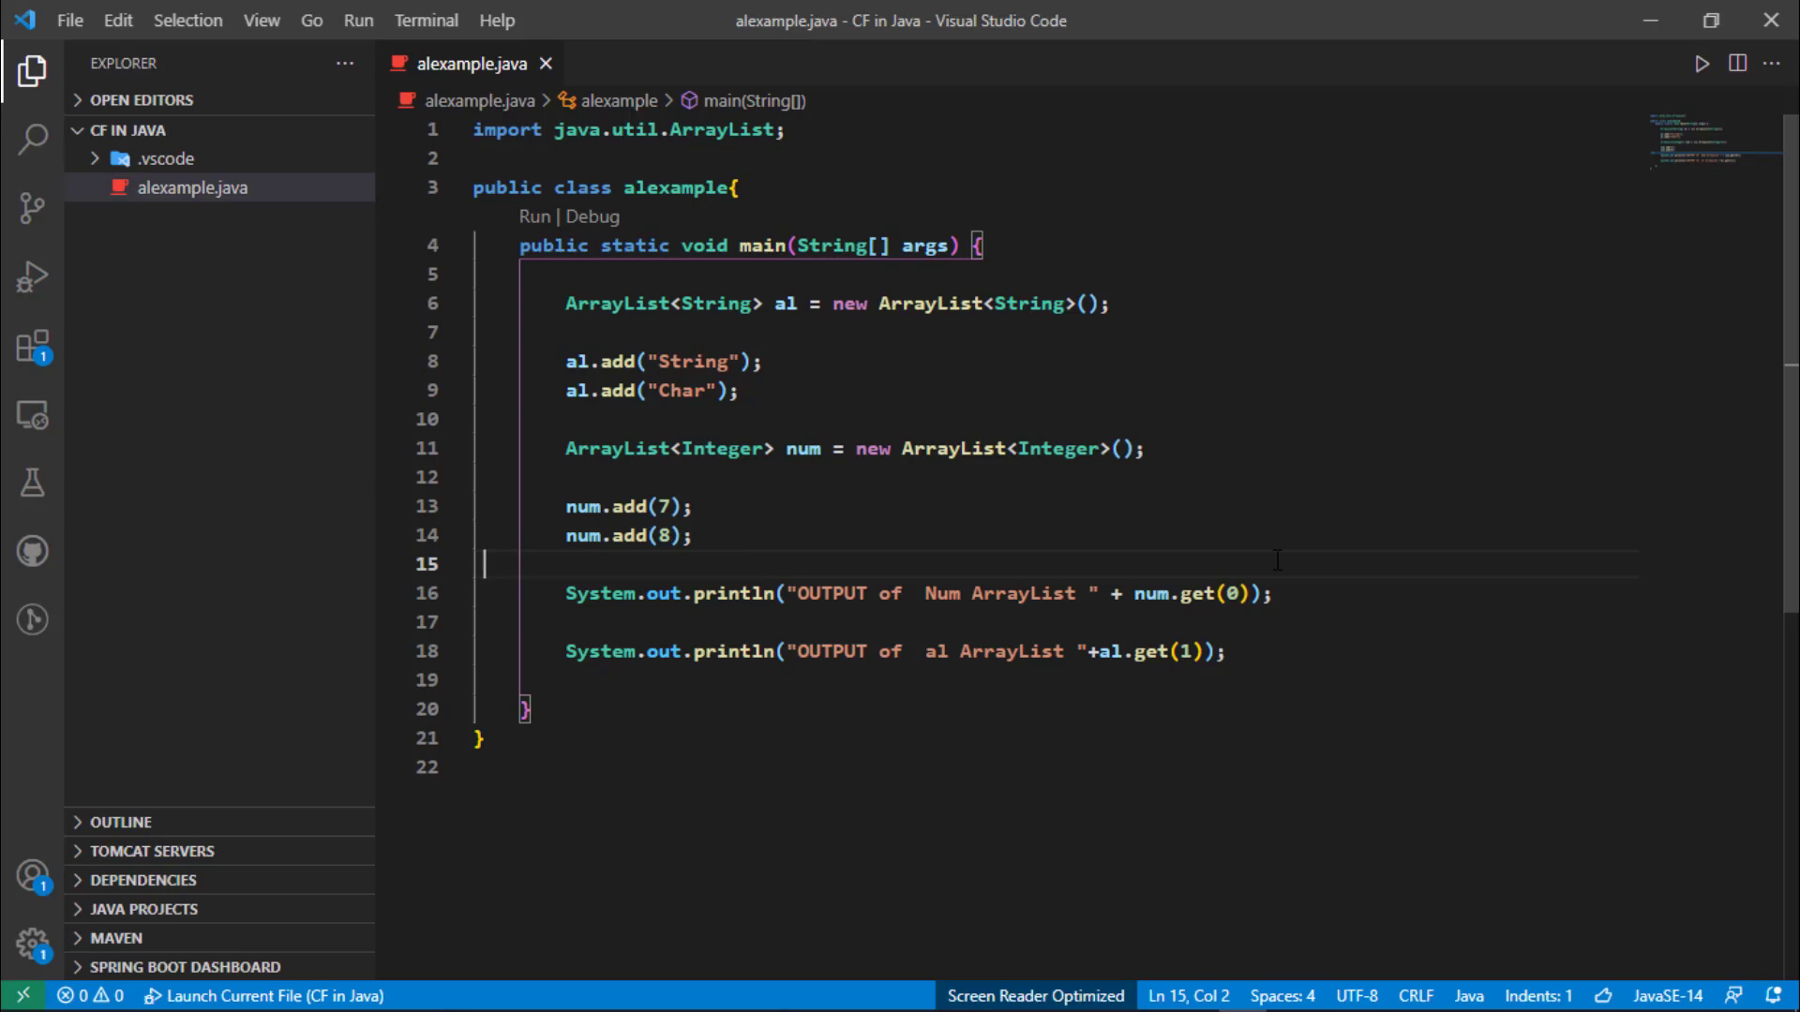
pyautogui.moveTo(1517, 255)
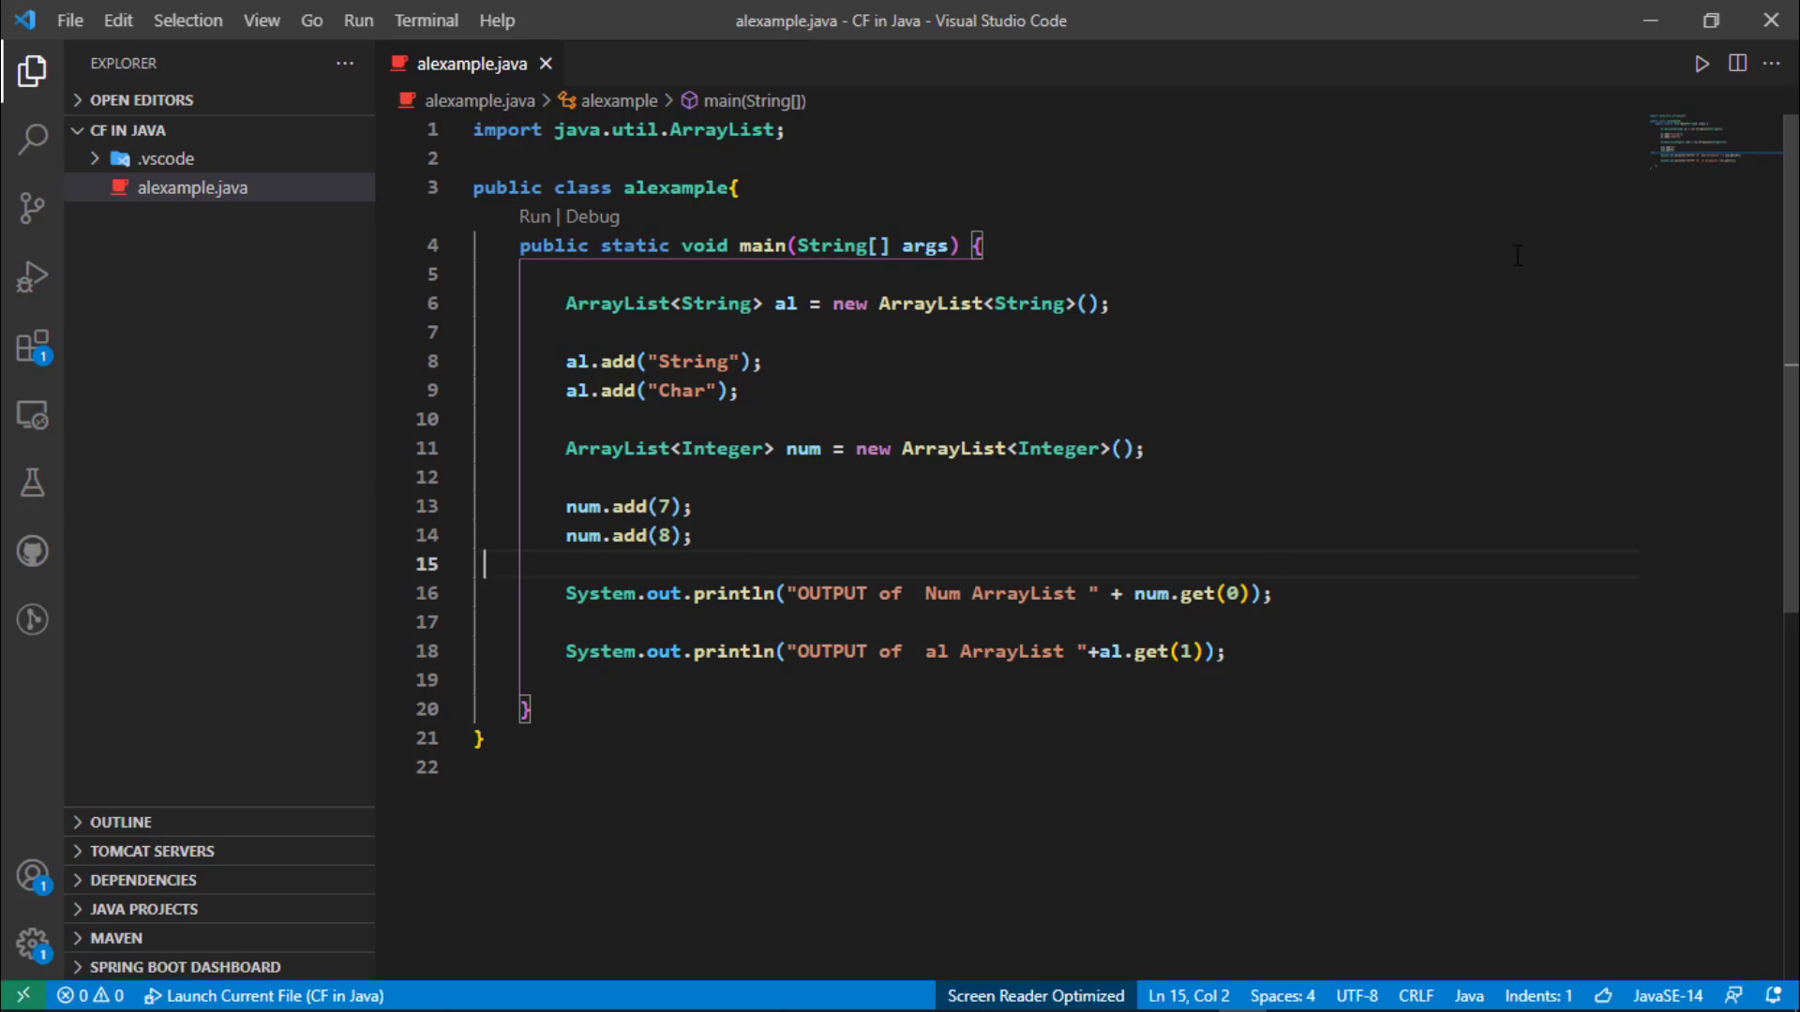
# Run the Java program, confirm it prints Num ArrayList 7 and al ArrayList Char, then close the terminal.
pyautogui.click(1702, 64)
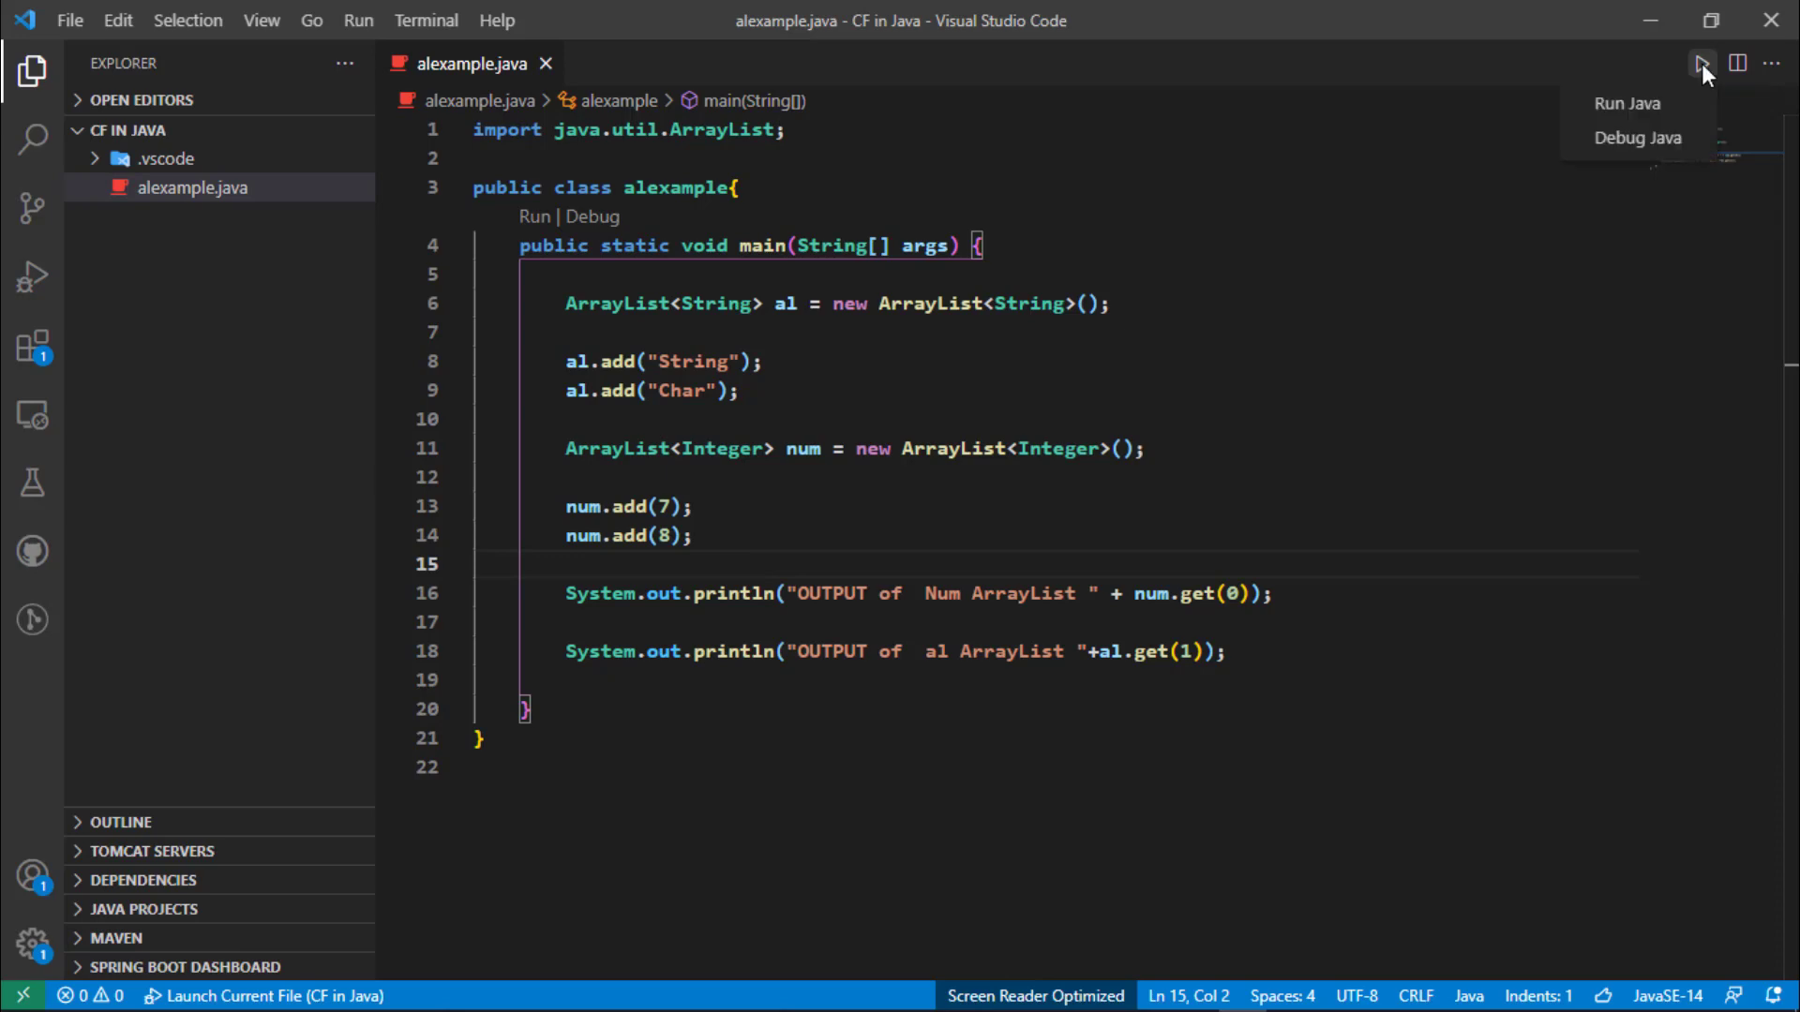
pyautogui.click(1625, 104)
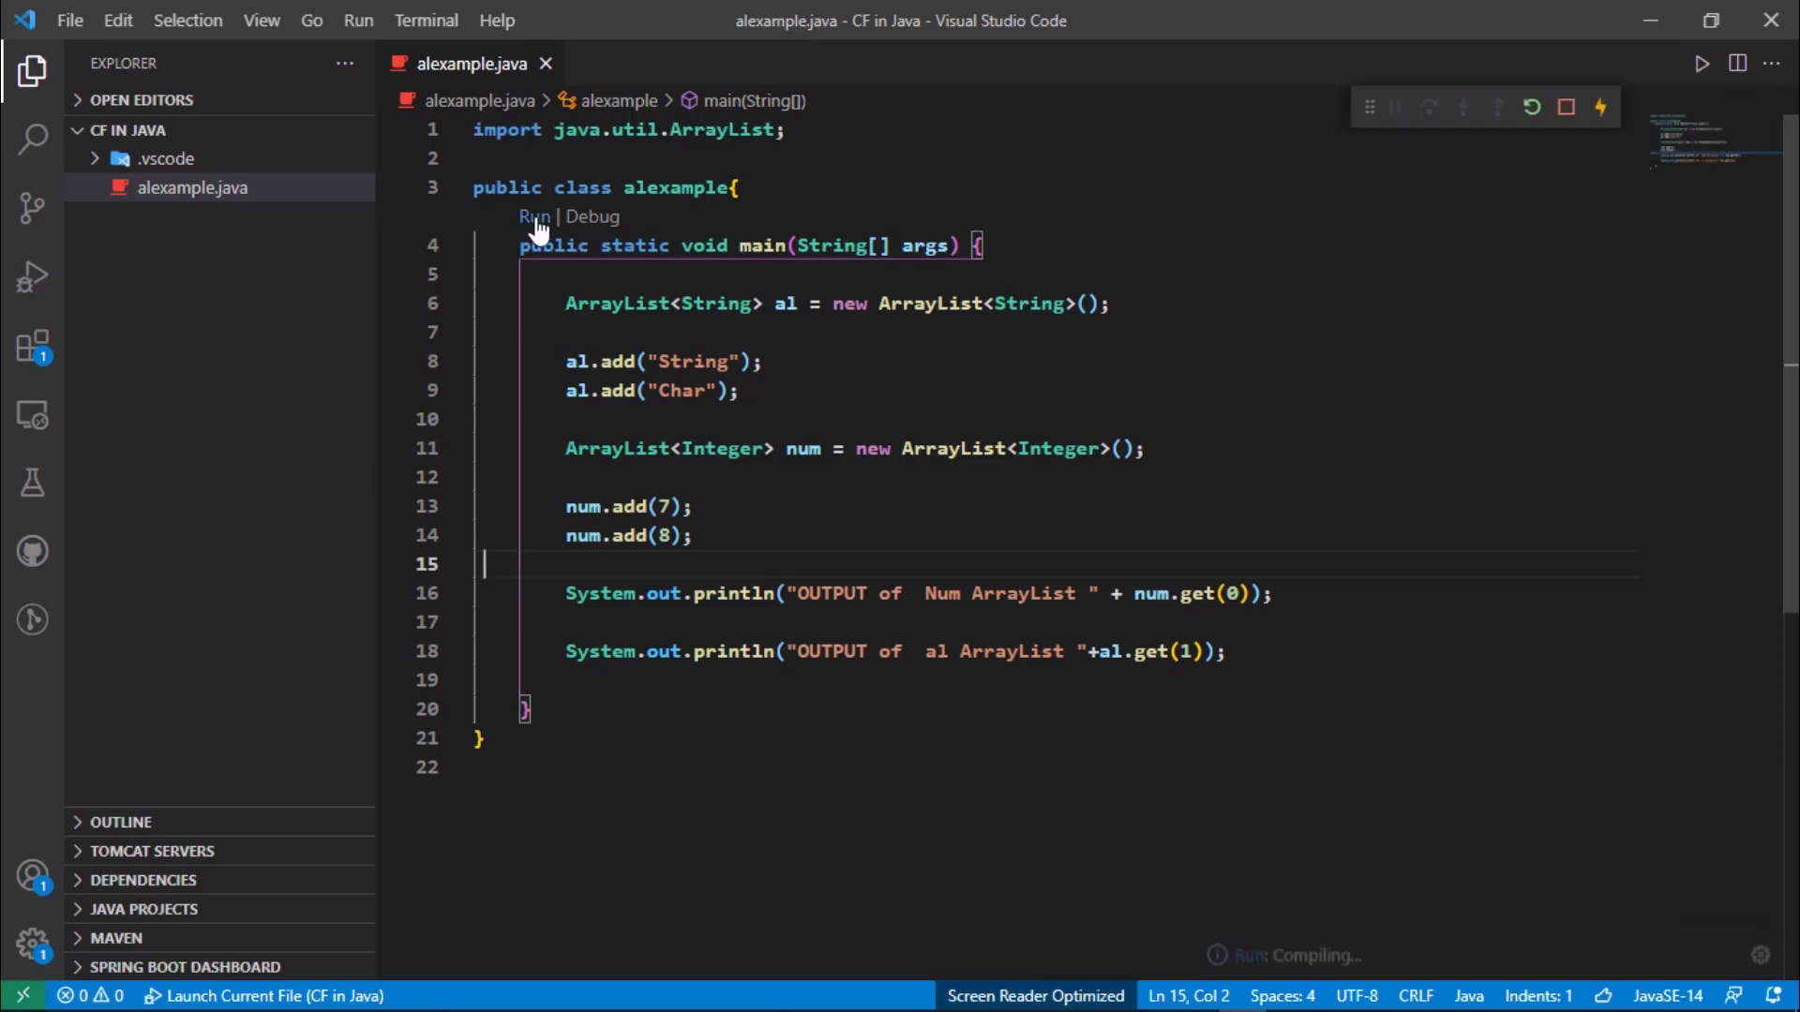
pyautogui.click(533, 216)
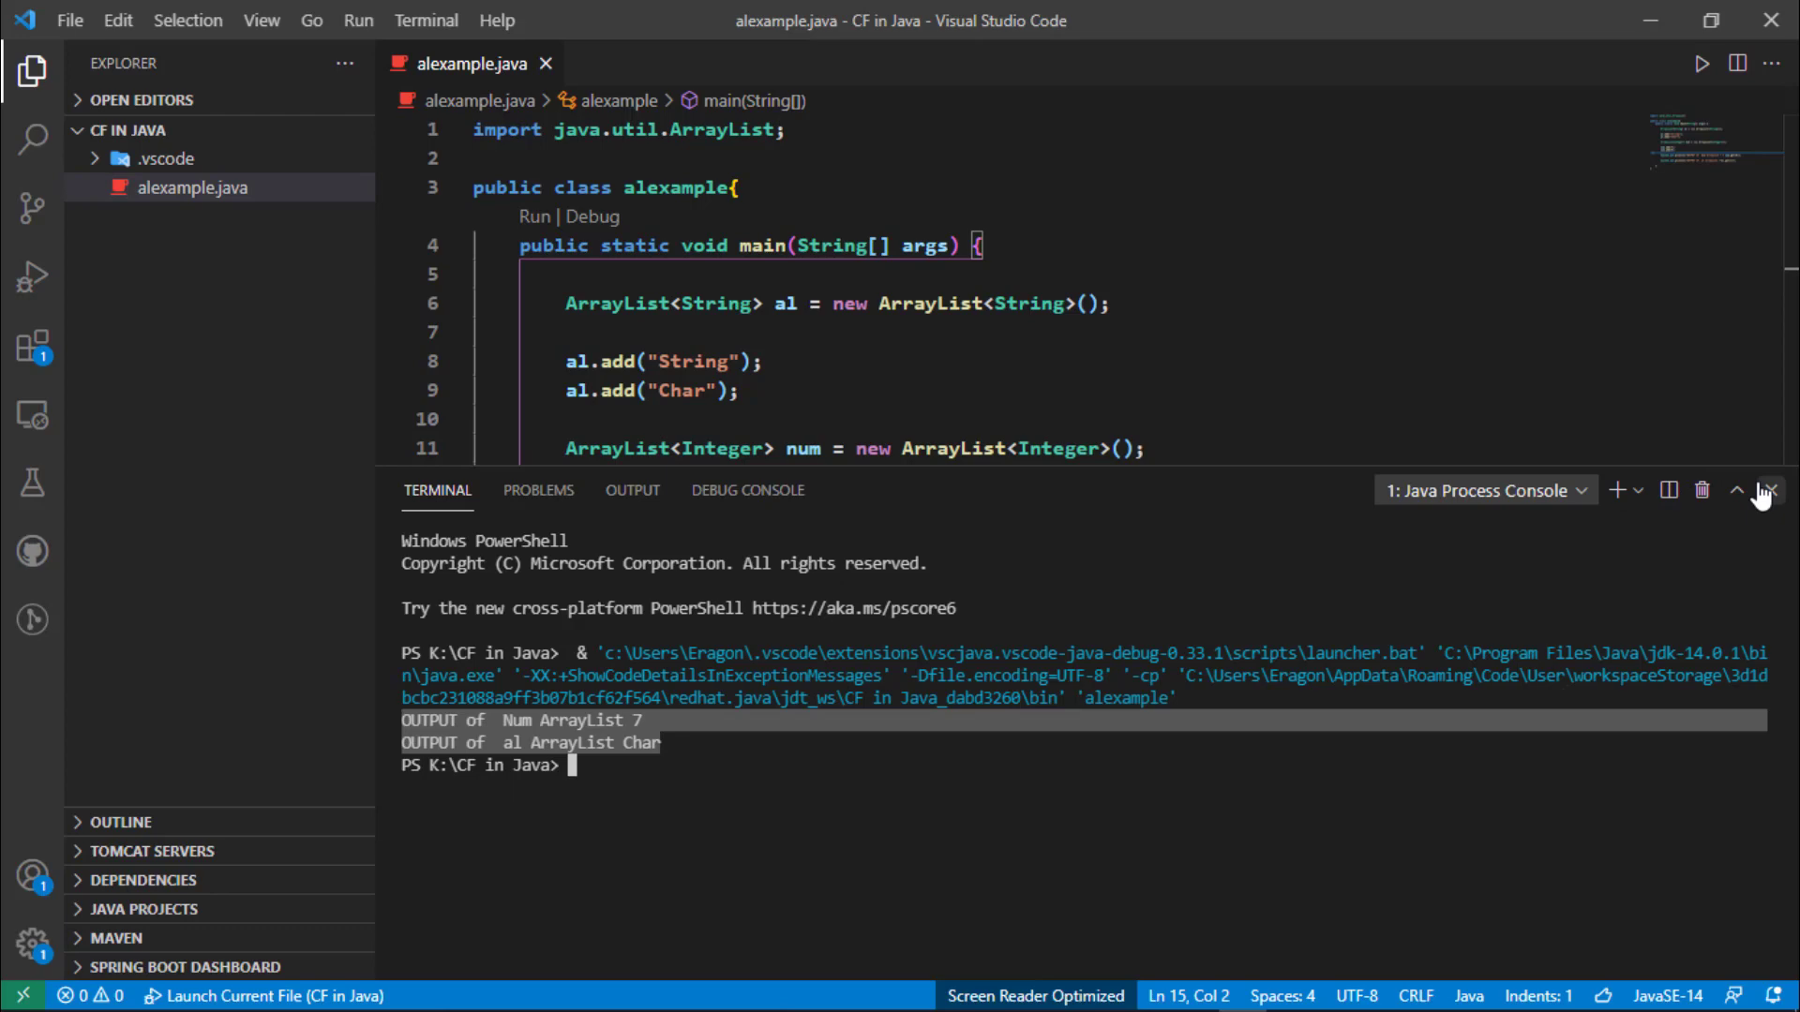
pyautogui.click(1772, 490)
pyautogui.write('/')
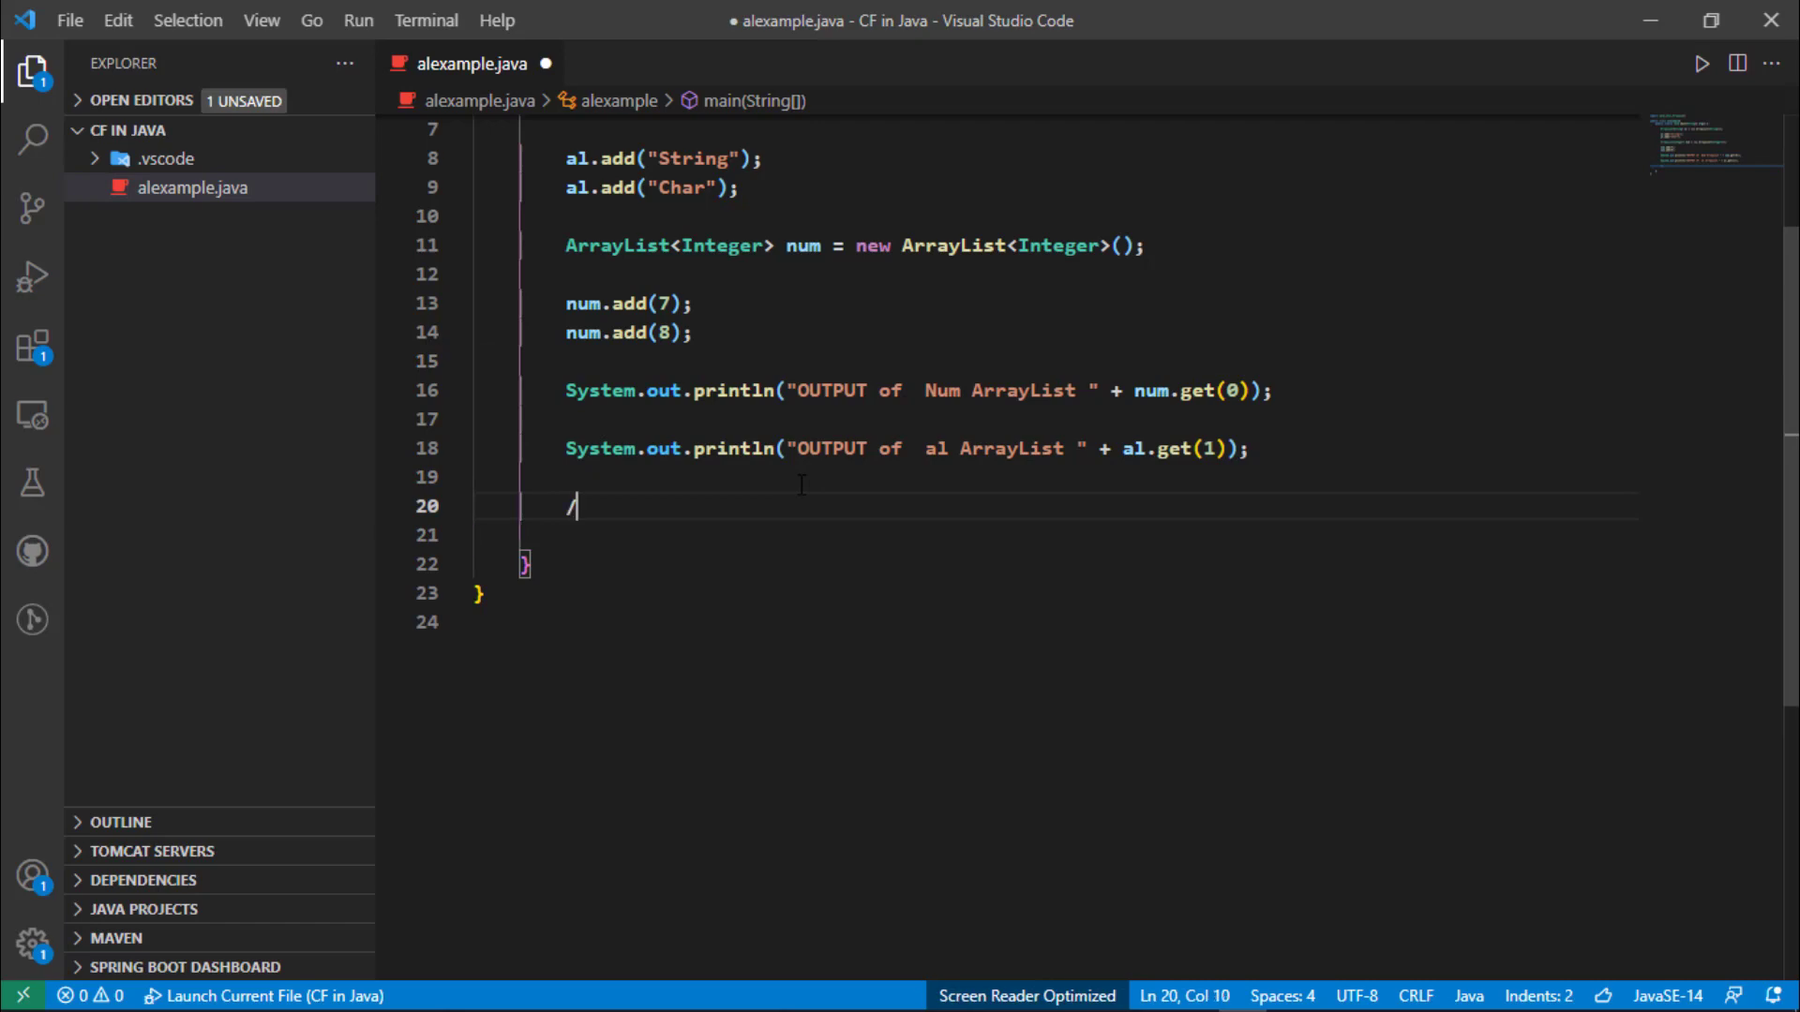
# Paste 'OUTPUT of Num ArrayList 7' and 'OUTPUT of al ArrayList Char' as a block comment on separate lines and save.
pyautogui.write('*')
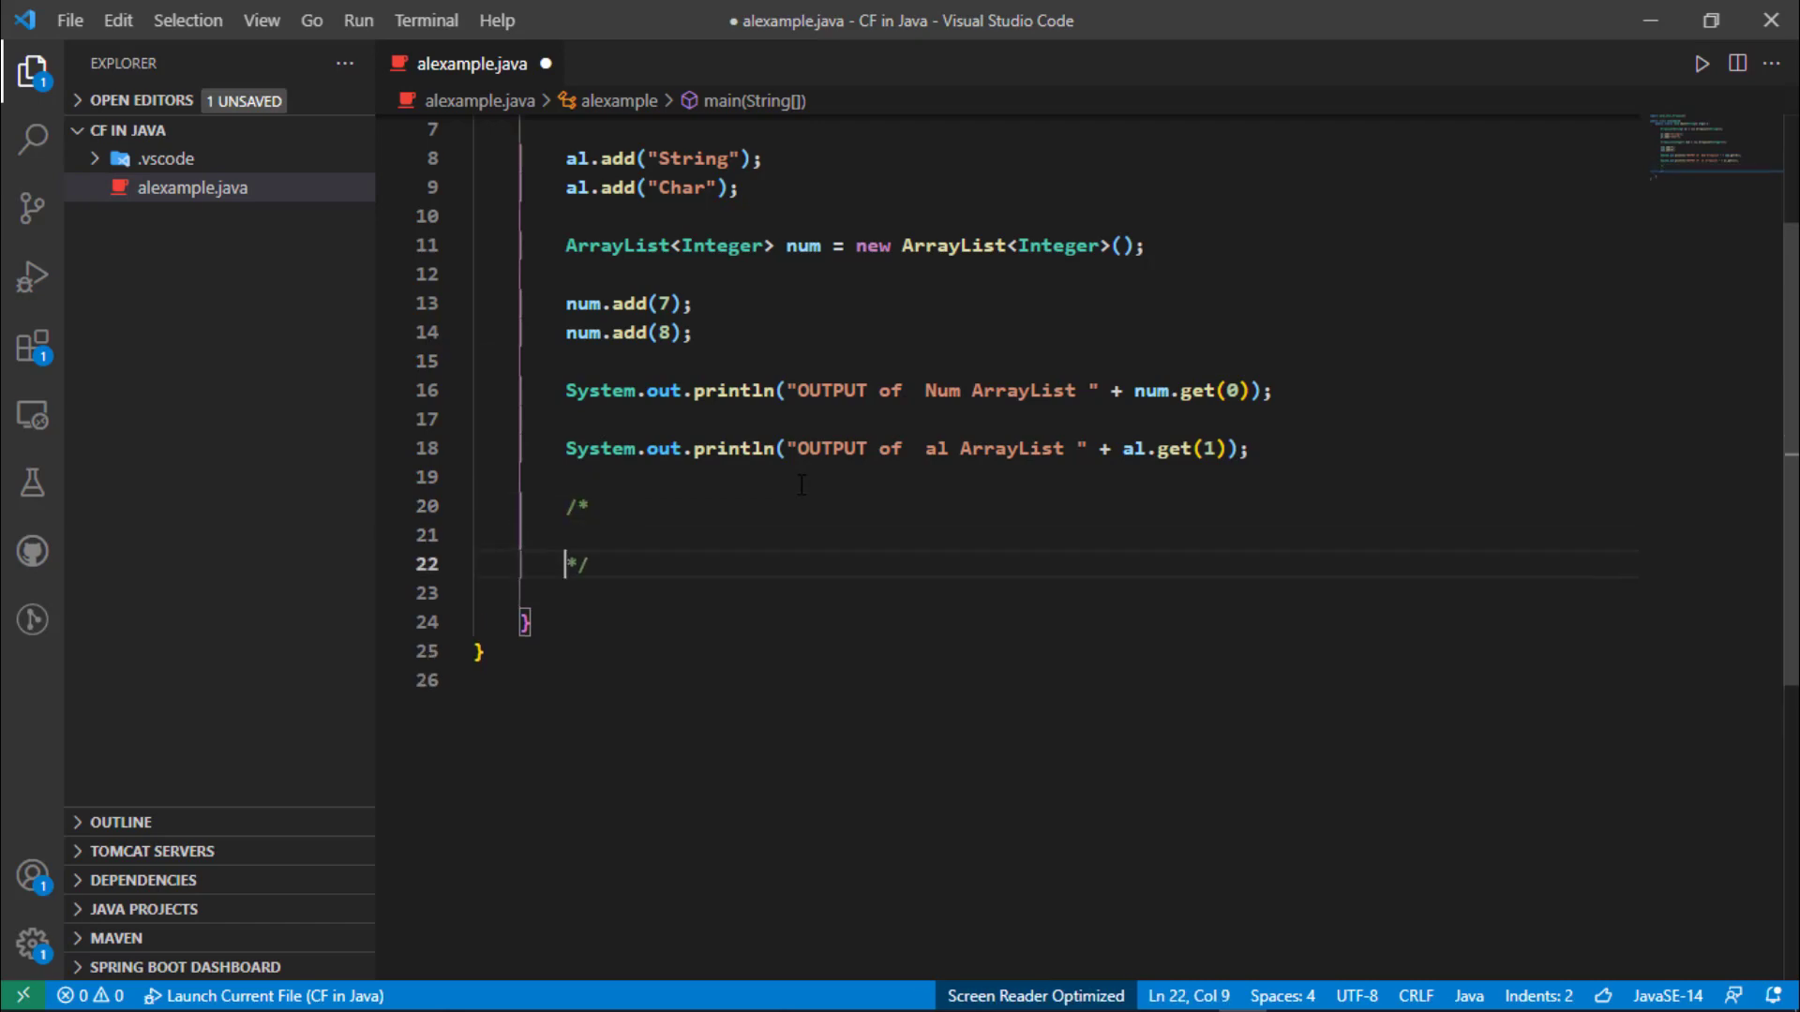
pyautogui.write('* OUTPUT of Num ArrayList 7 OUTPUT of al ArrayList Char')
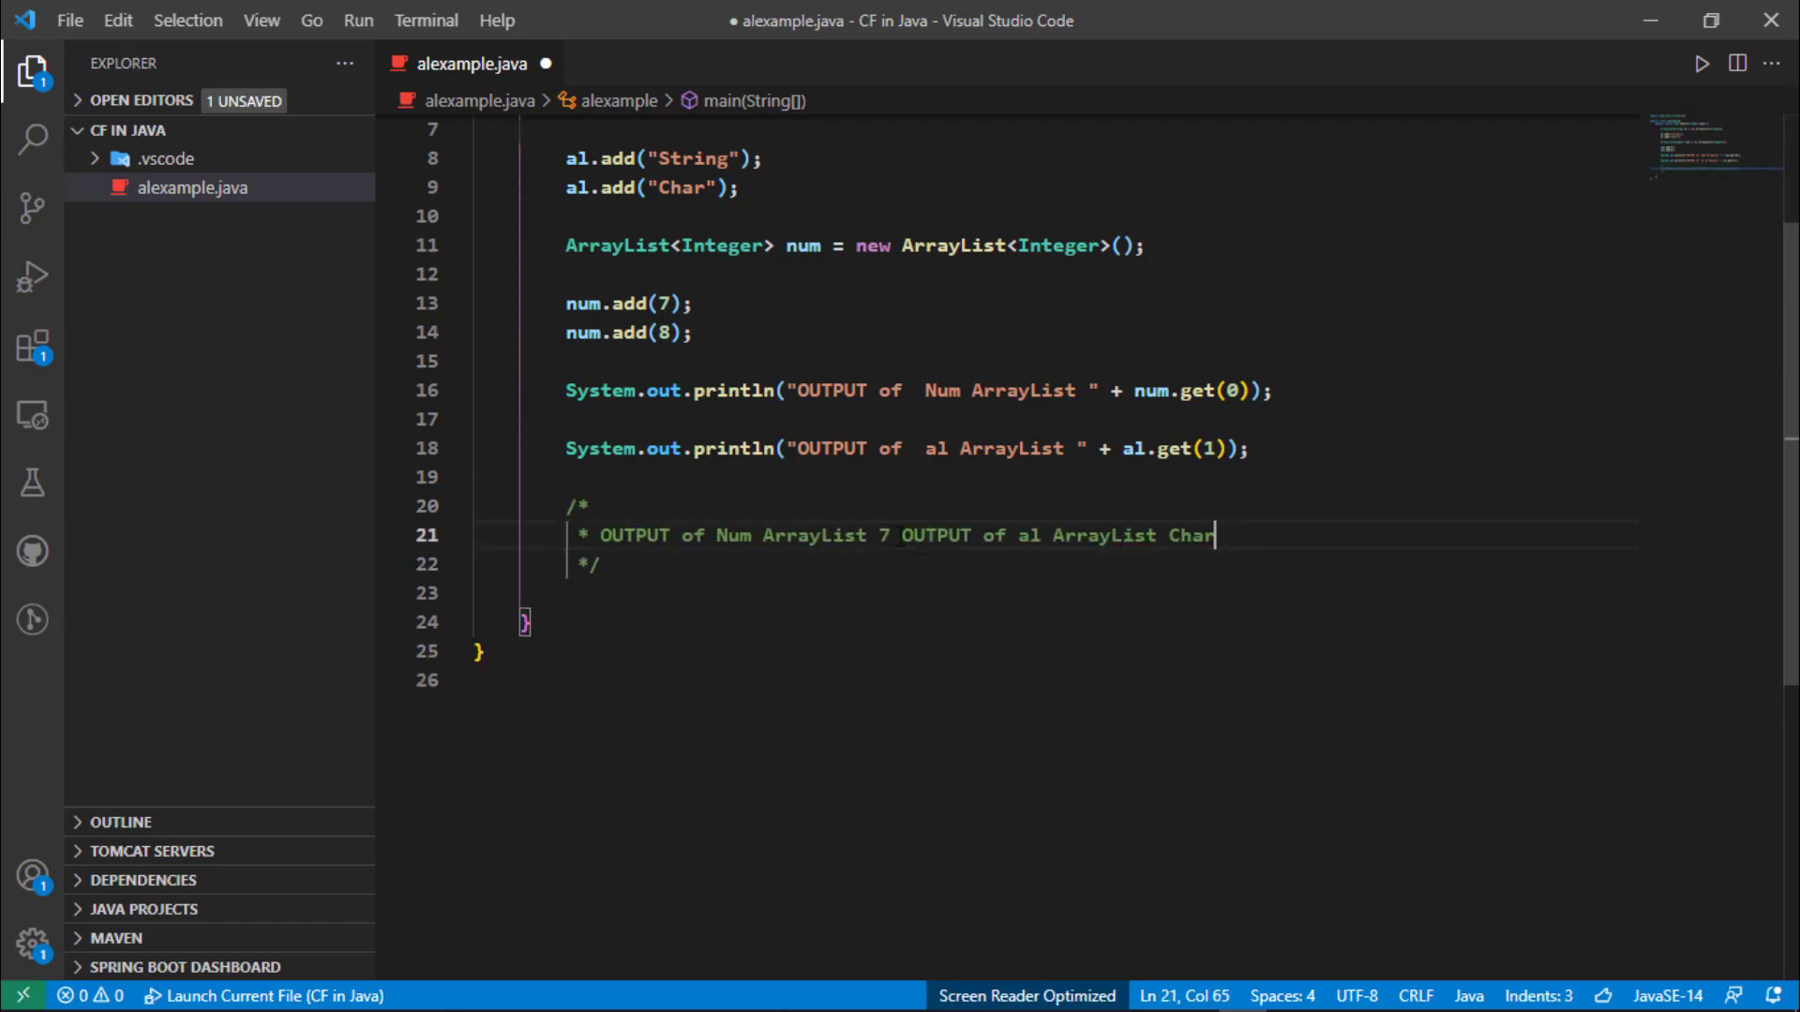
pyautogui.press('Enter')
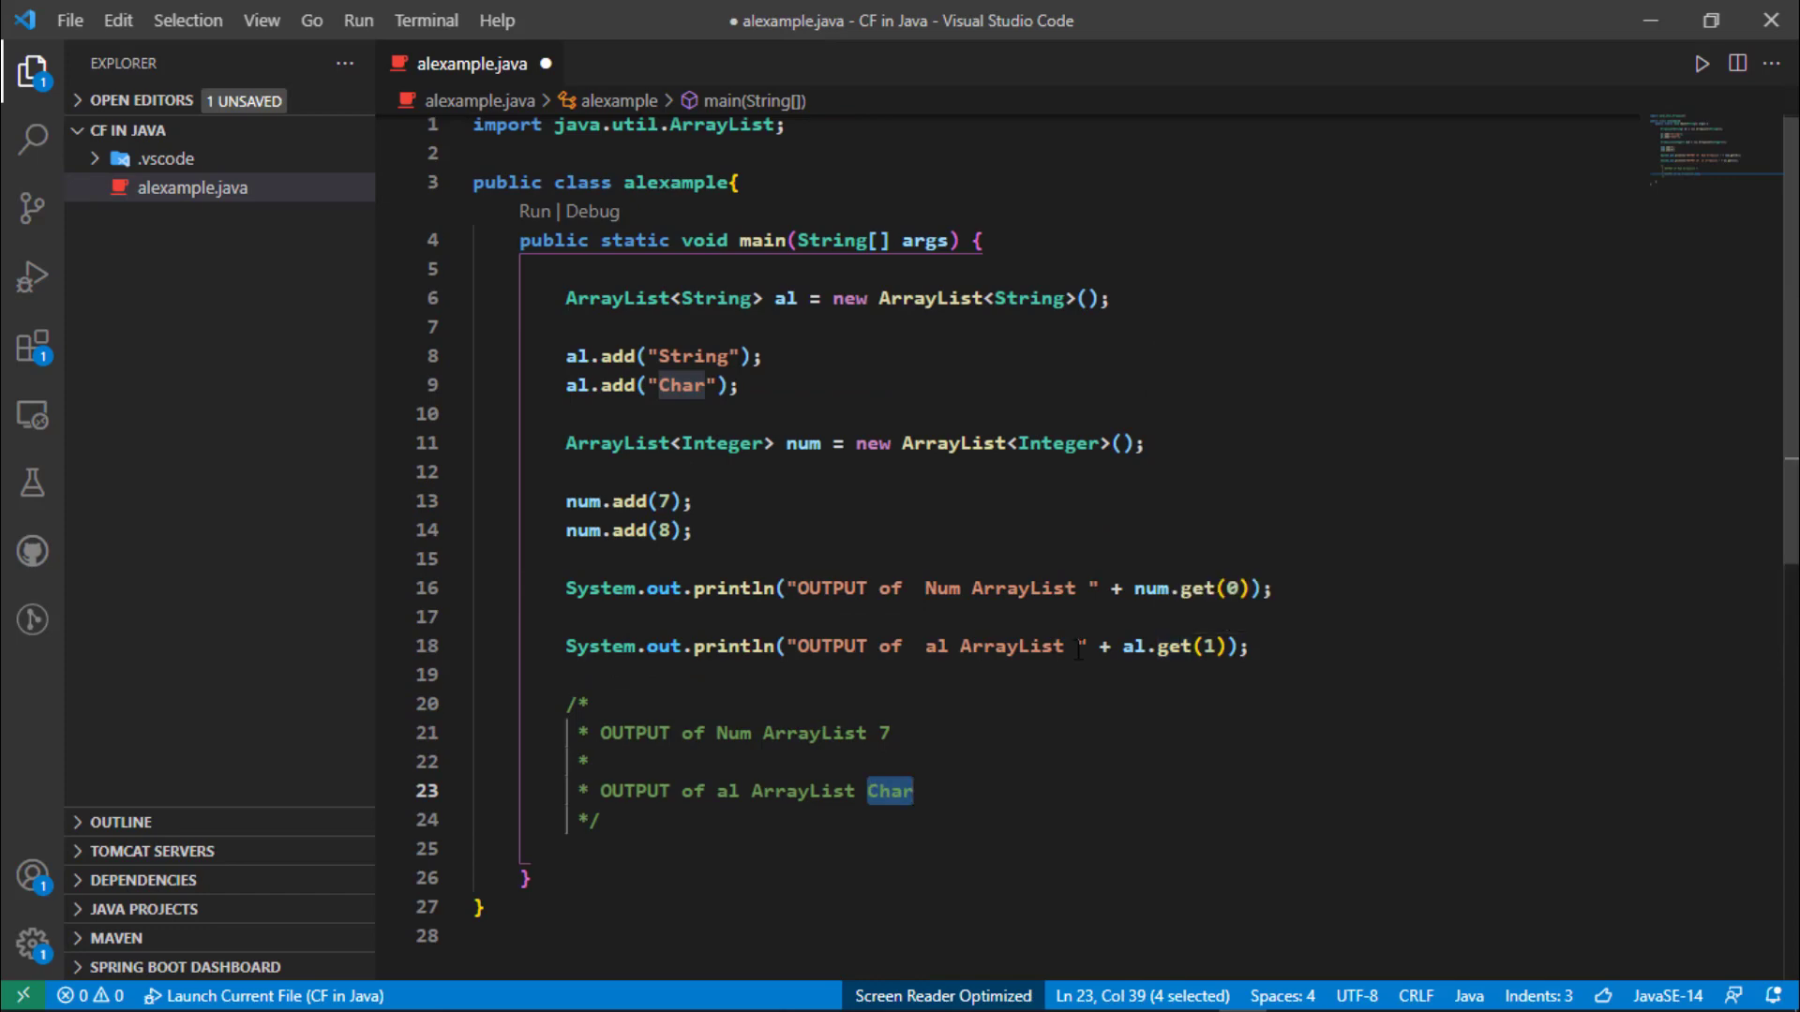
pyautogui.press('ctrl+s')
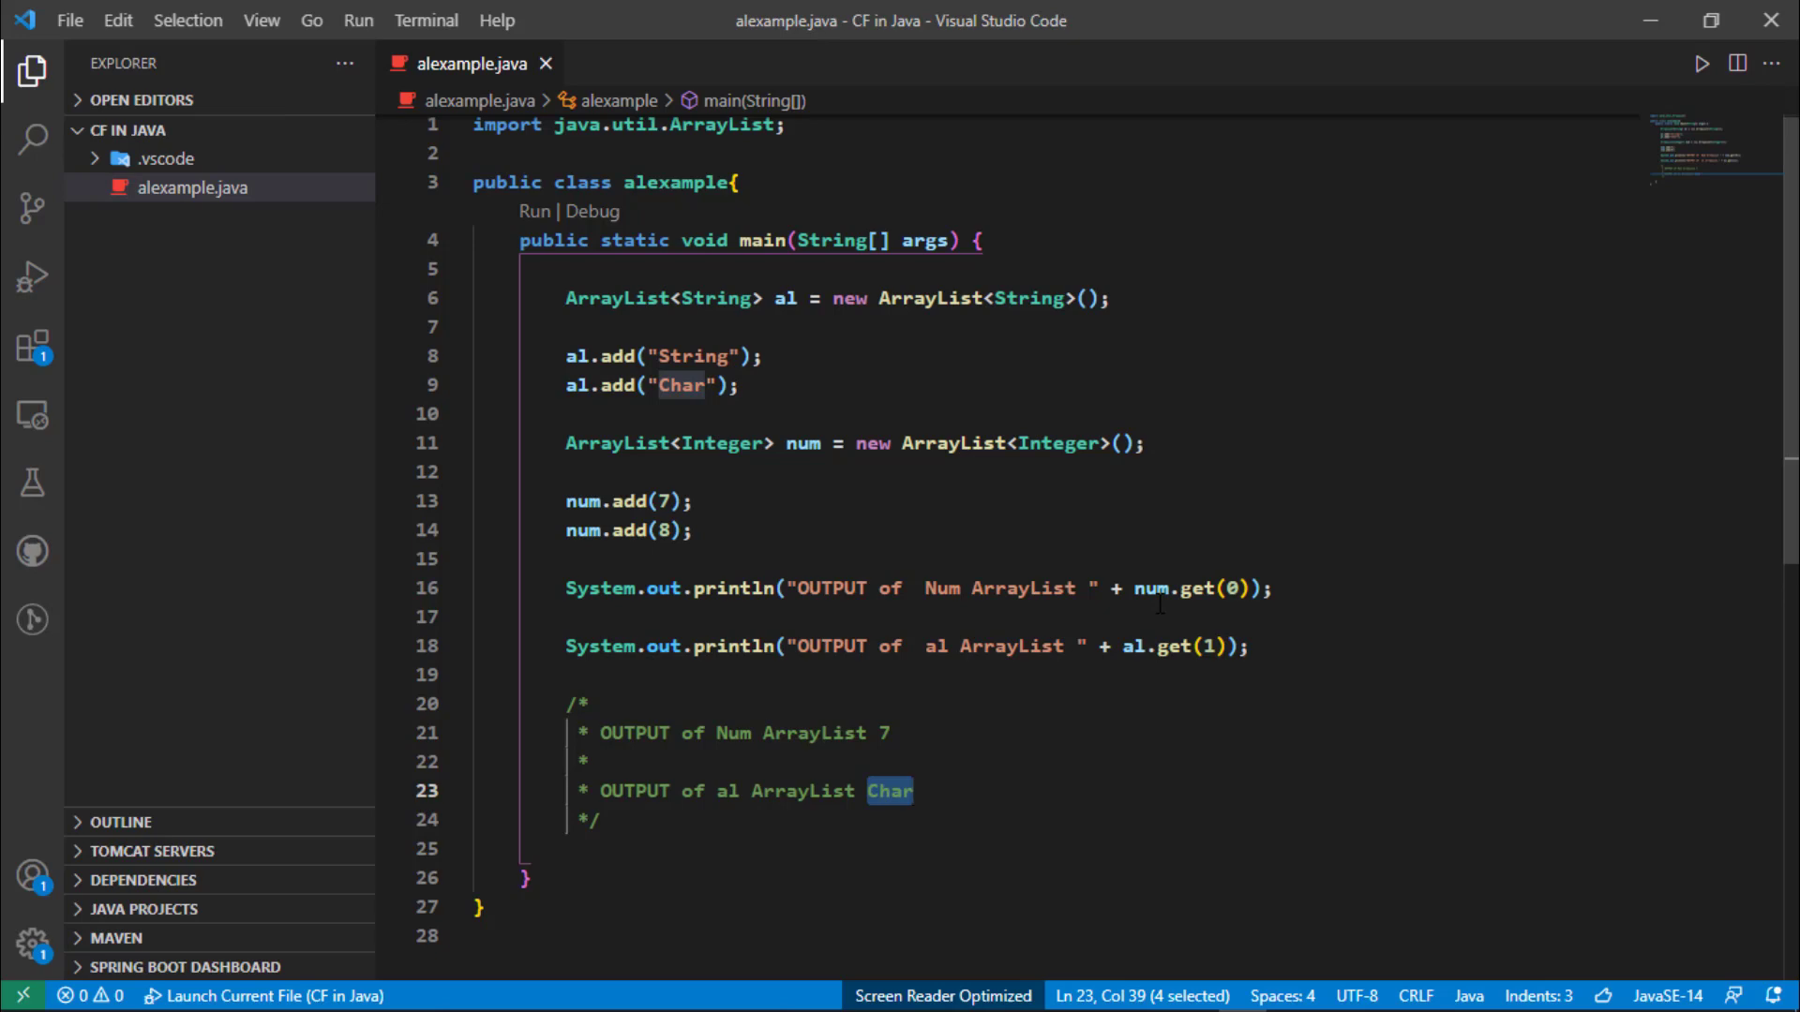
pyautogui.moveTo(1091, 587)
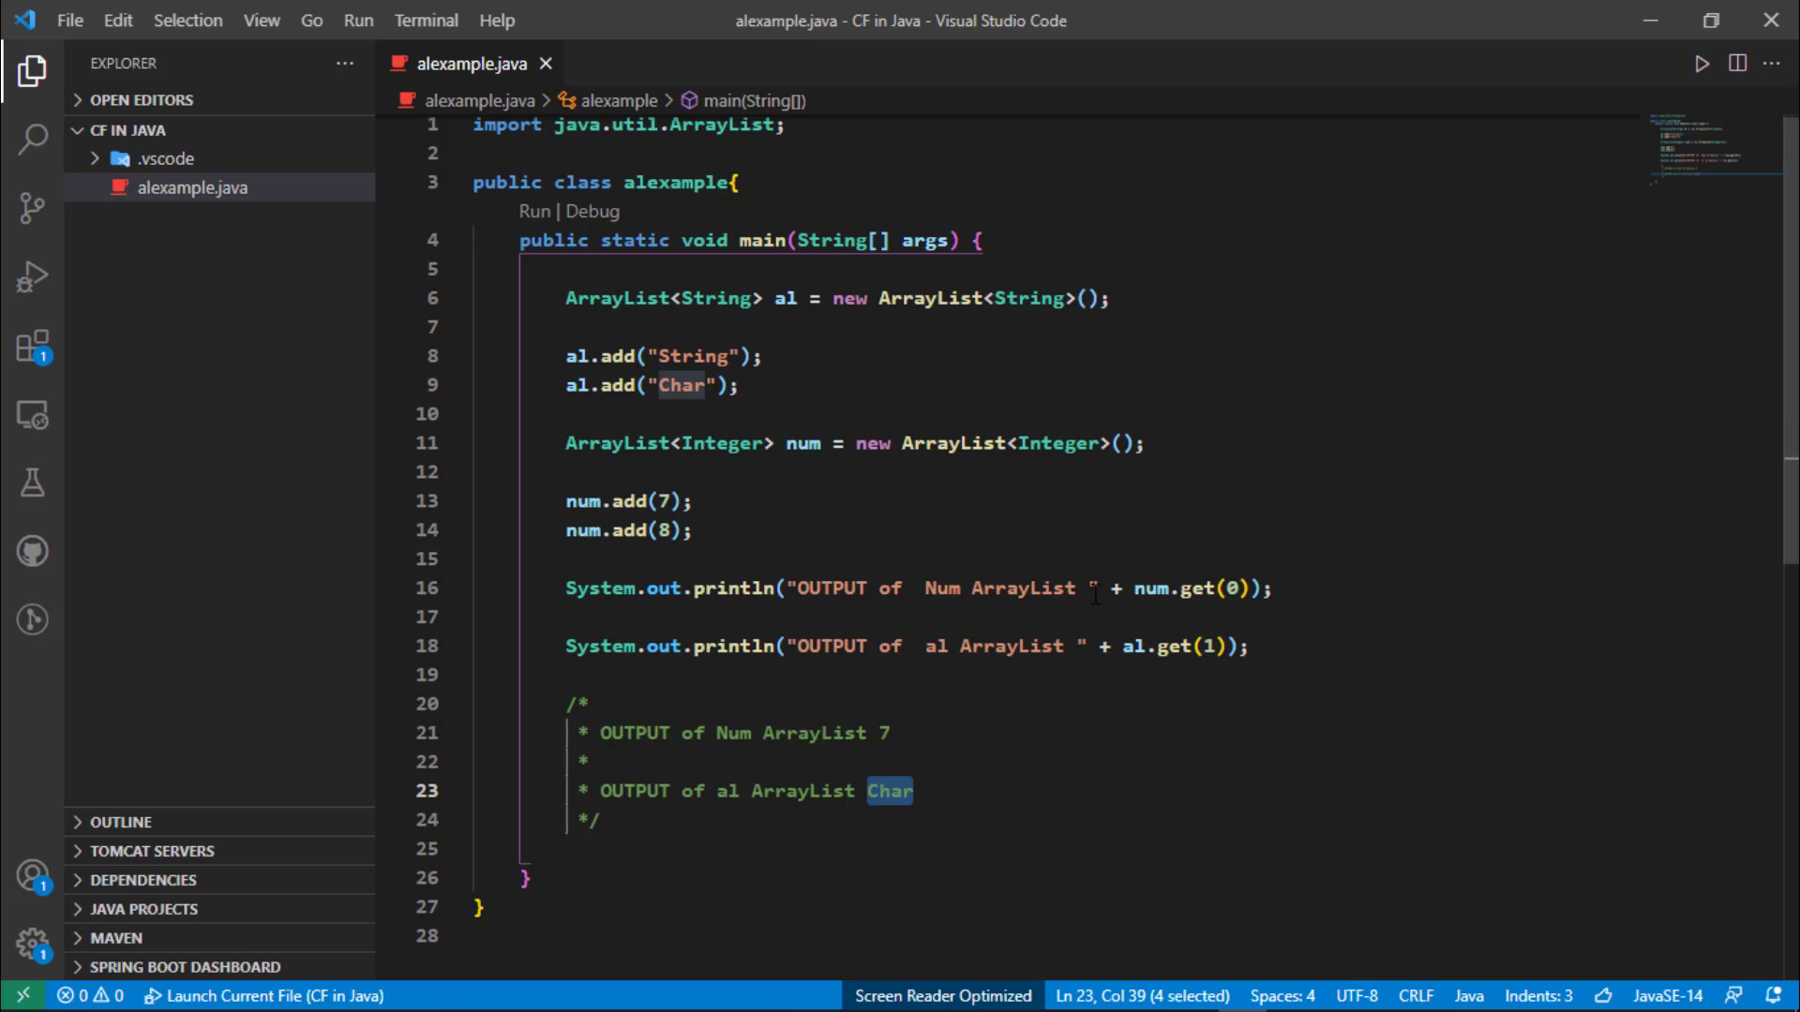
pyautogui.click(692, 530)
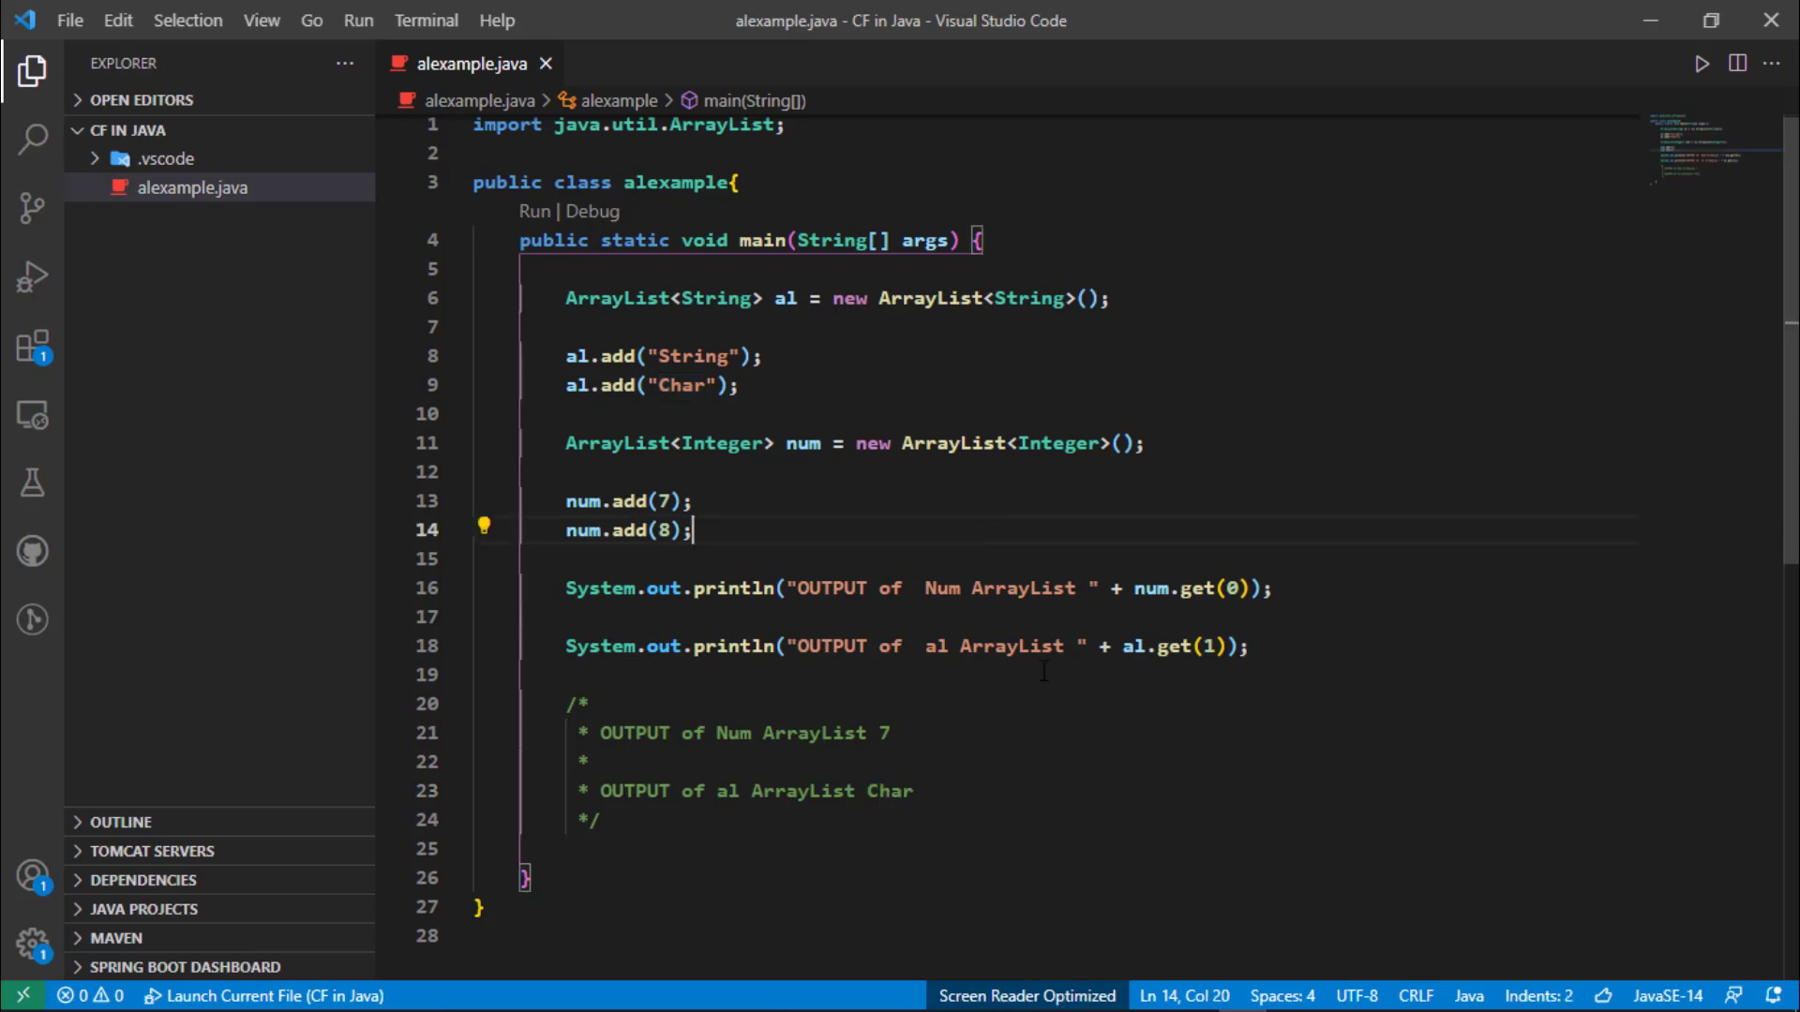